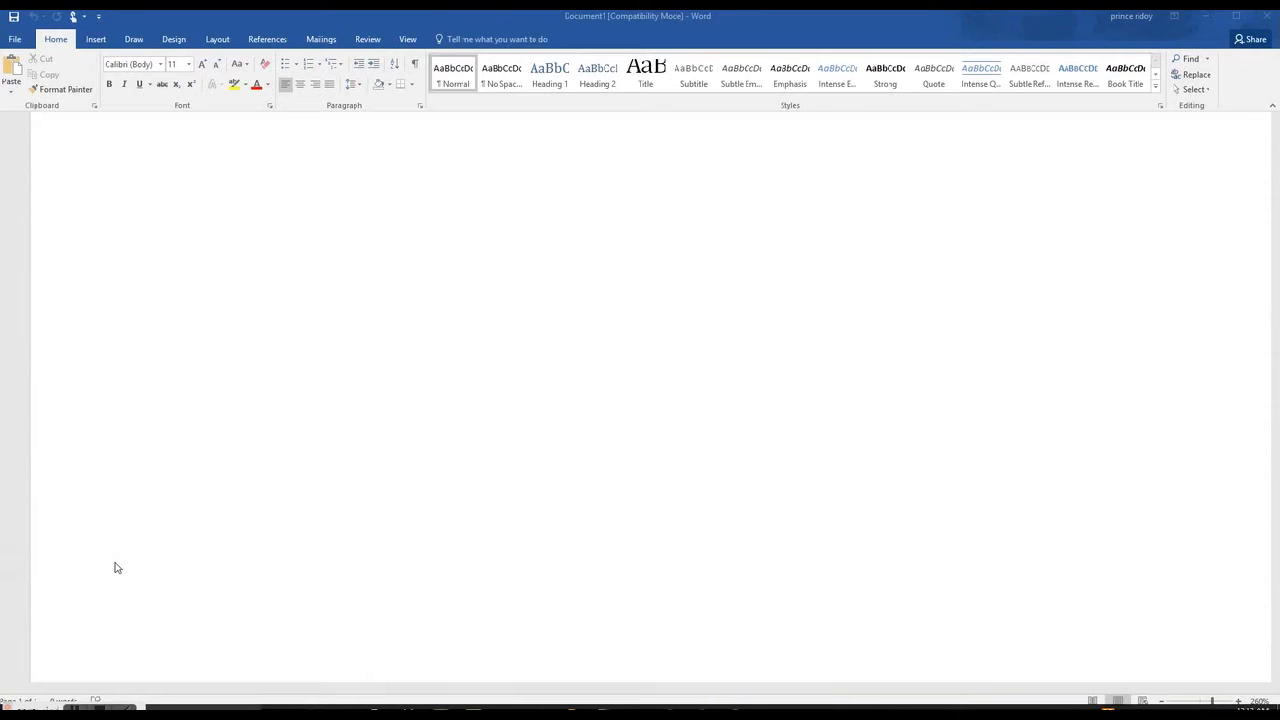
mouse_move(170, 268)
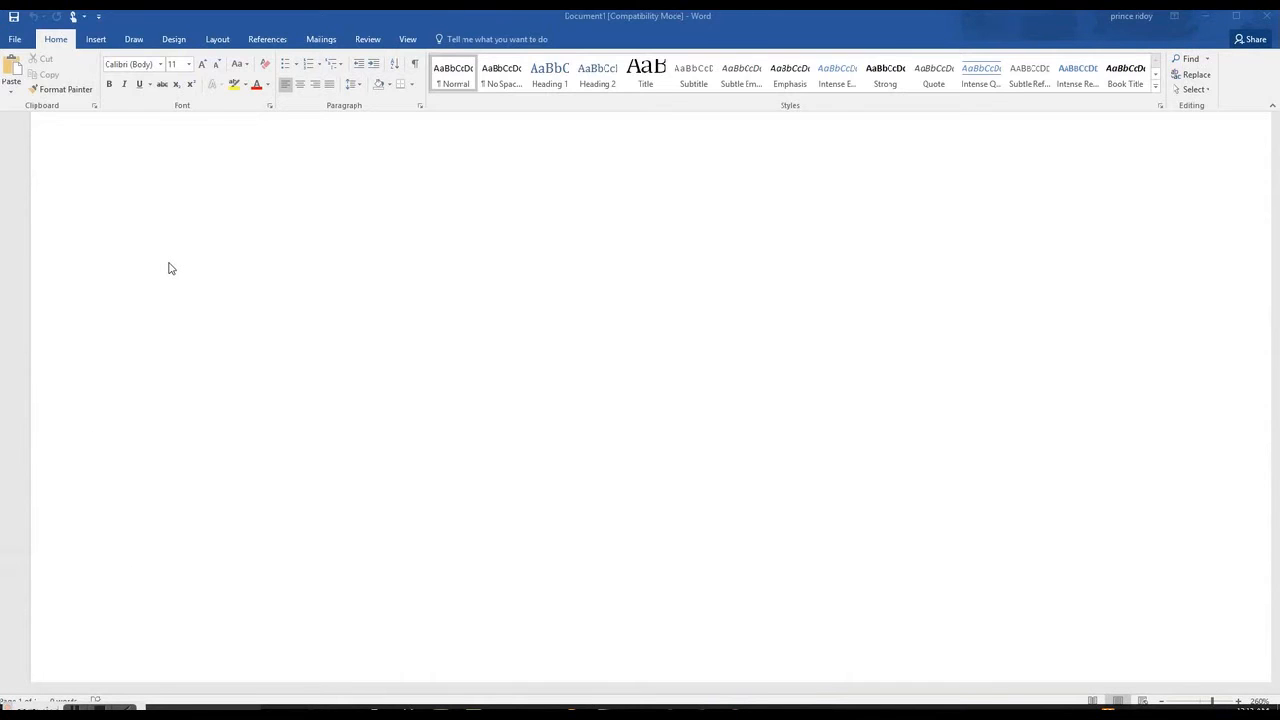
mouse_move(240, 264)
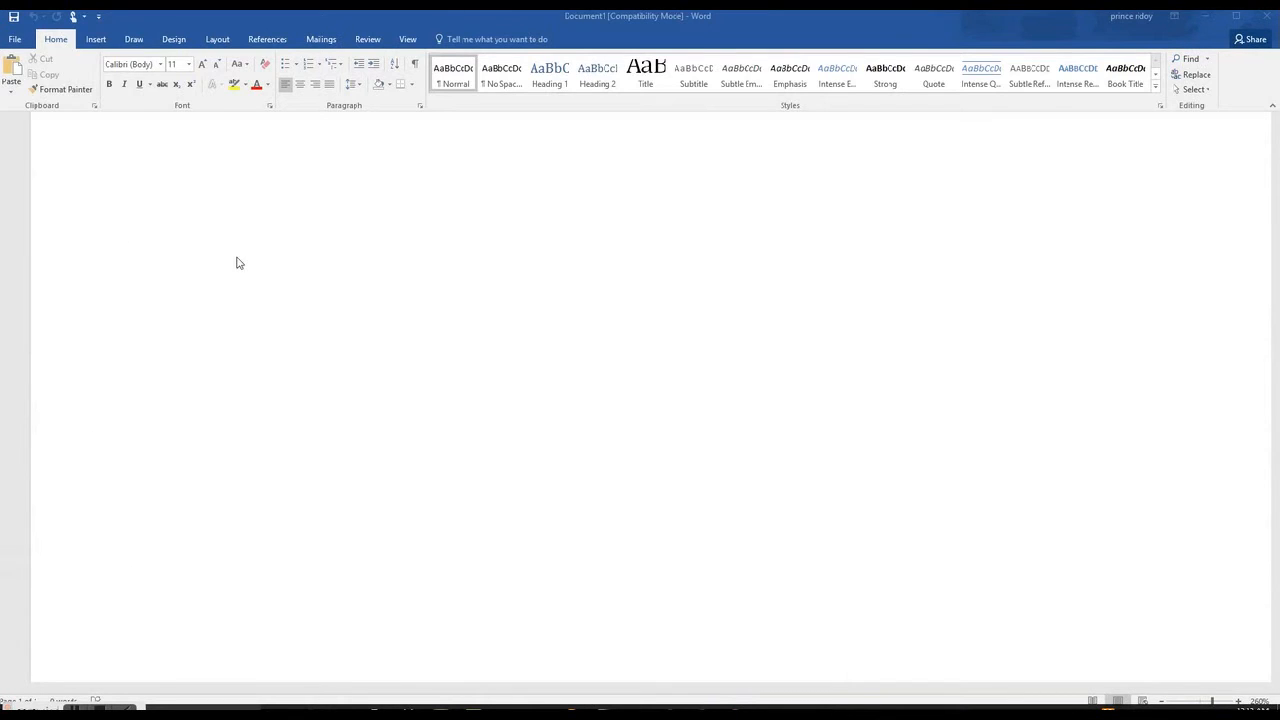
mouse_move(232, 268)
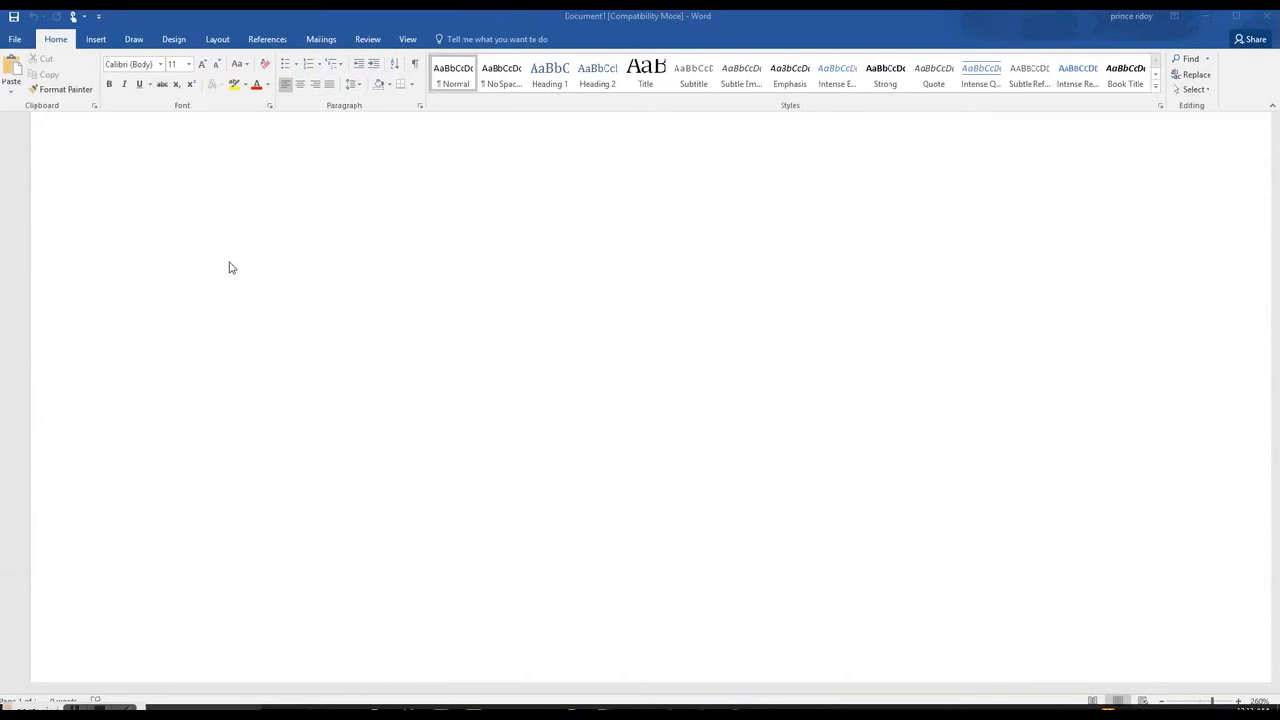
mouse_move(162, 224)
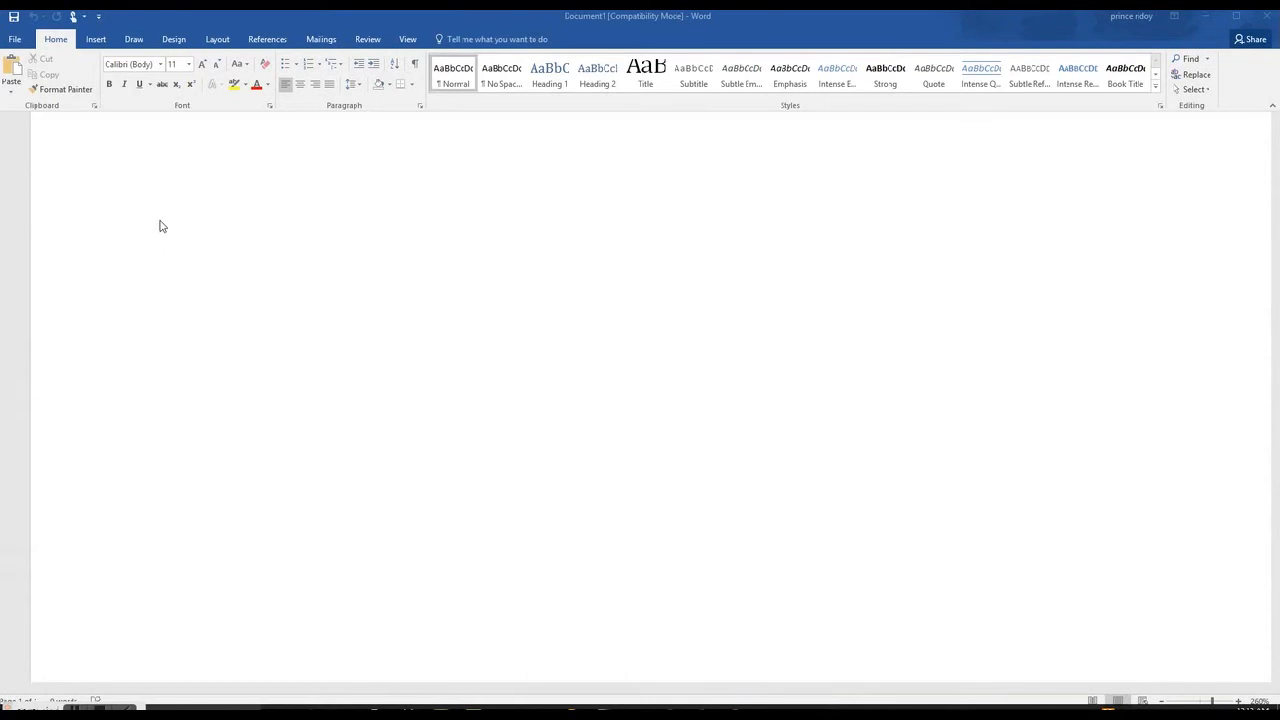
mouse_move(156, 206)
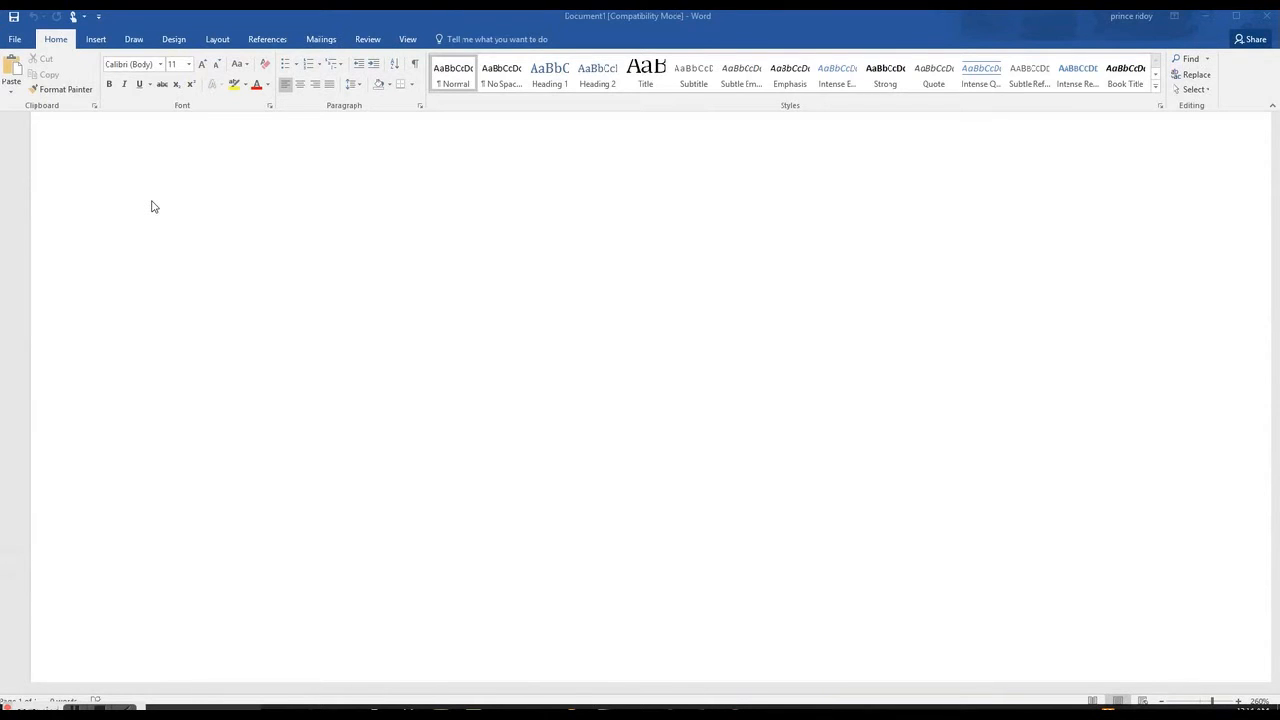
mouse_move(98, 180)
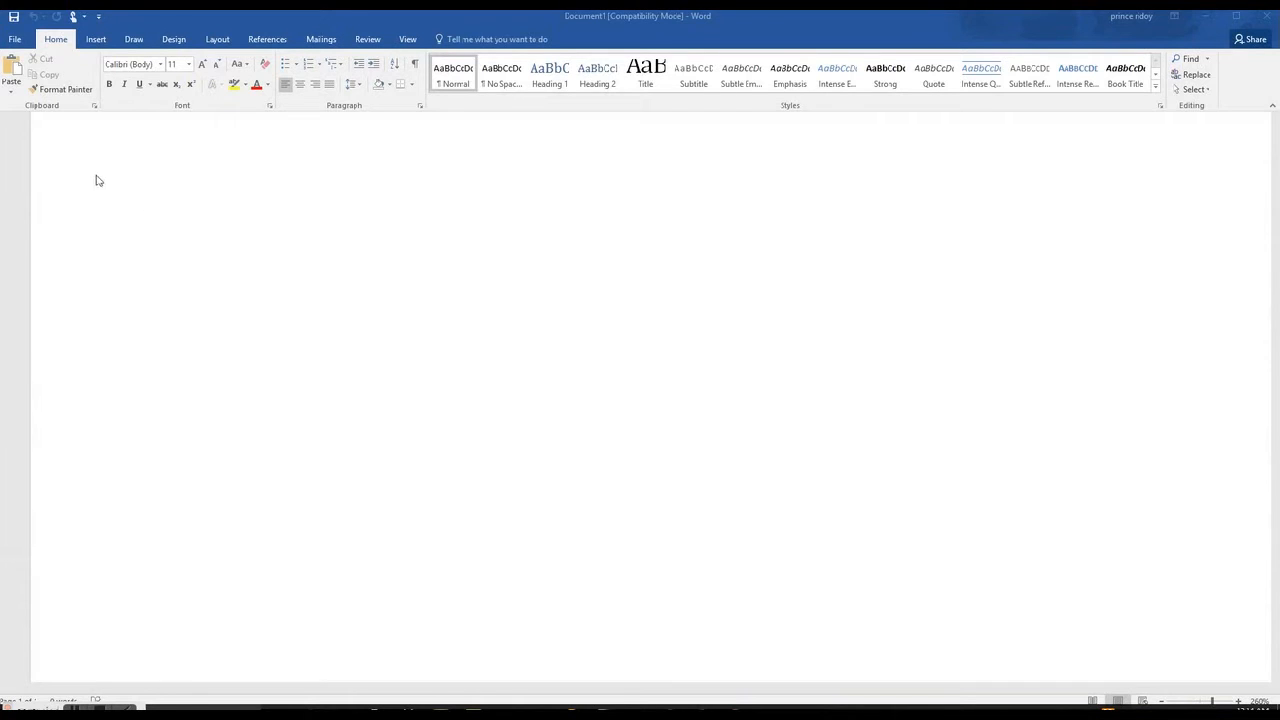
mouse_move(170, 214)
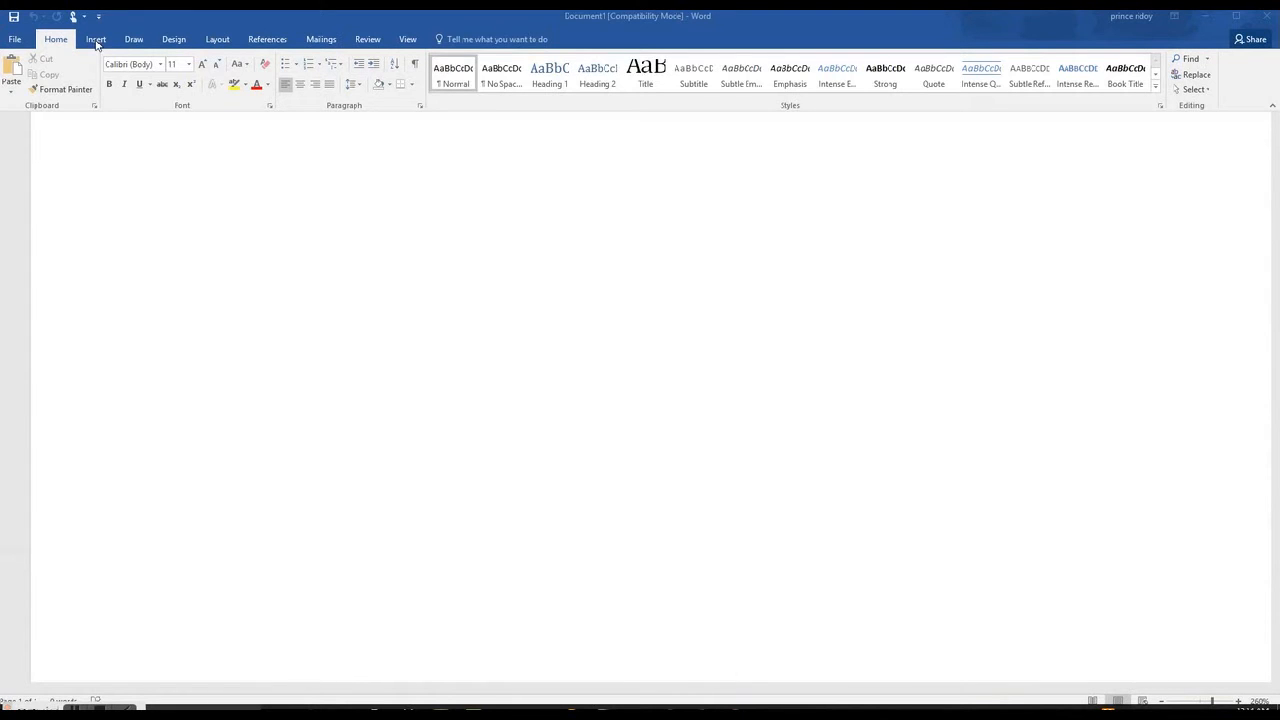
Bring up the Insert table size chooser over the blank document, ready to mark a 3x7 table.
click(196, 200)
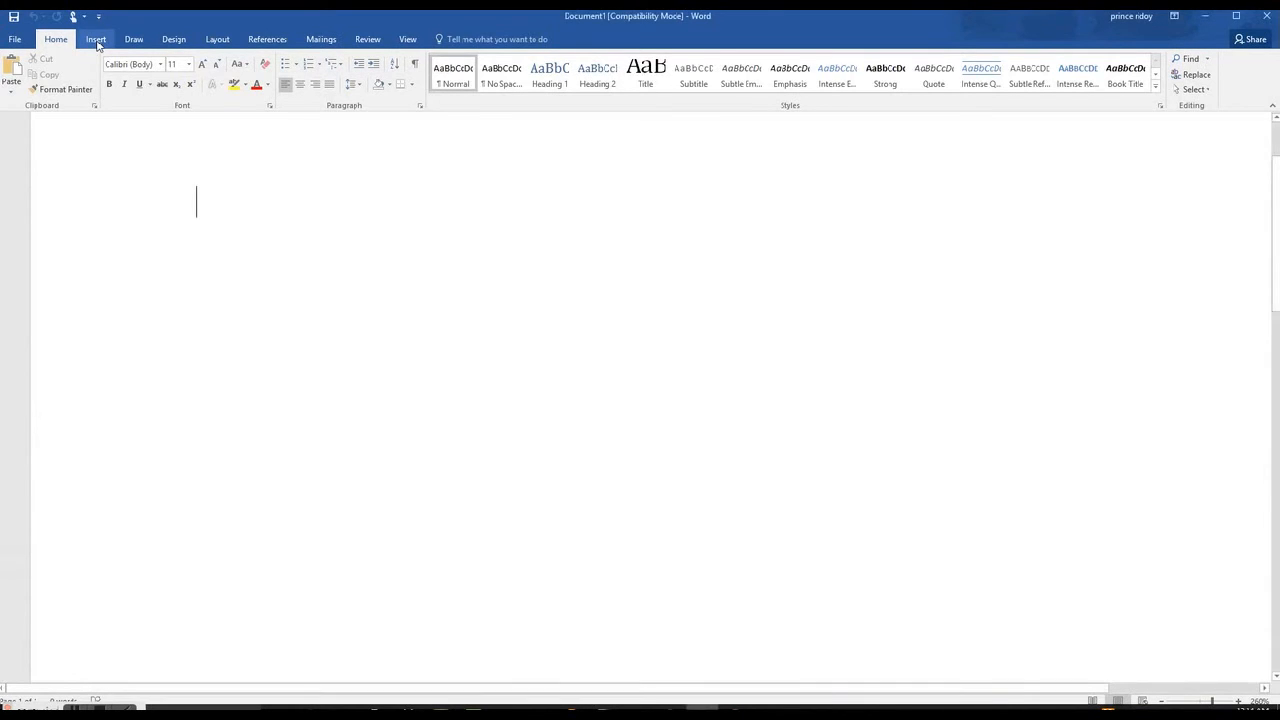
click(96, 40)
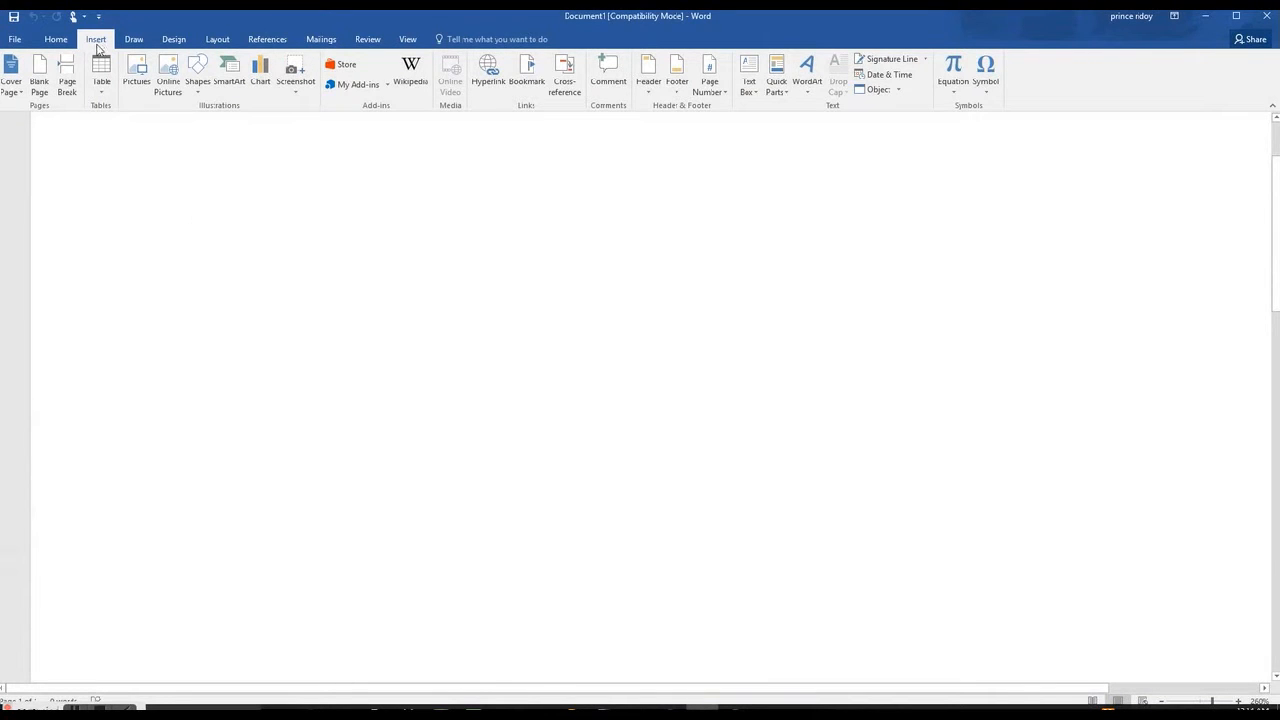
mouse_move(100, 72)
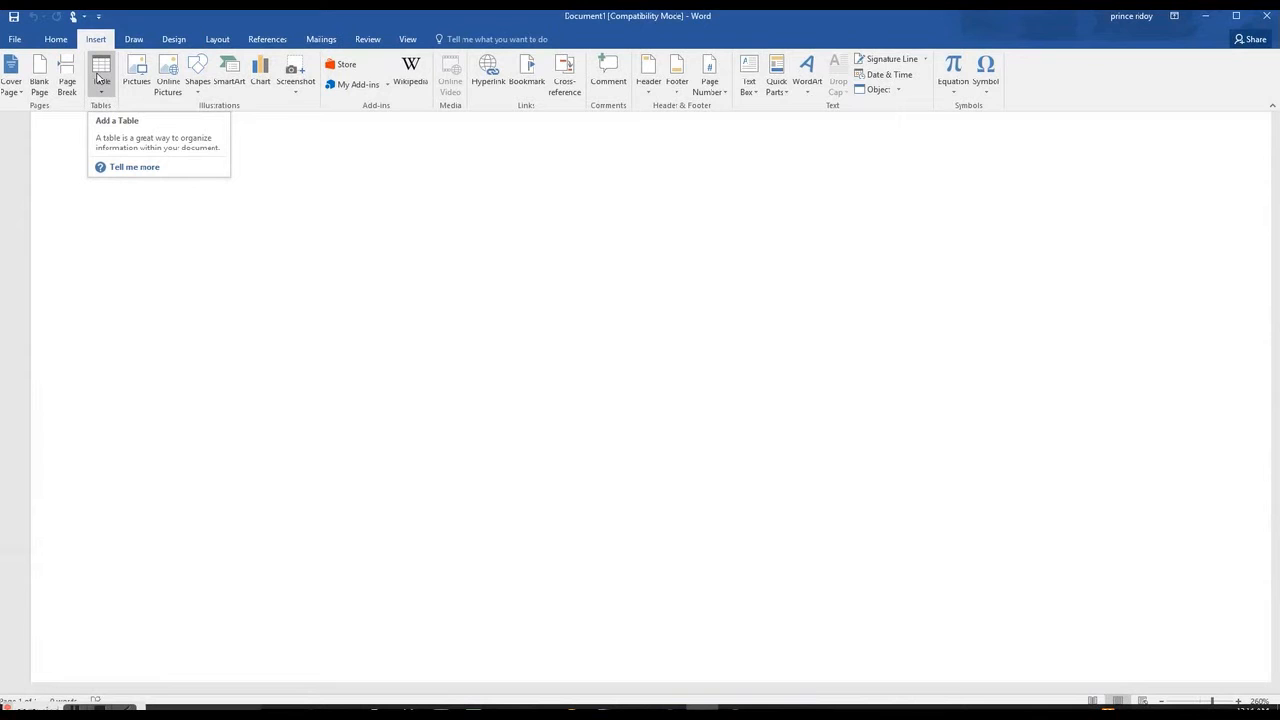
click(100, 72)
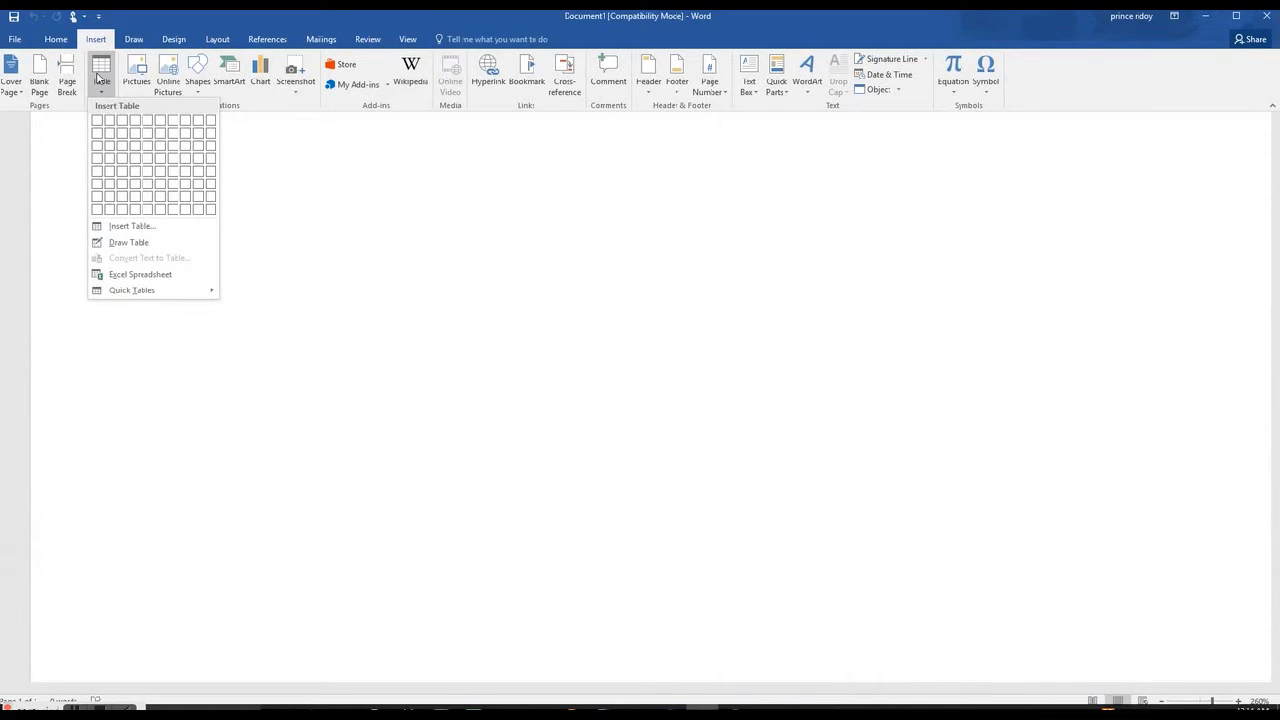
mouse_move(110, 120)
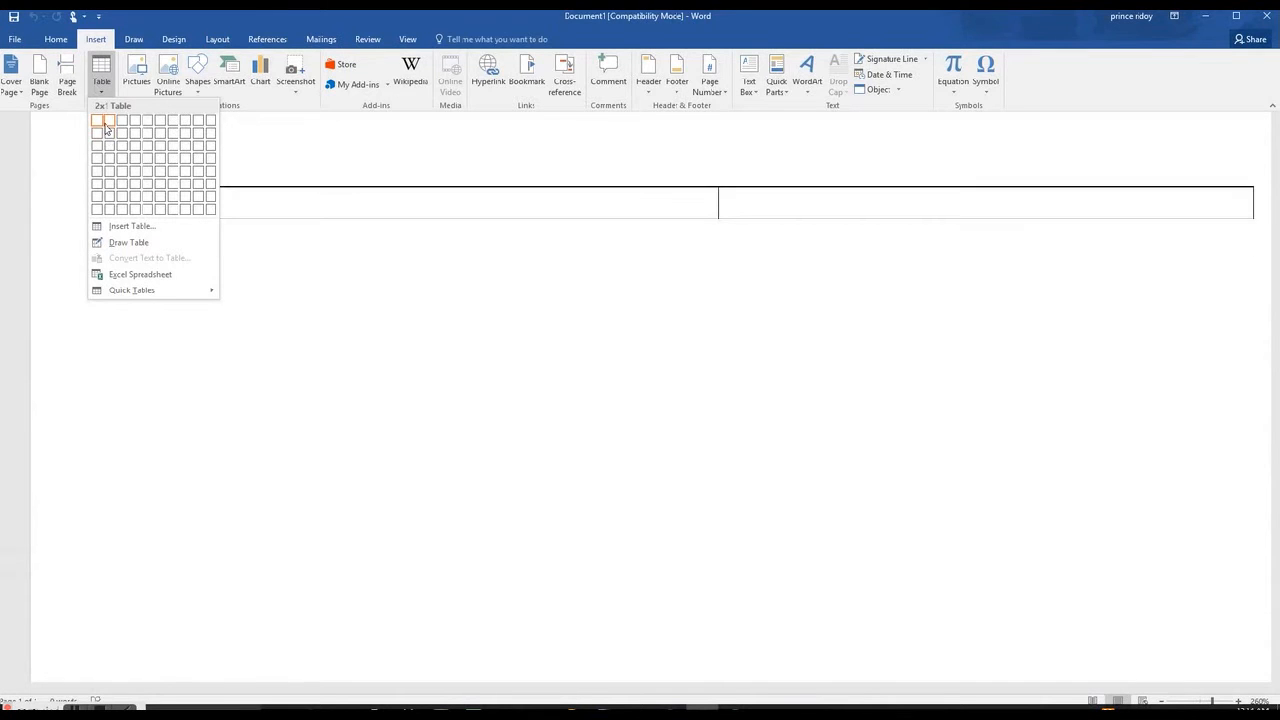
mouse_move(134, 144)
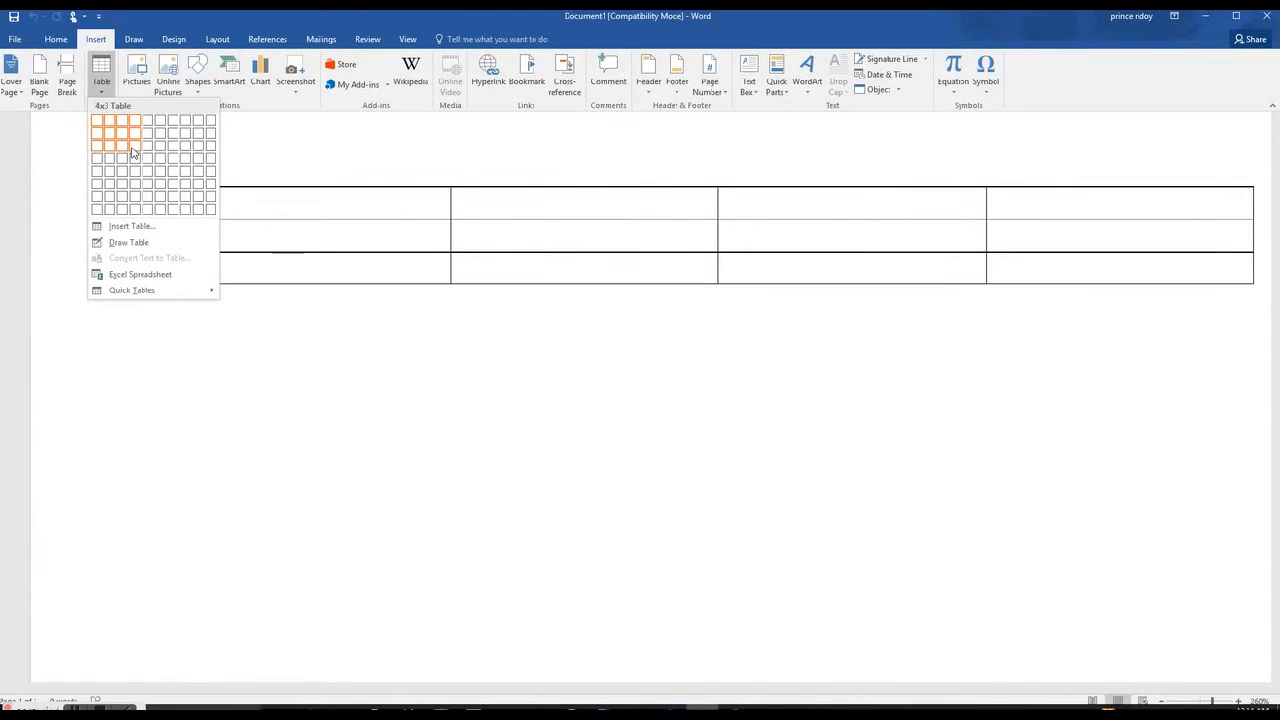
mouse_move(98, 120)
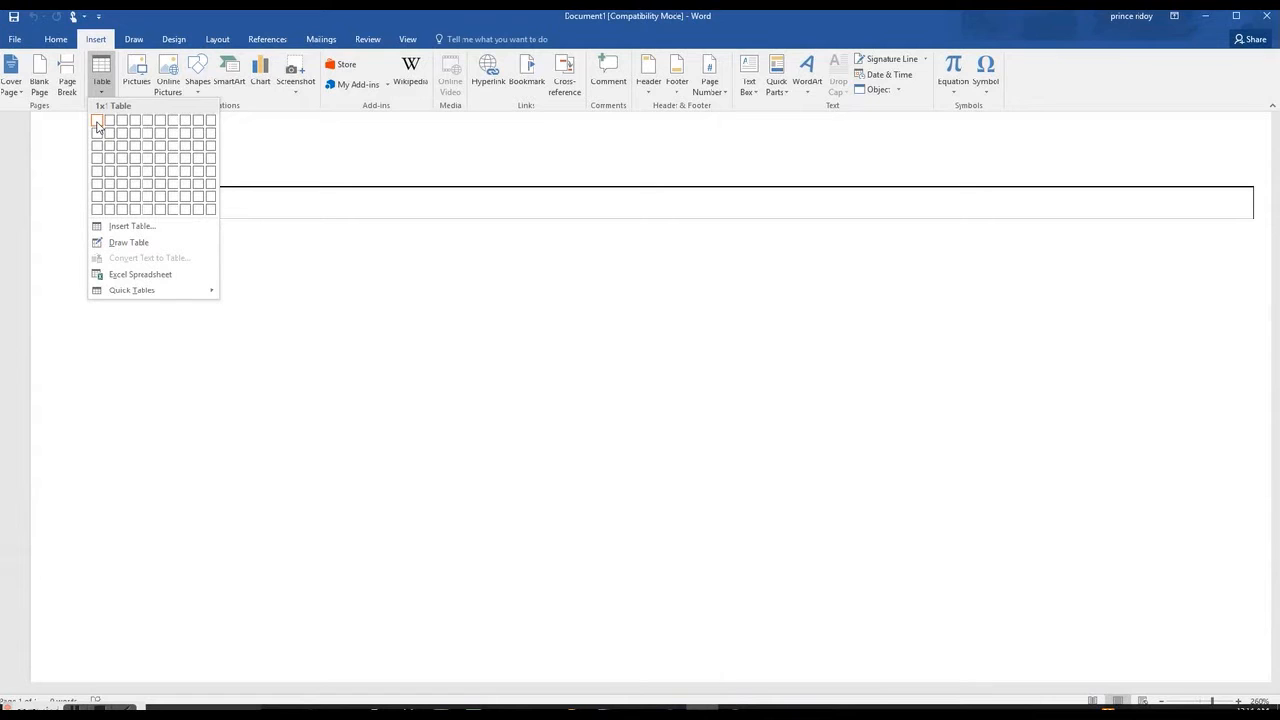
mouse_move(104, 120)
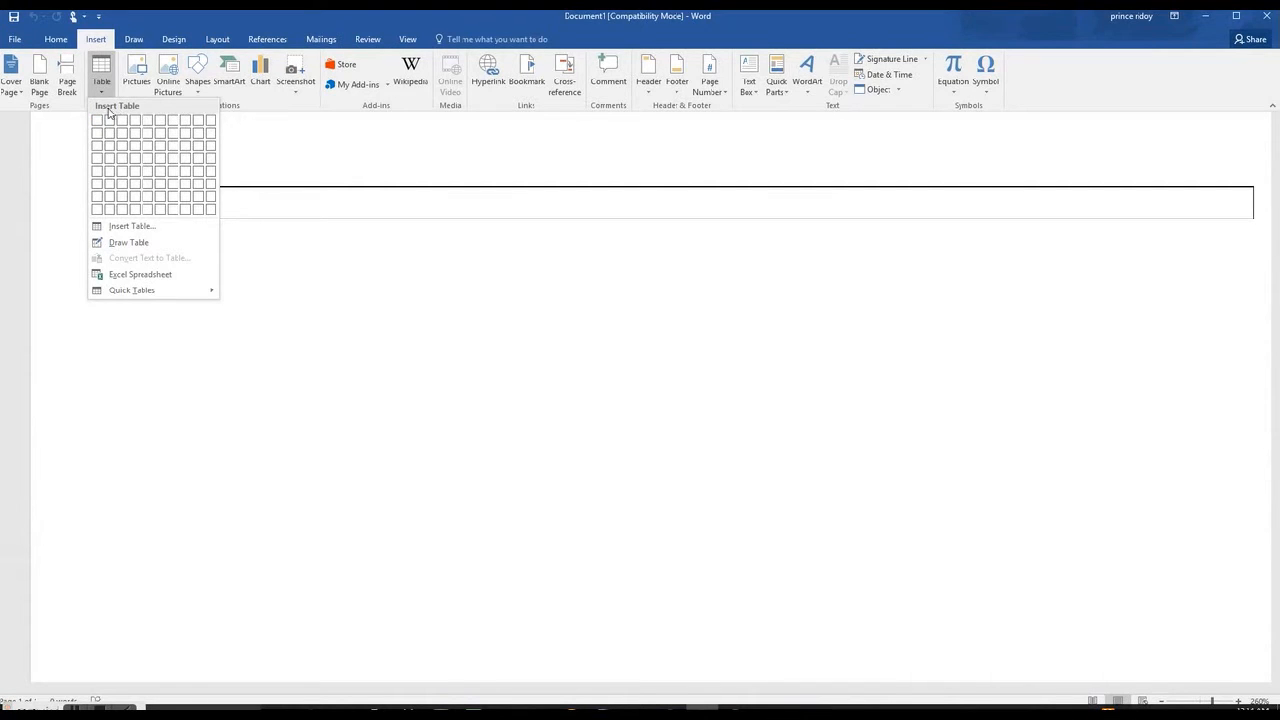
mouse_move(98, 120)
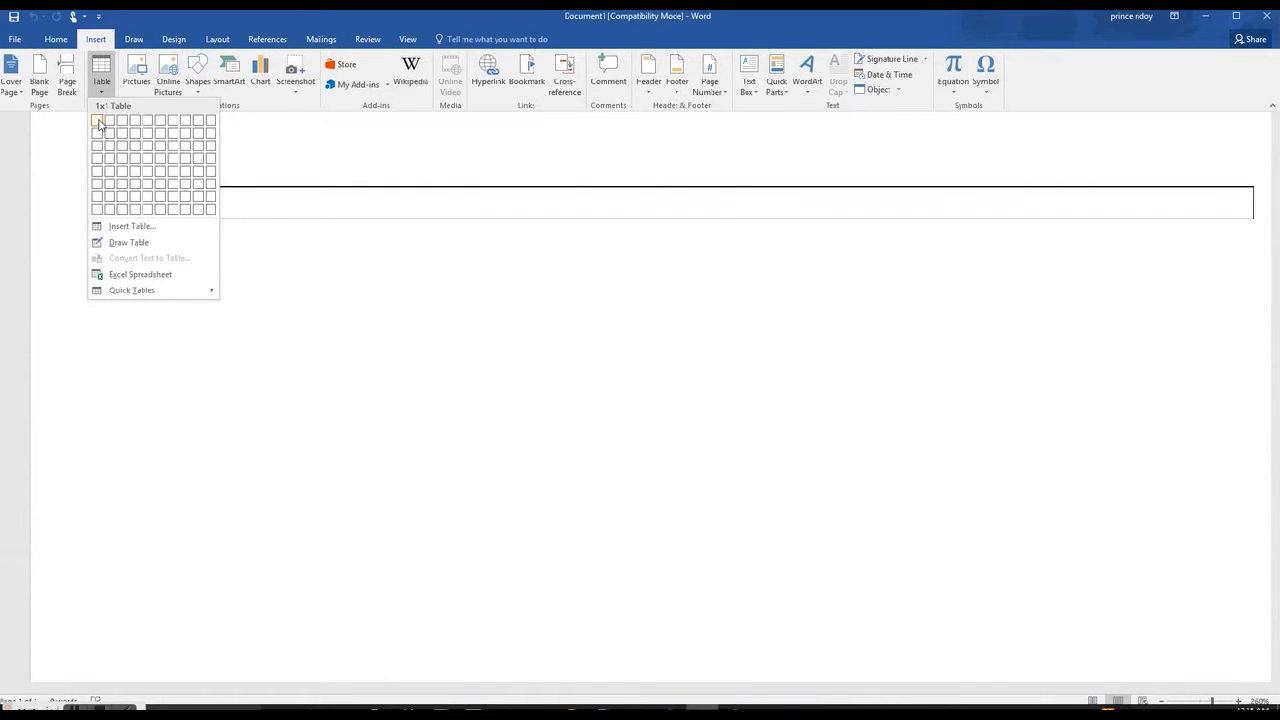
mouse_move(110, 120)
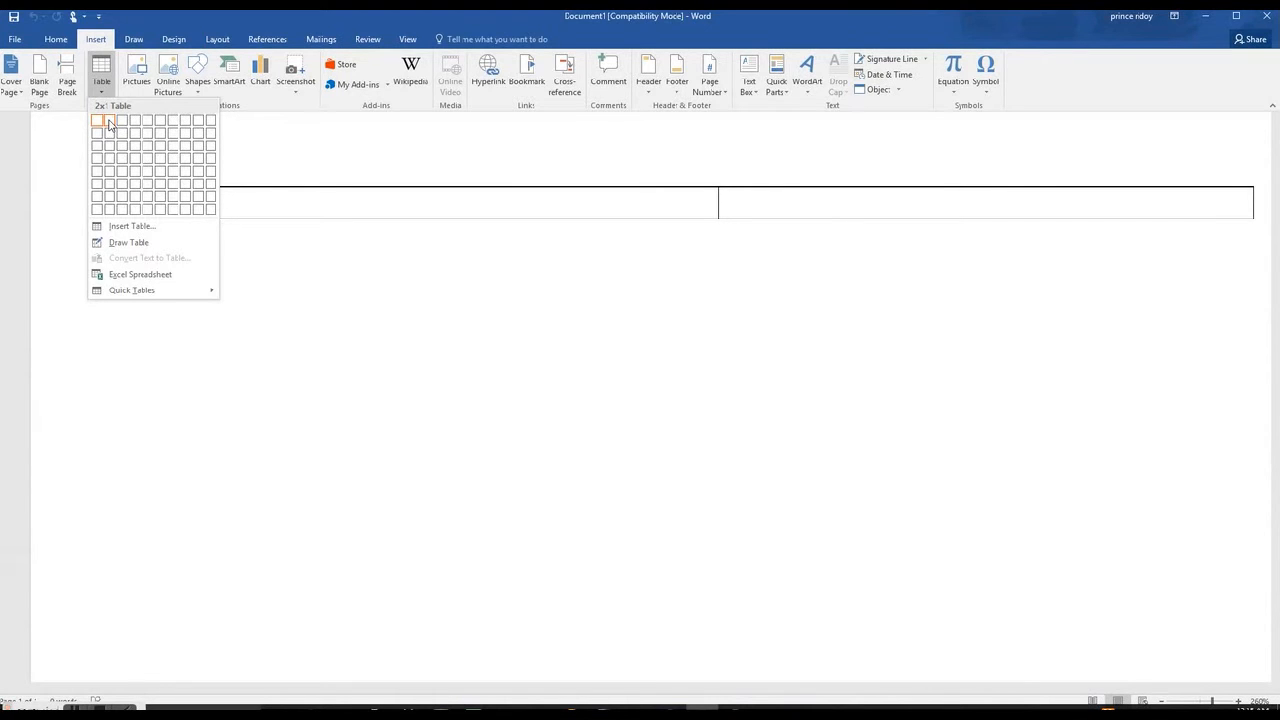
mouse_move(124, 120)
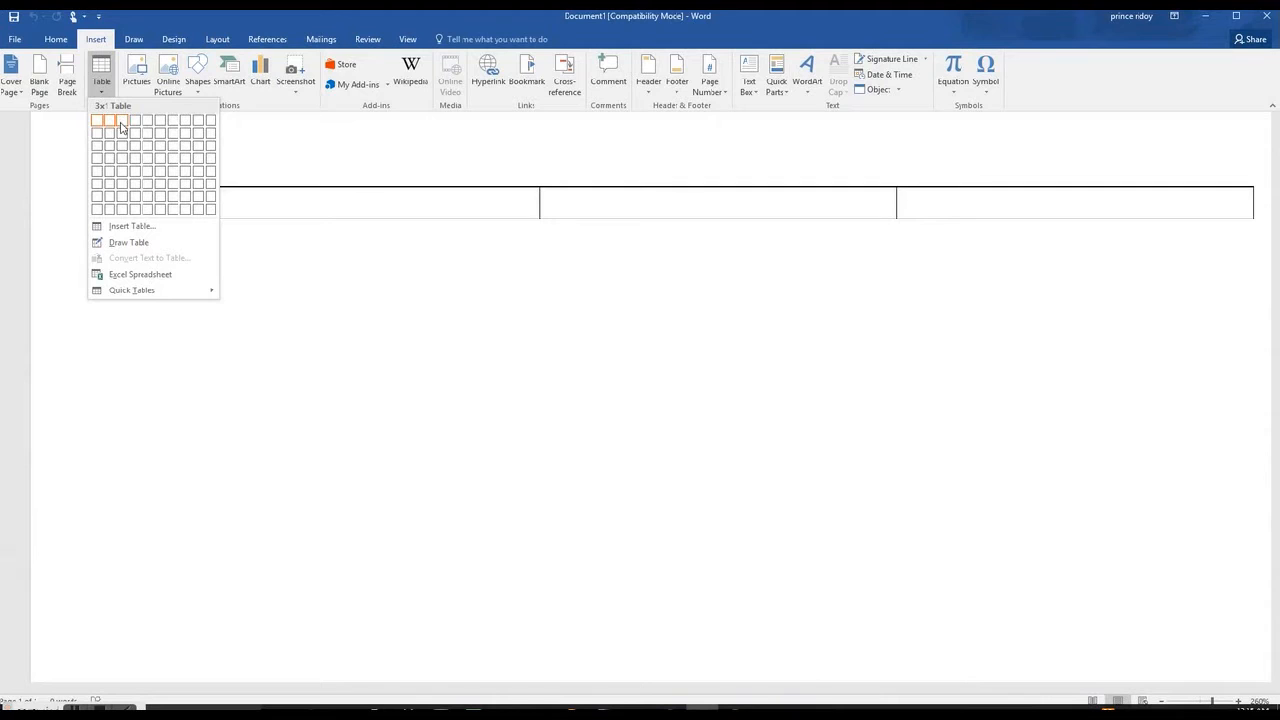
mouse_move(124, 144)
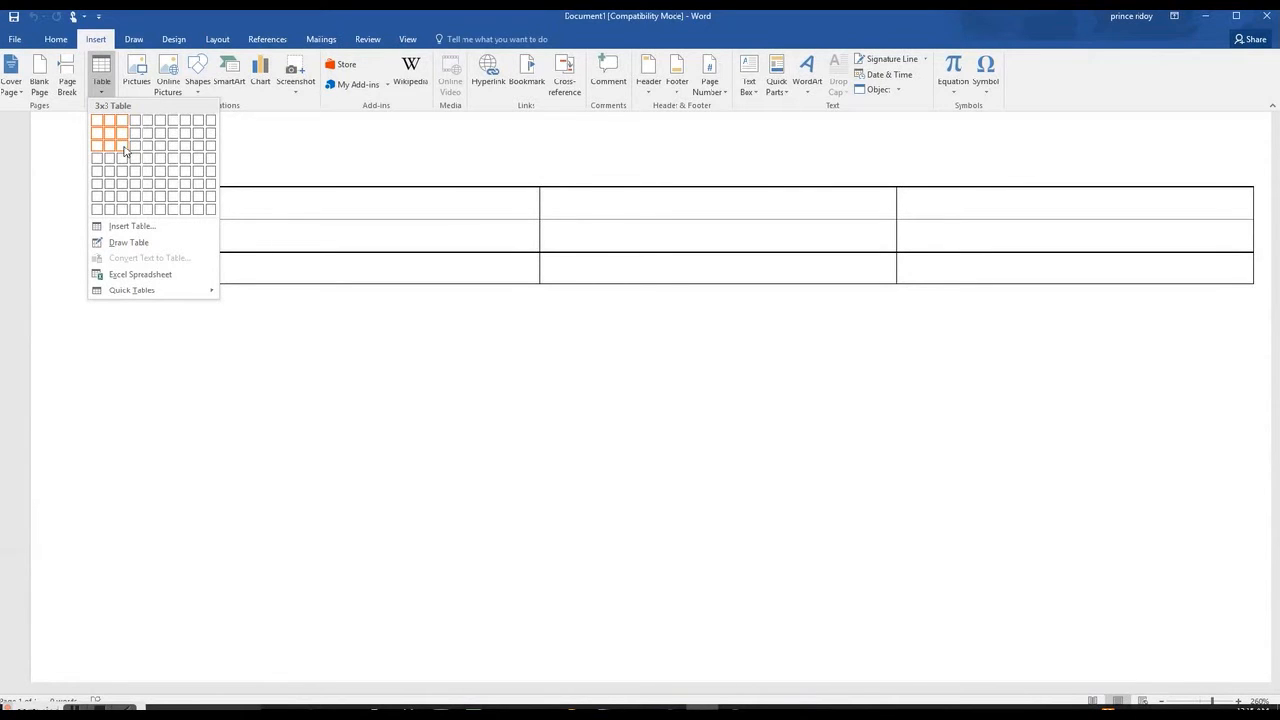
mouse_move(120, 176)
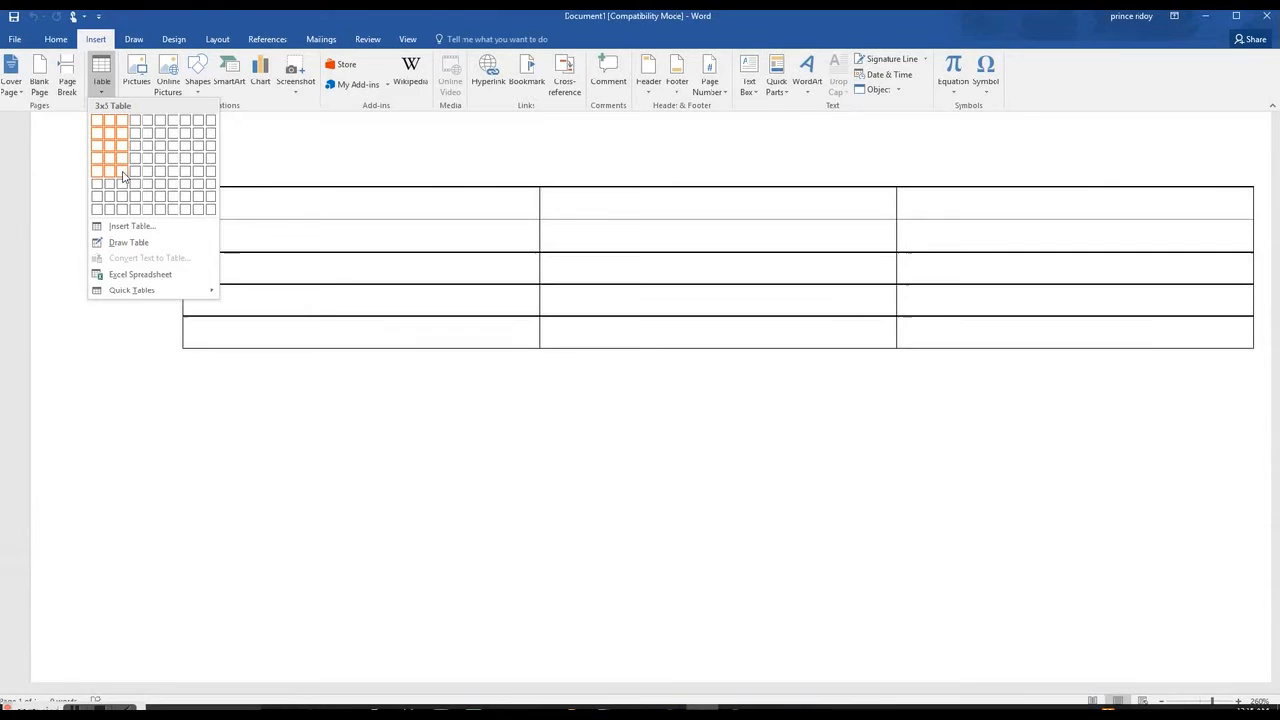
mouse_move(124, 196)
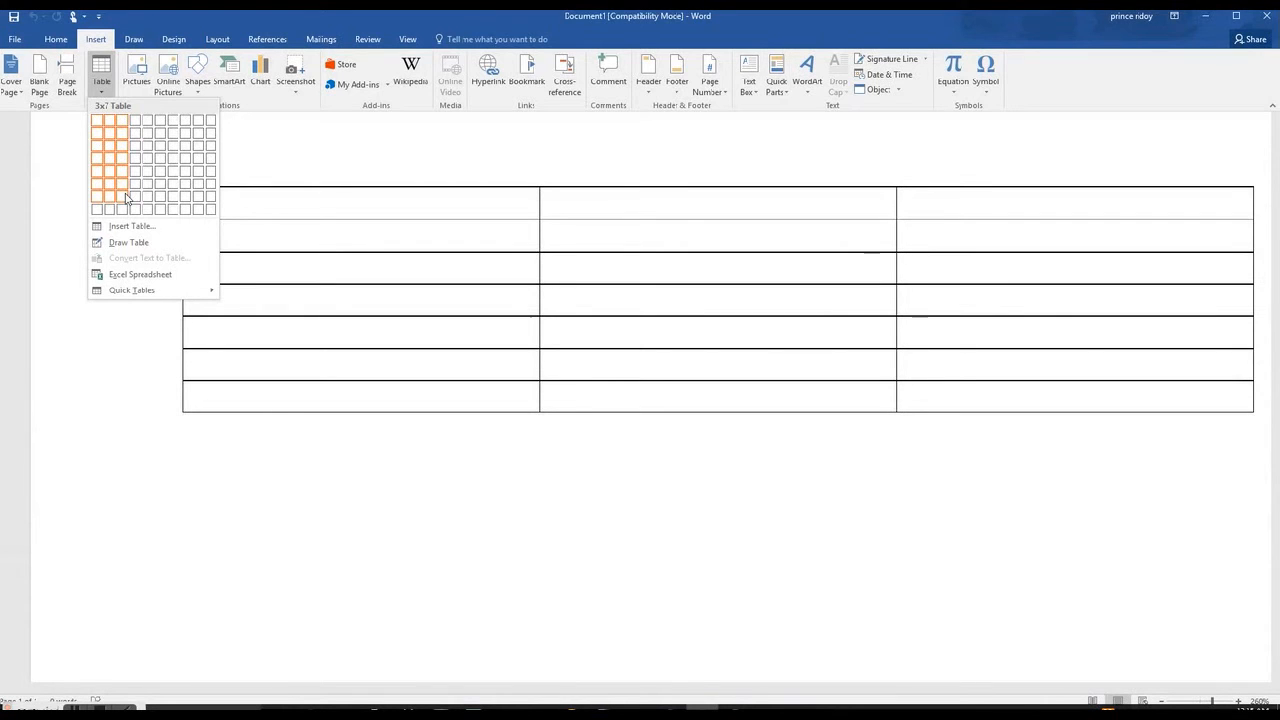
Insert the 3-column, 7-row table with headings First Name, Surname and Phone No.
click(136, 184)
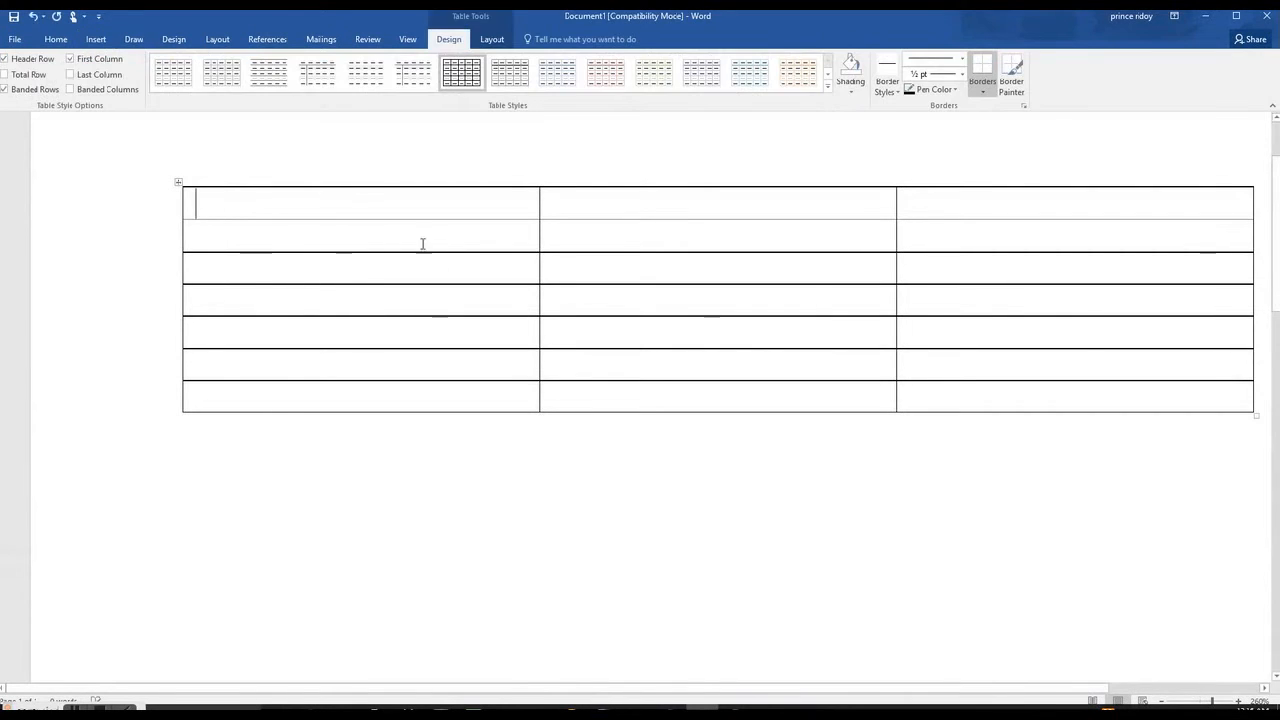
mouse_move(624, 476)
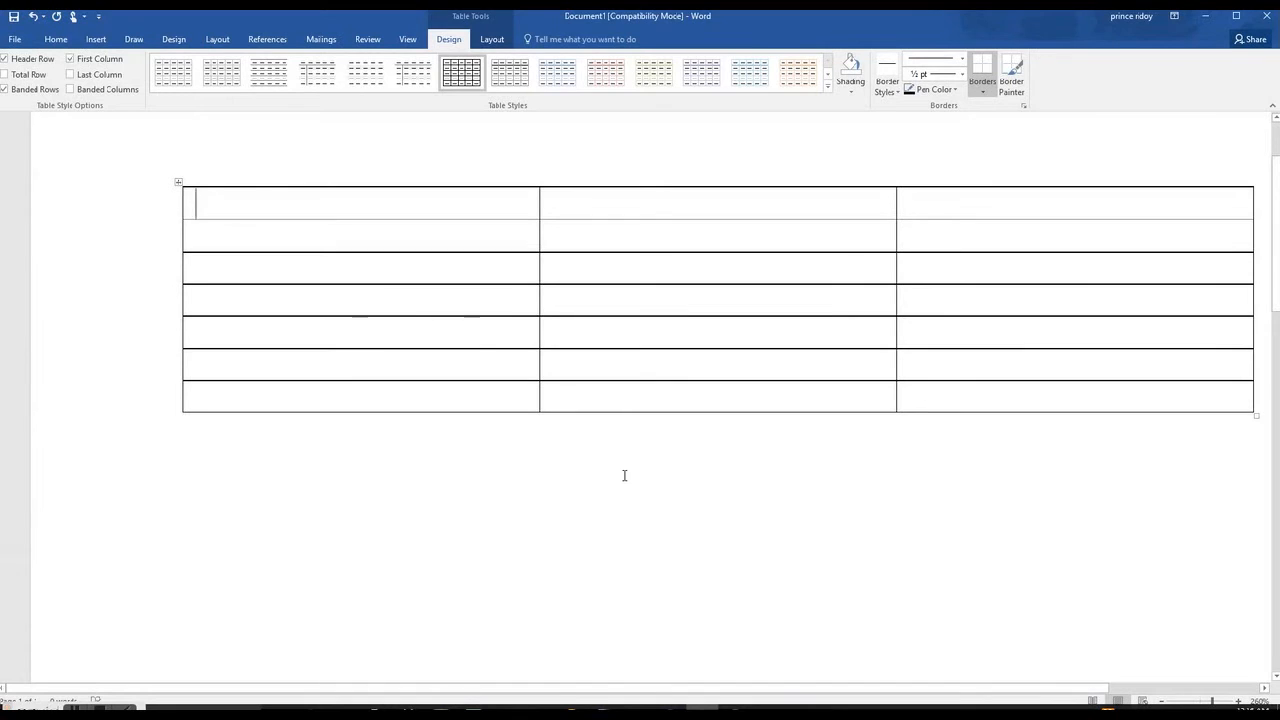
text(First Name)
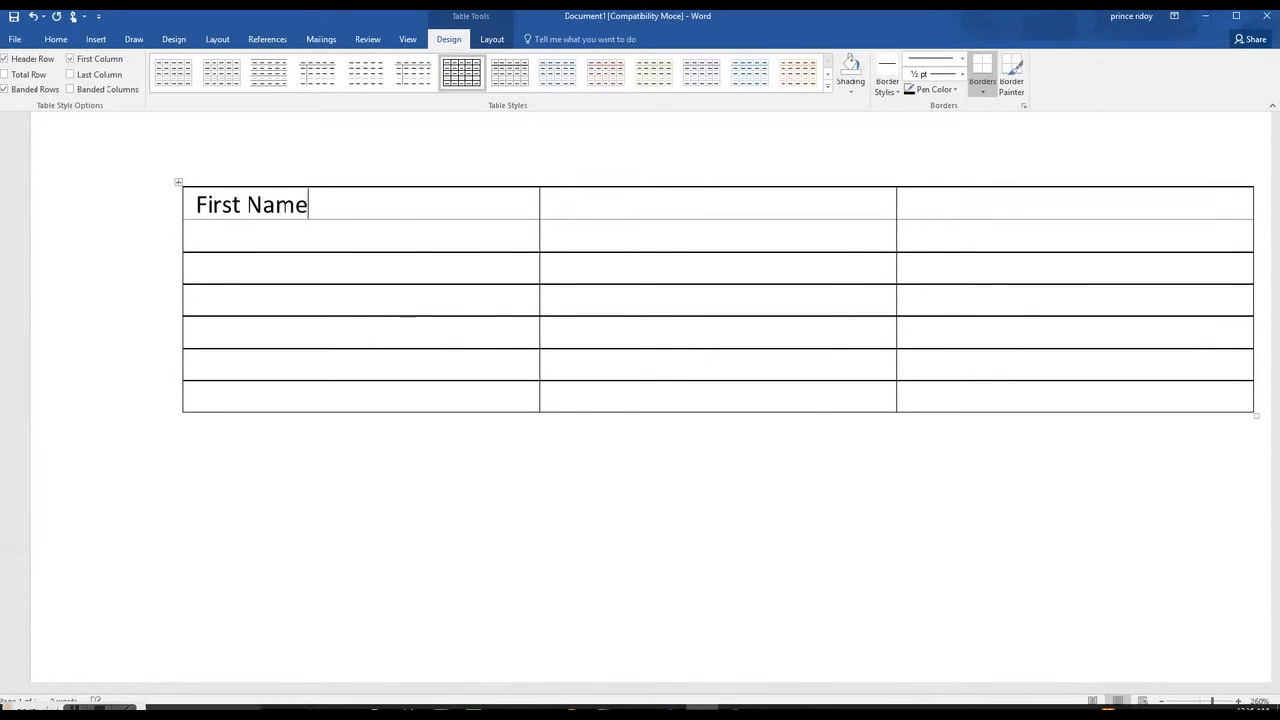
text(Sur)
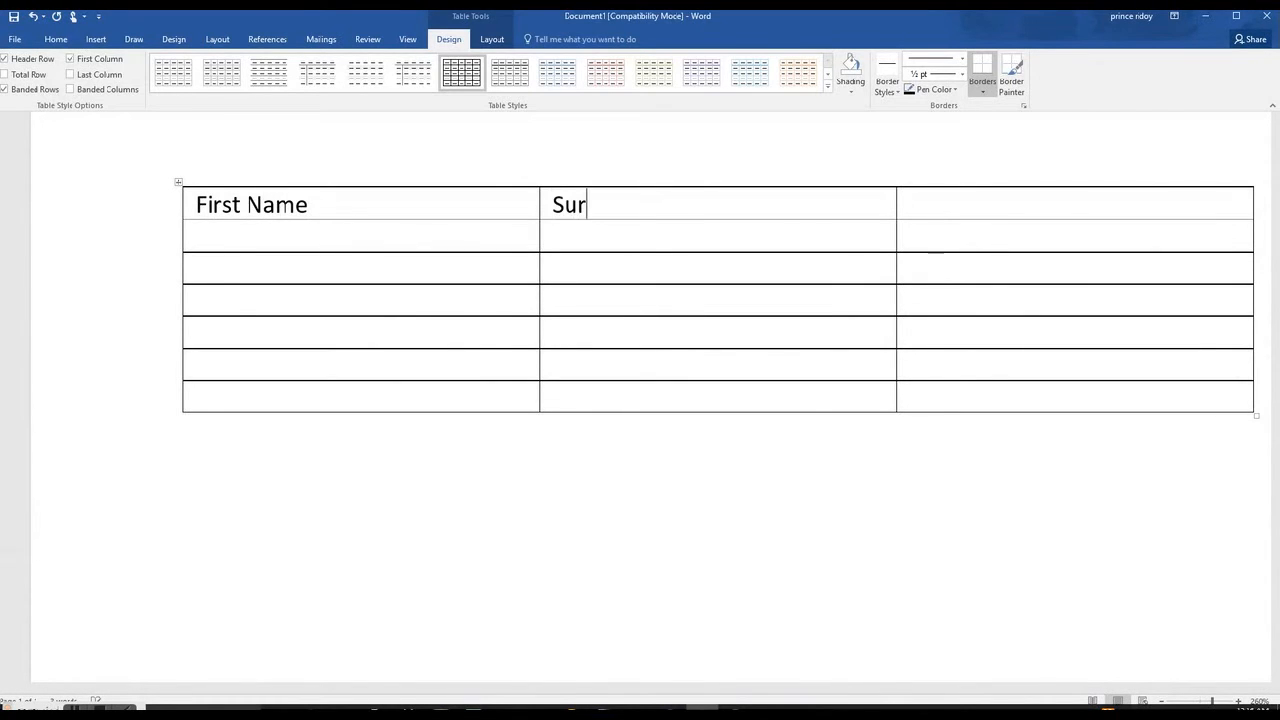
text(name)
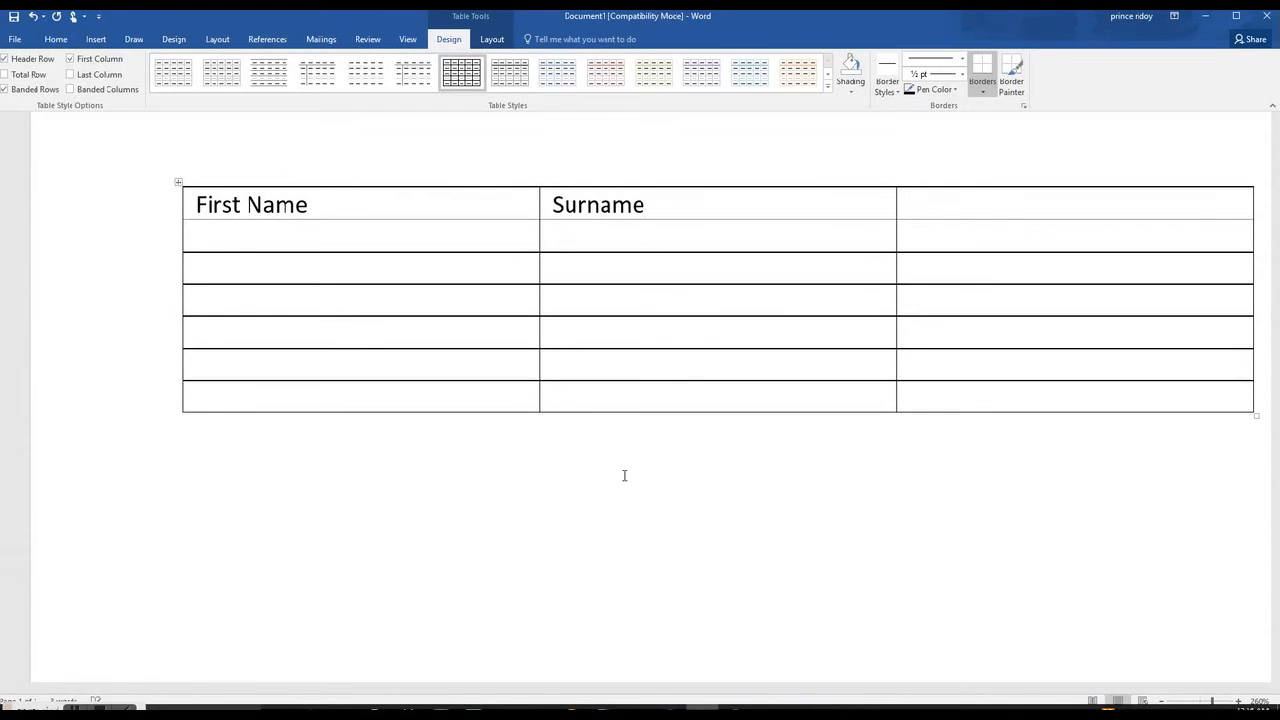
text(Phone No)
text(040300000)
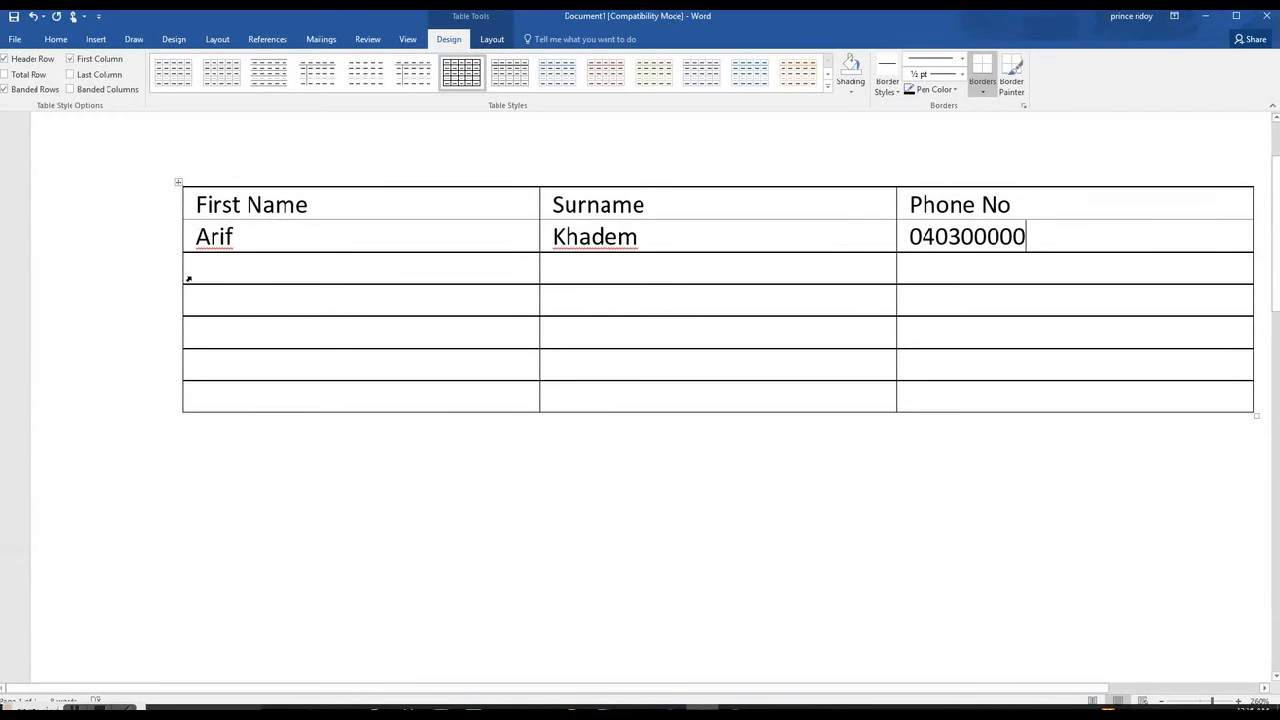
click(218, 268)
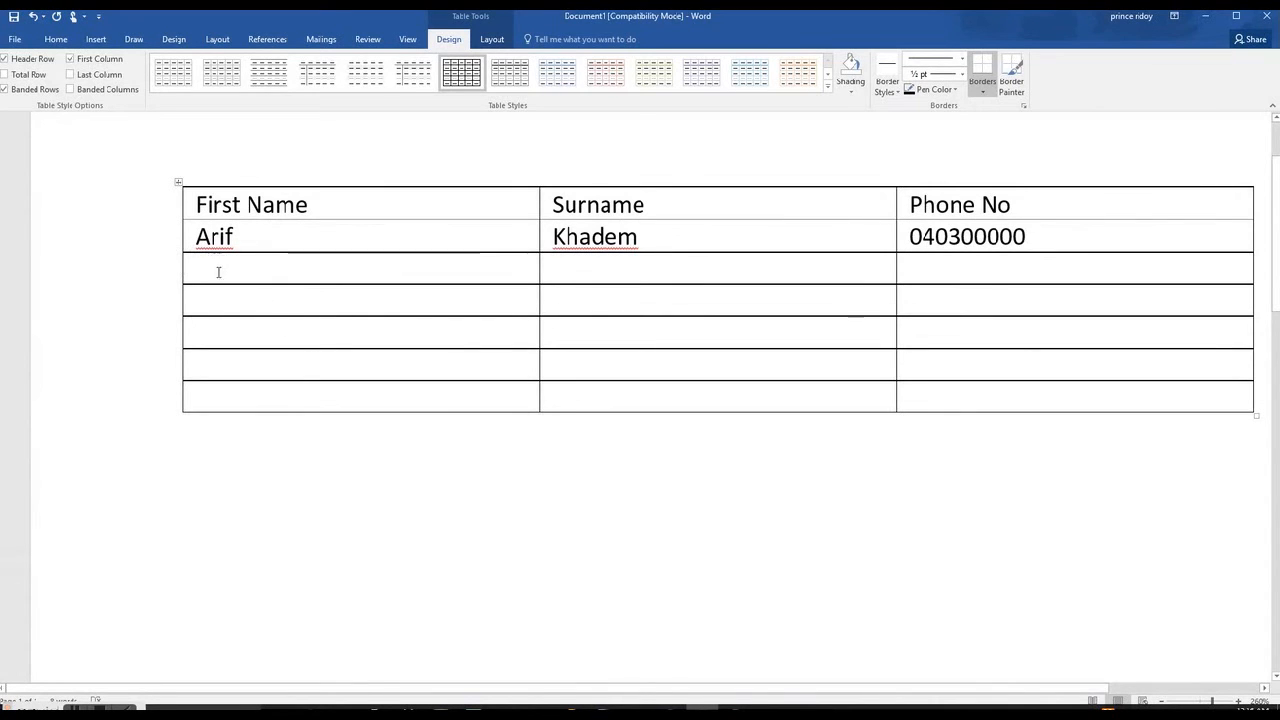
click(208, 396)
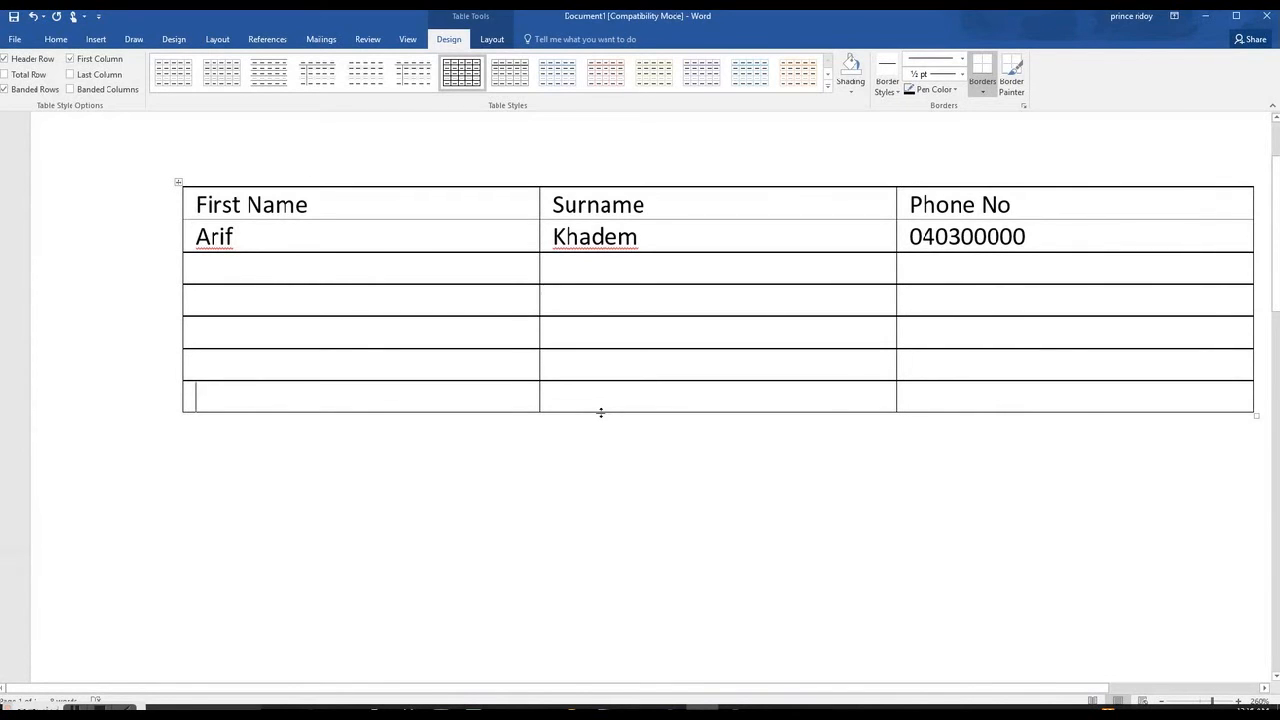
text(Adyan)
click(1074, 396)
text(040400000)
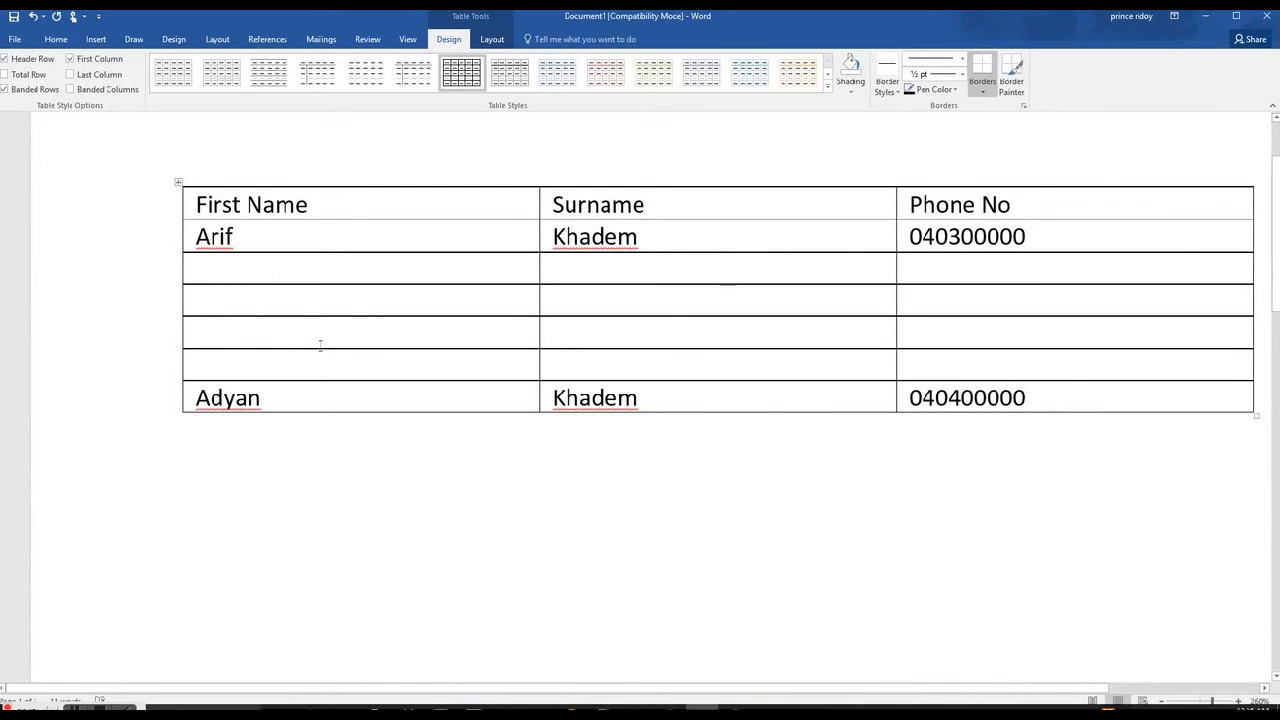
click(1024, 396)
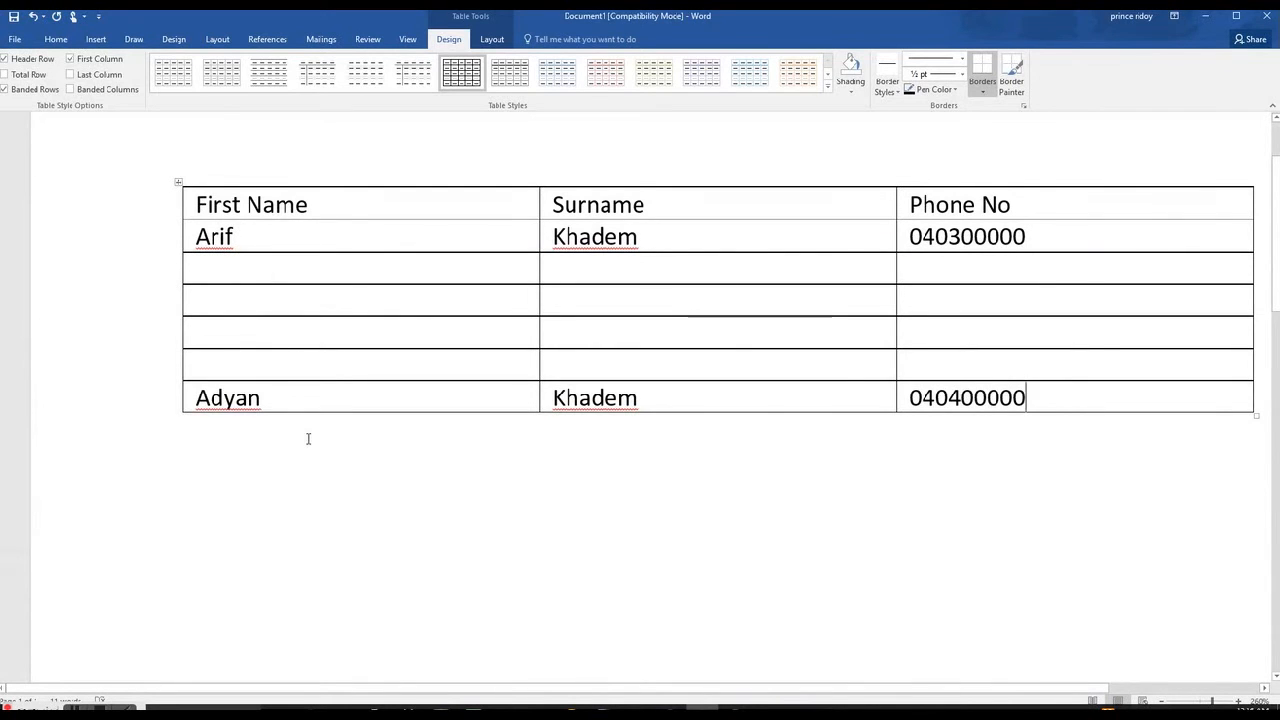
mouse_move(254, 438)
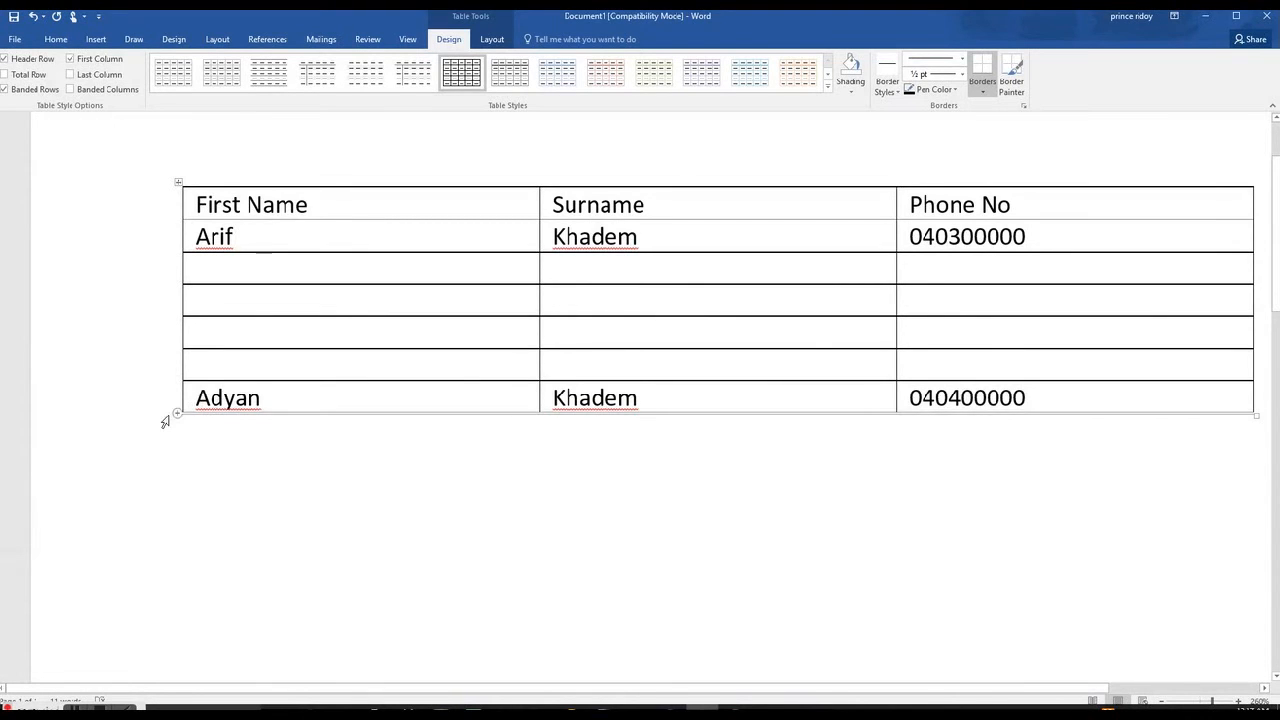
Insert a row below Adyan's and fill it with Linda, Taylor and 0000000.
click(1024, 396)
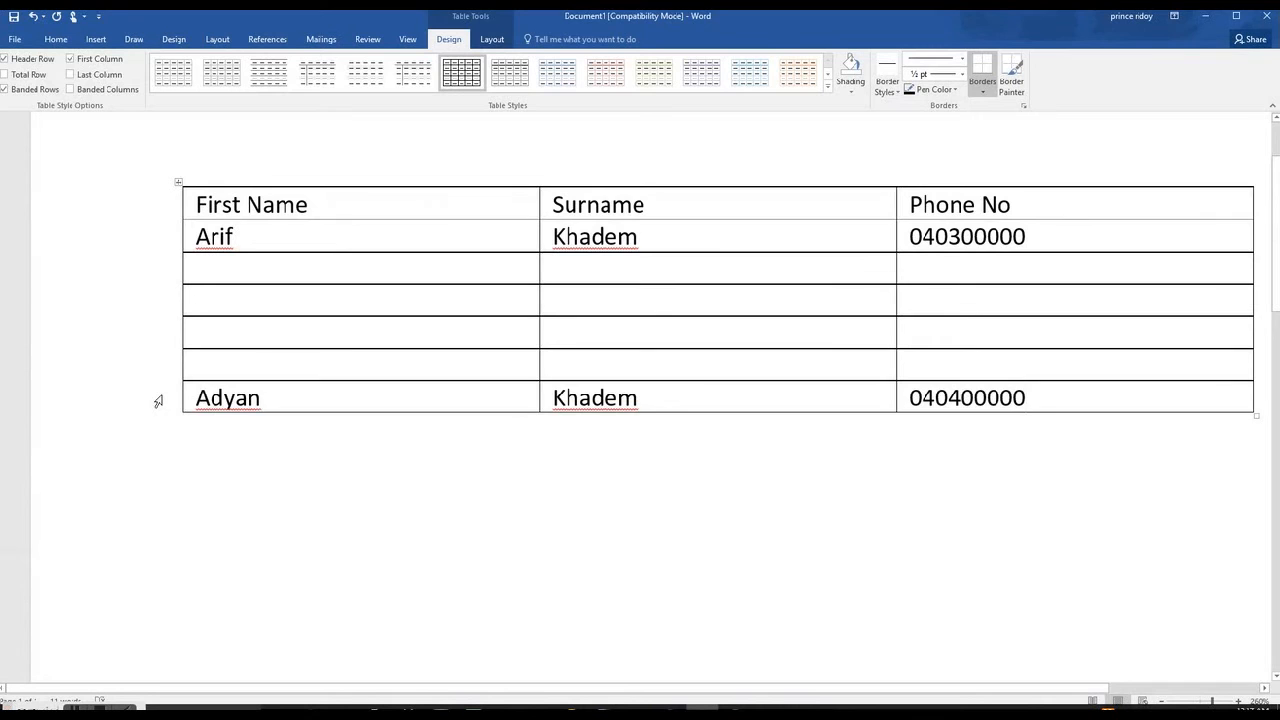
right_click(228, 396)
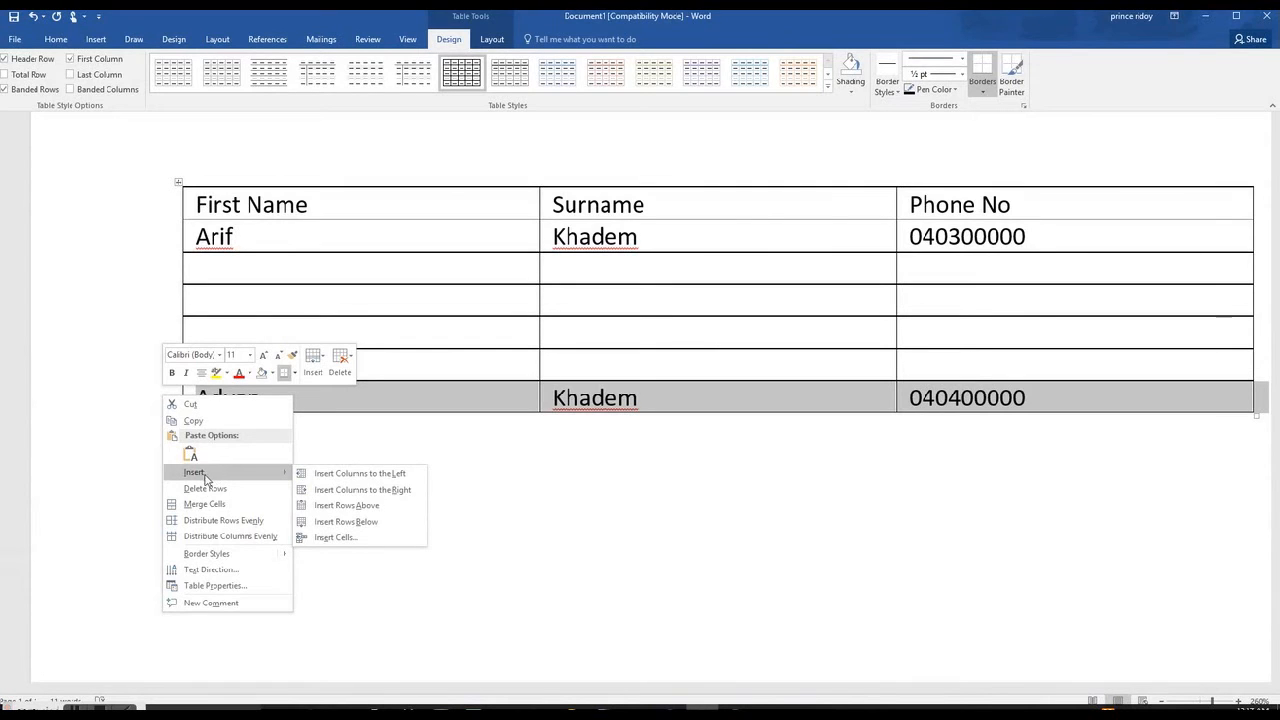
mouse_move(224, 456)
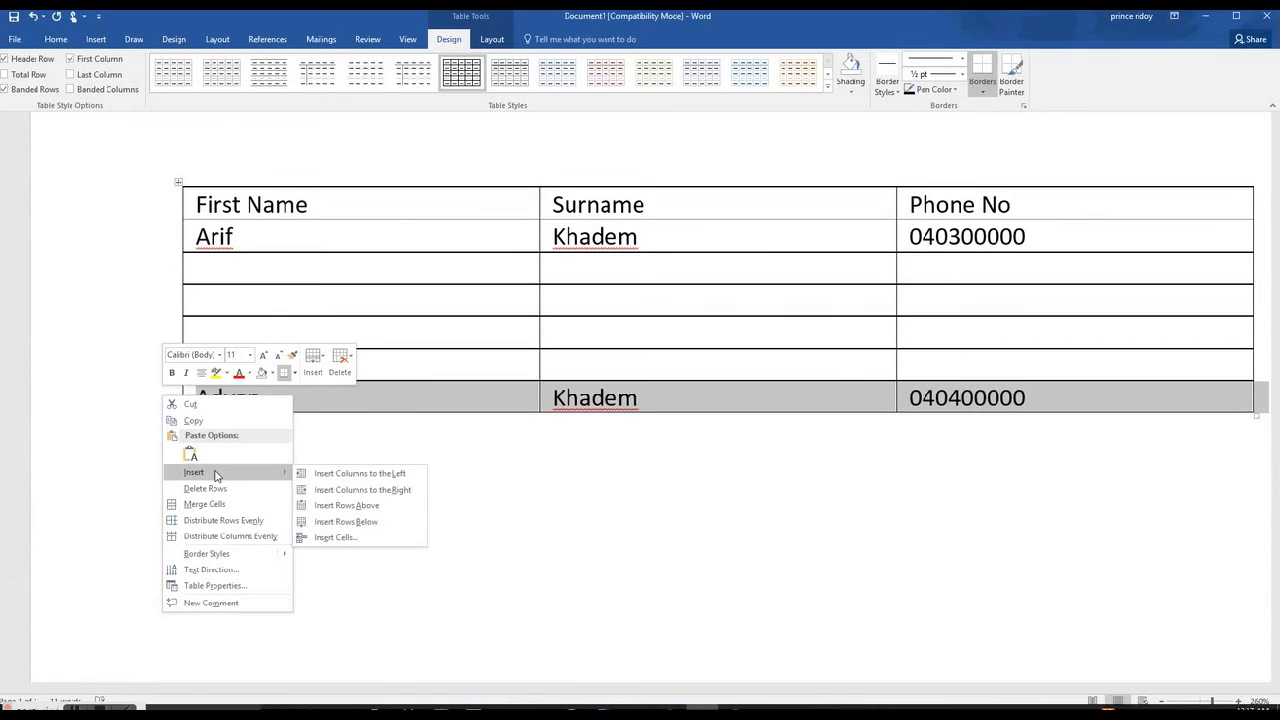
mouse_move(196, 418)
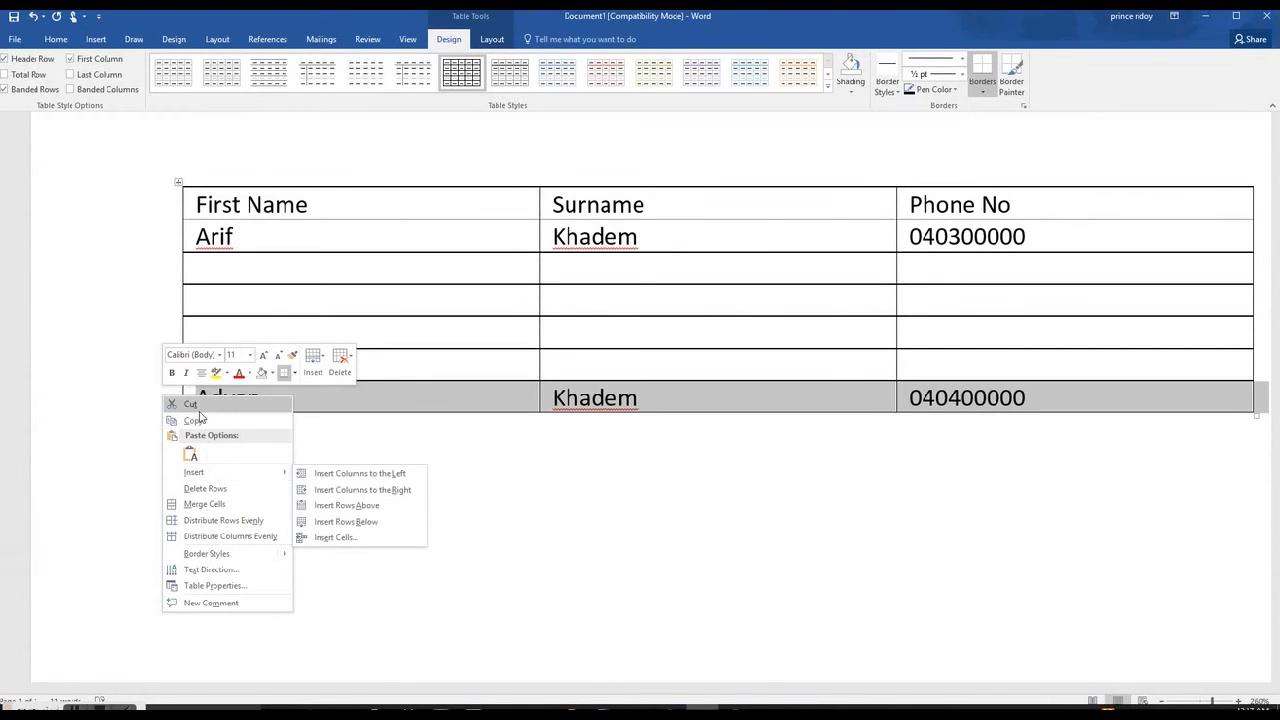
mouse_move(194, 472)
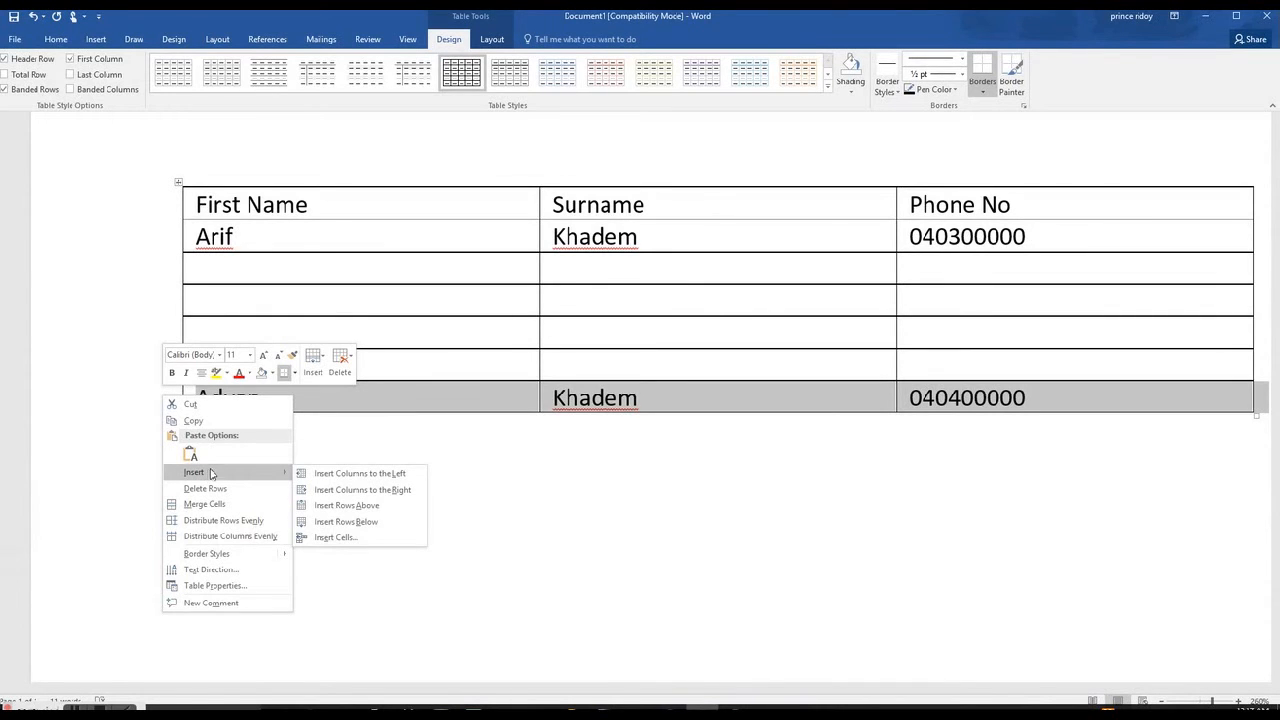
mouse_move(348, 520)
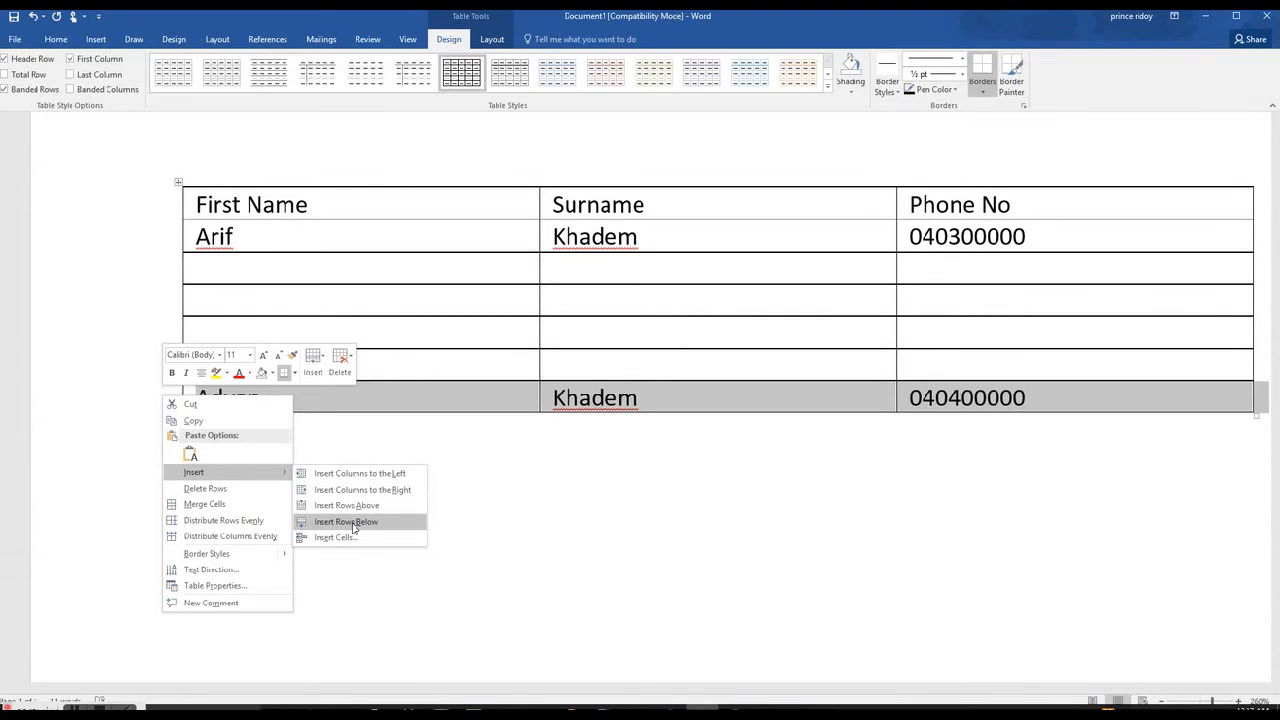
click(346, 520)
text(0000000)
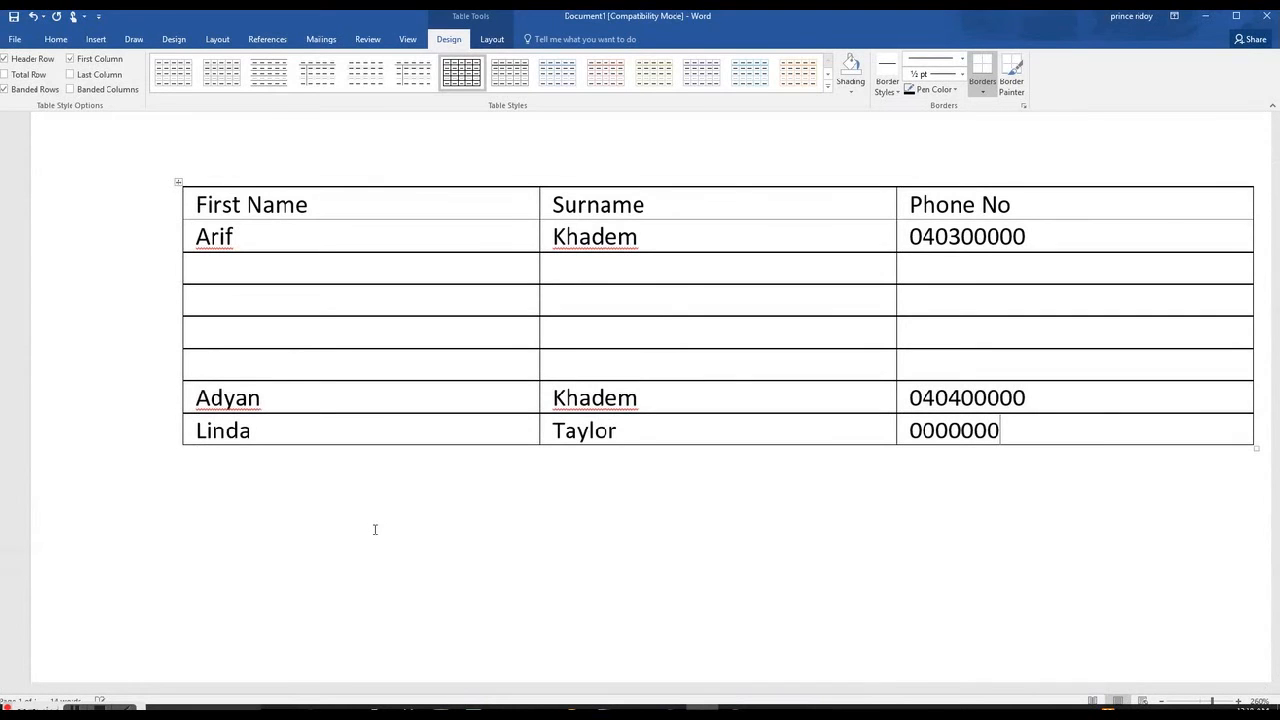
mouse_move(292, 480)
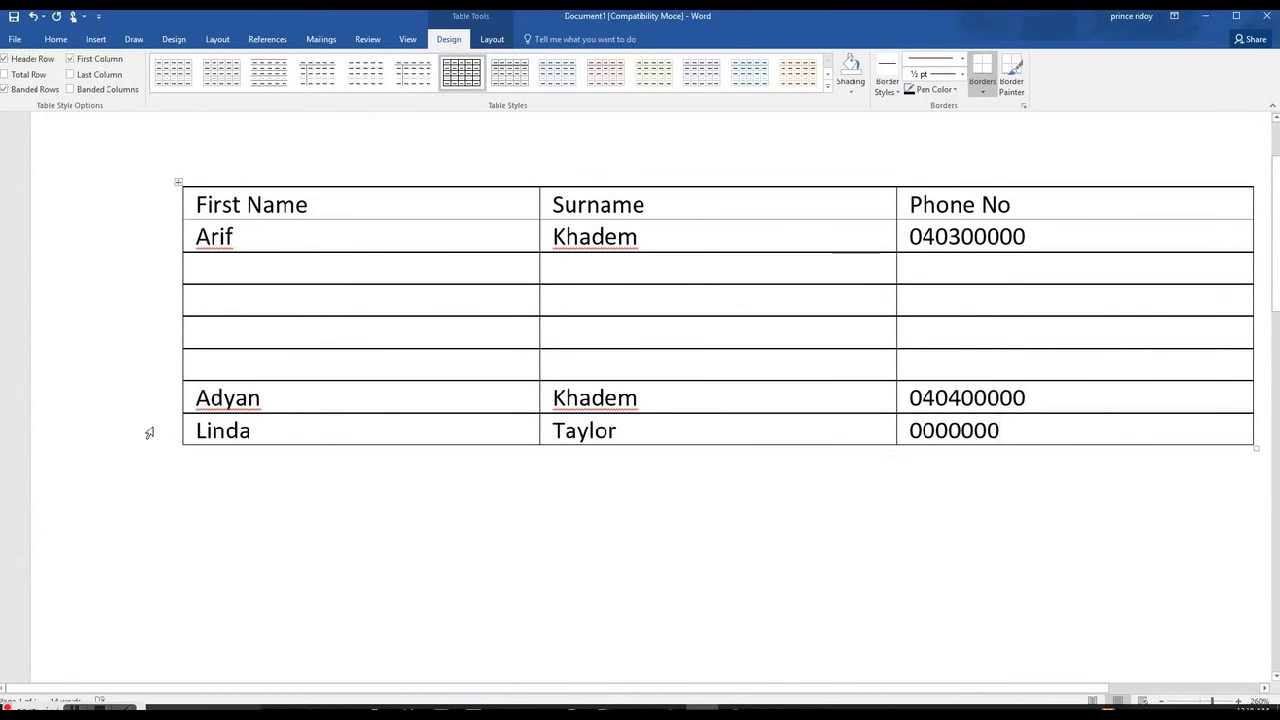
Insert an empty row above Linda's row, between the Adyan and Linda entries.
click(994, 430)
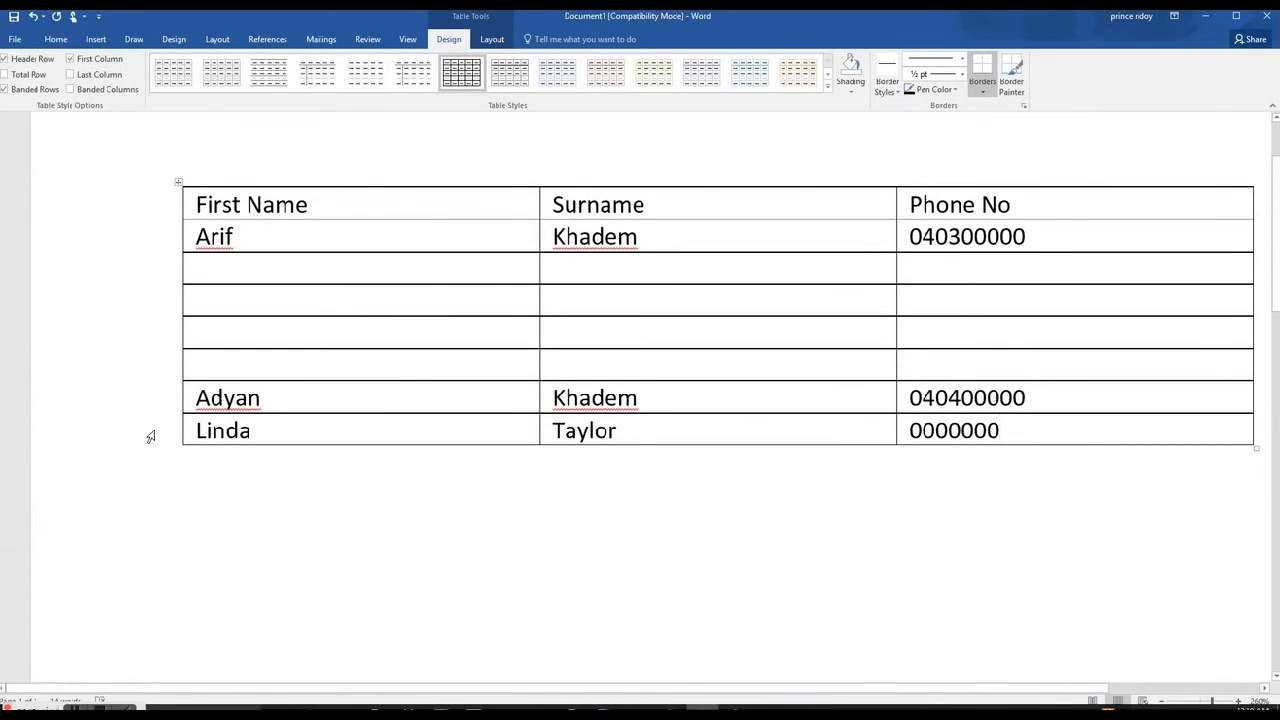
right_click(222, 430)
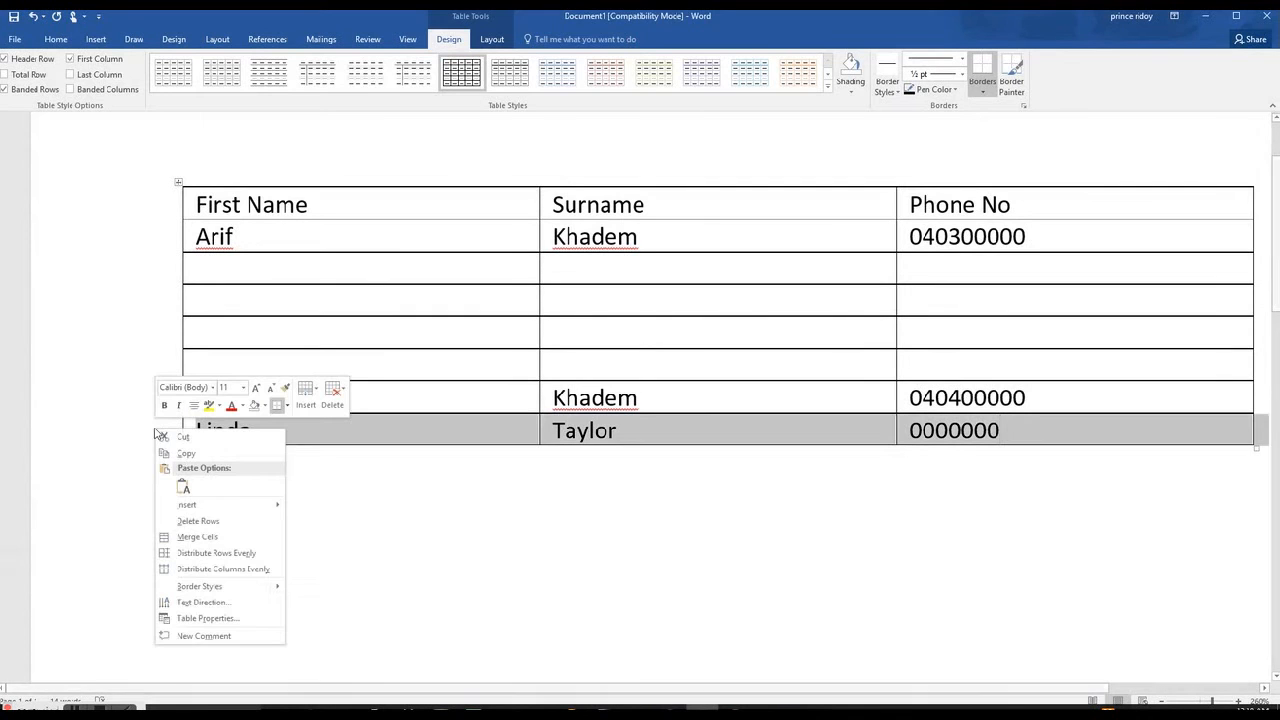
click(188, 504)
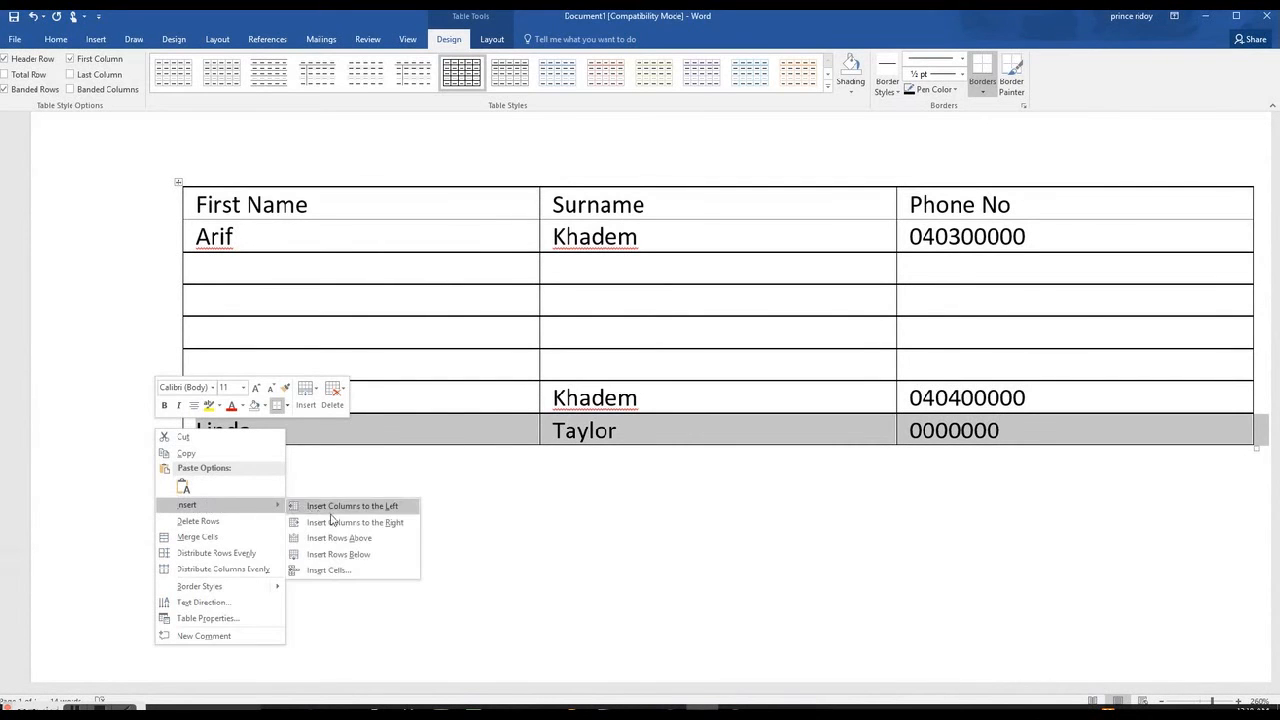
mouse_move(340, 538)
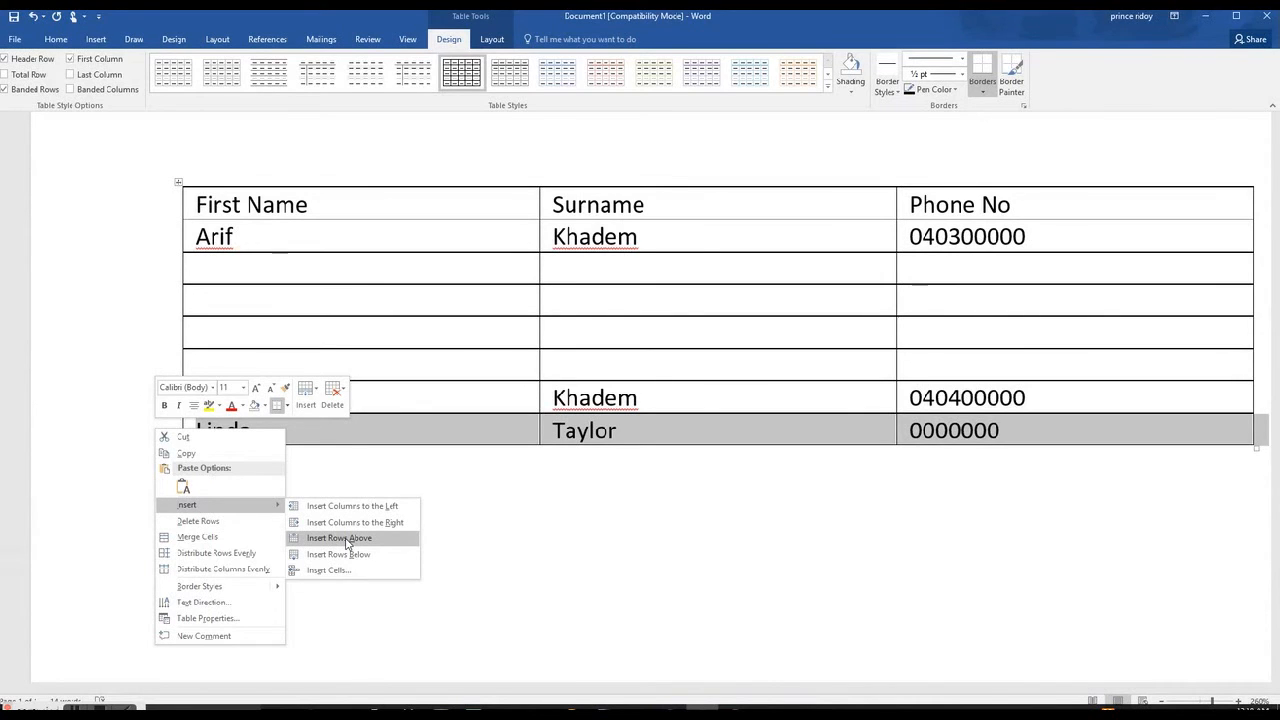
click(340, 538)
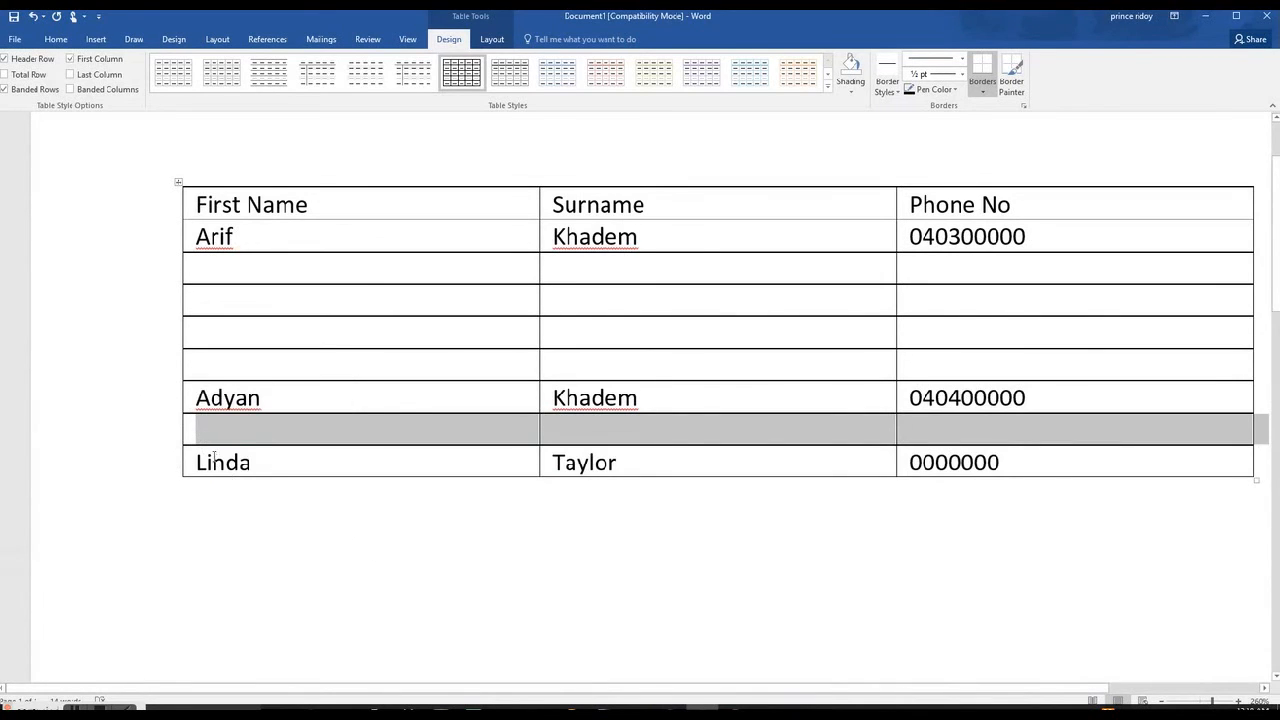
click(56, 40)
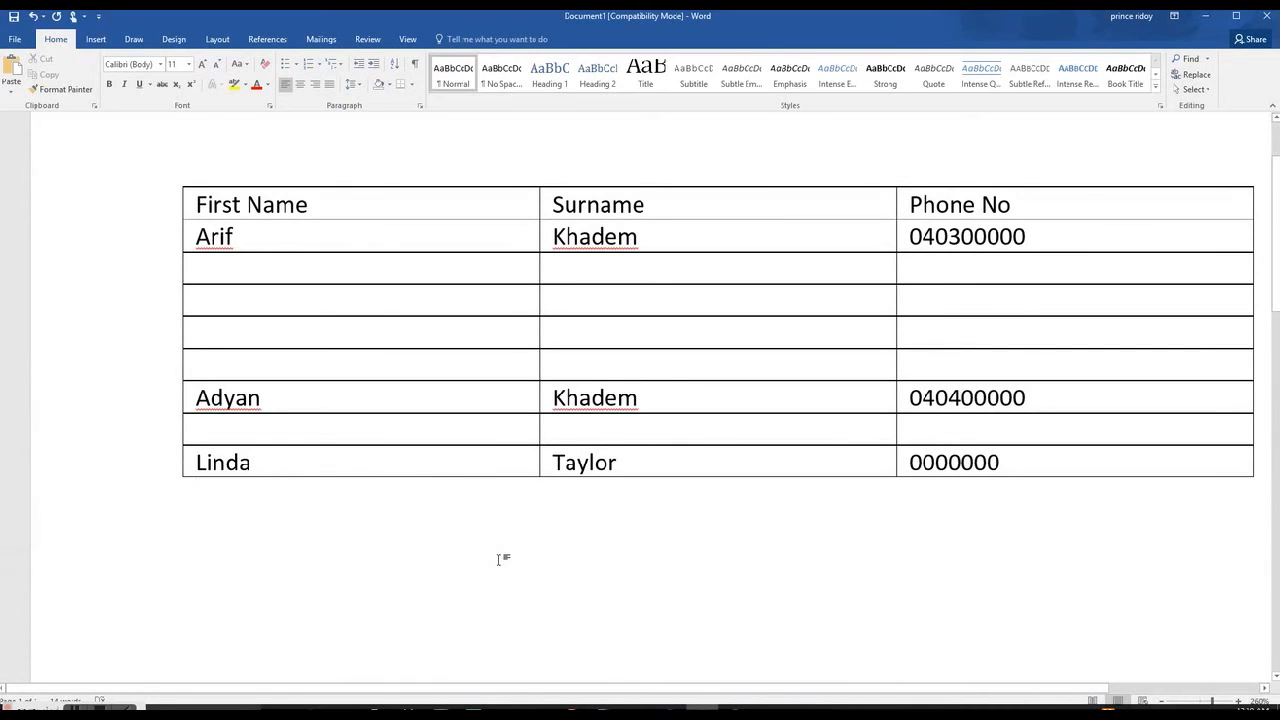
Create a second blank document with Ctrl+N.
click(198, 492)
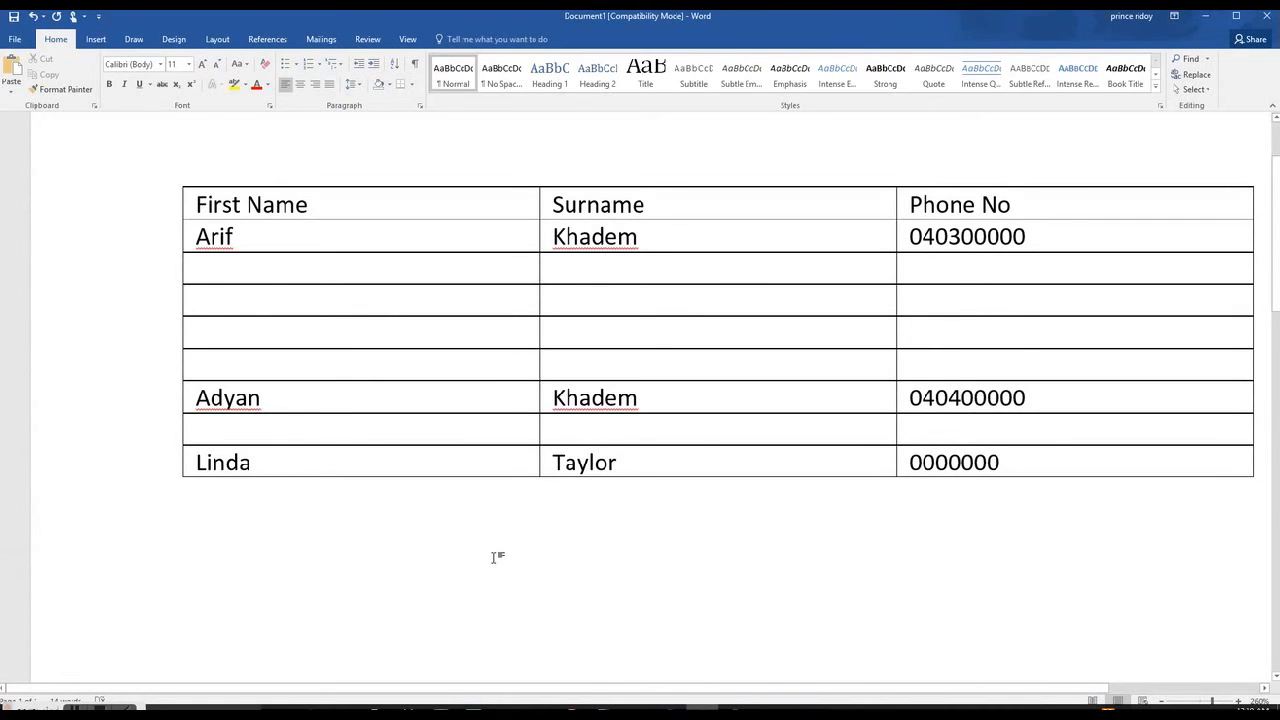
mouse_move(492, 564)
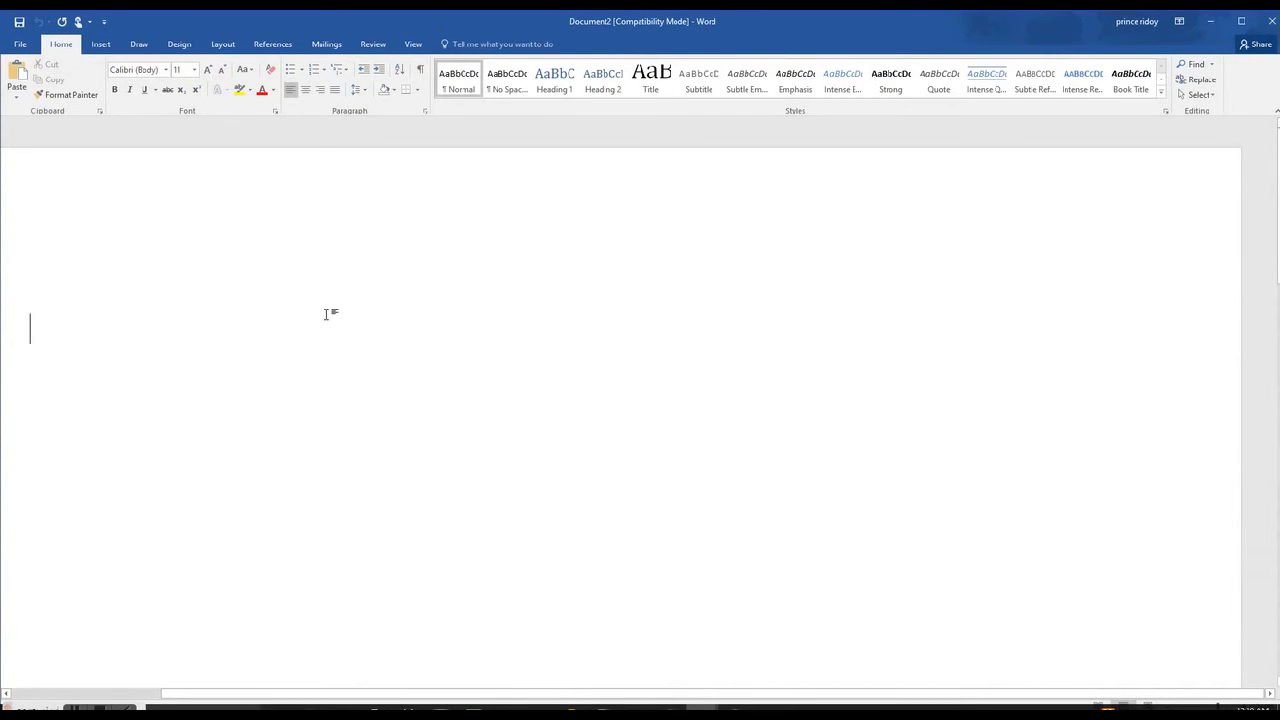
mouse_move(400, 284)
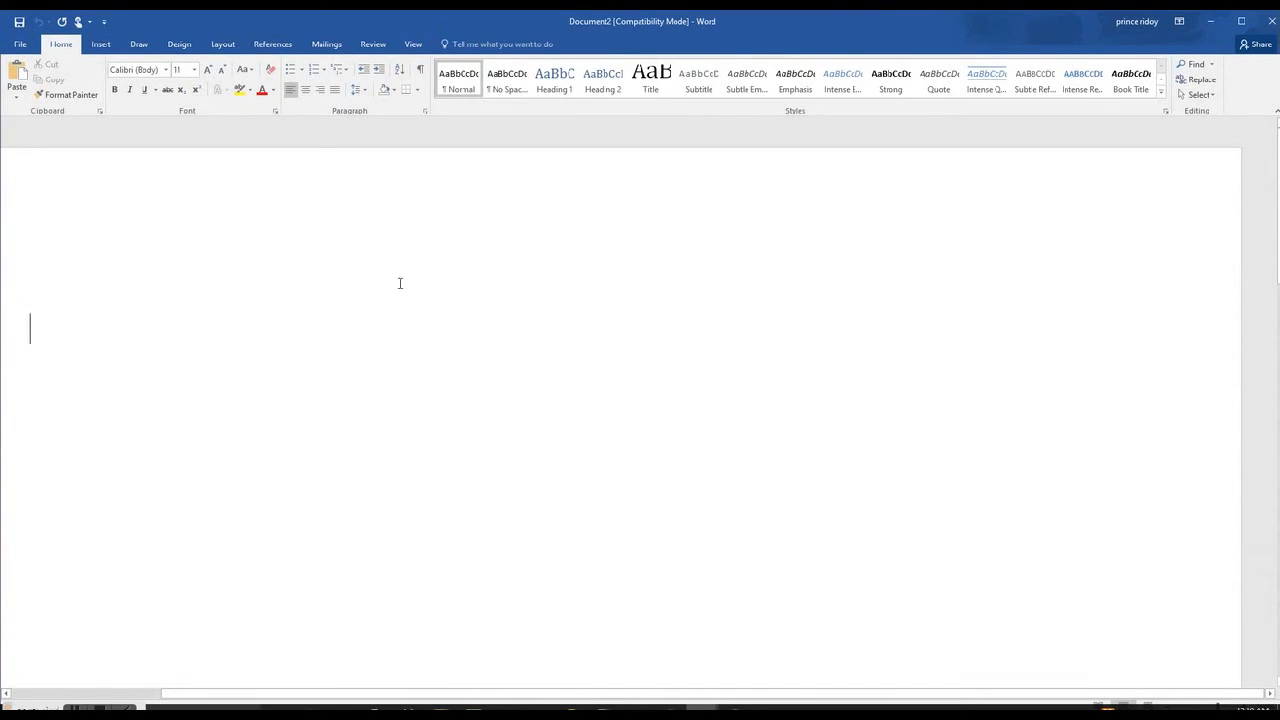
mouse_move(294, 306)
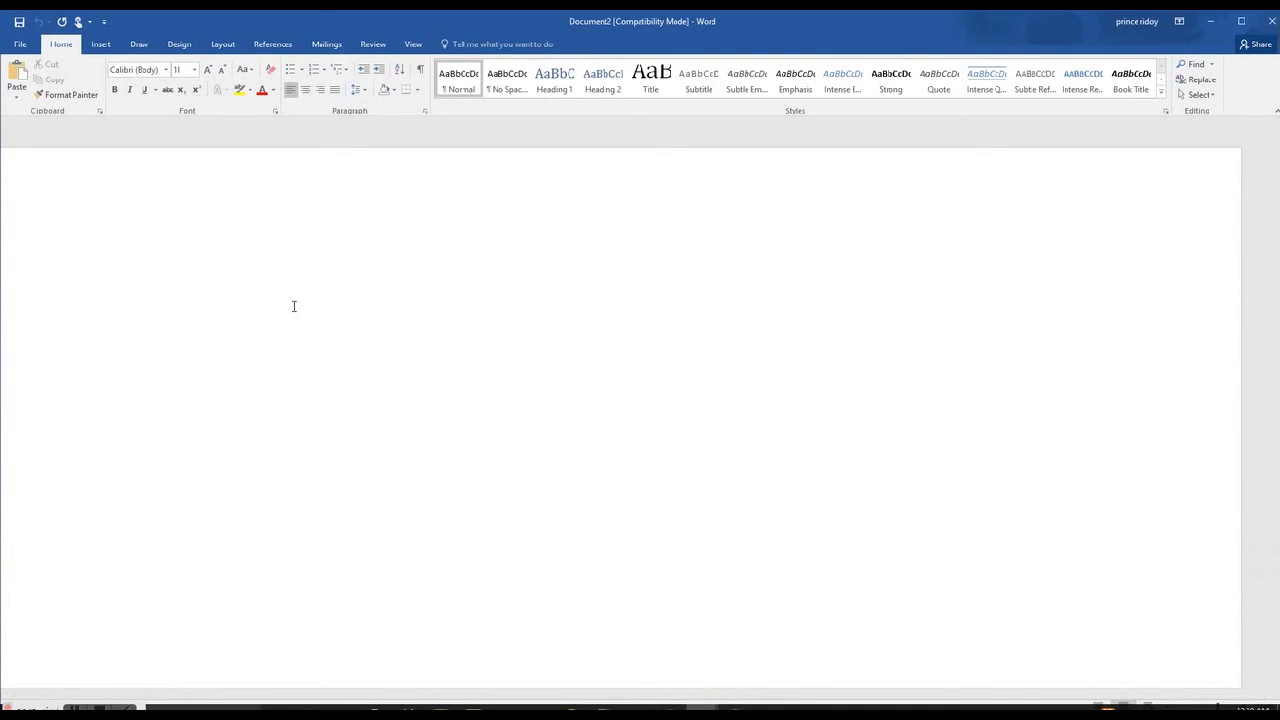
text(Ctrl)
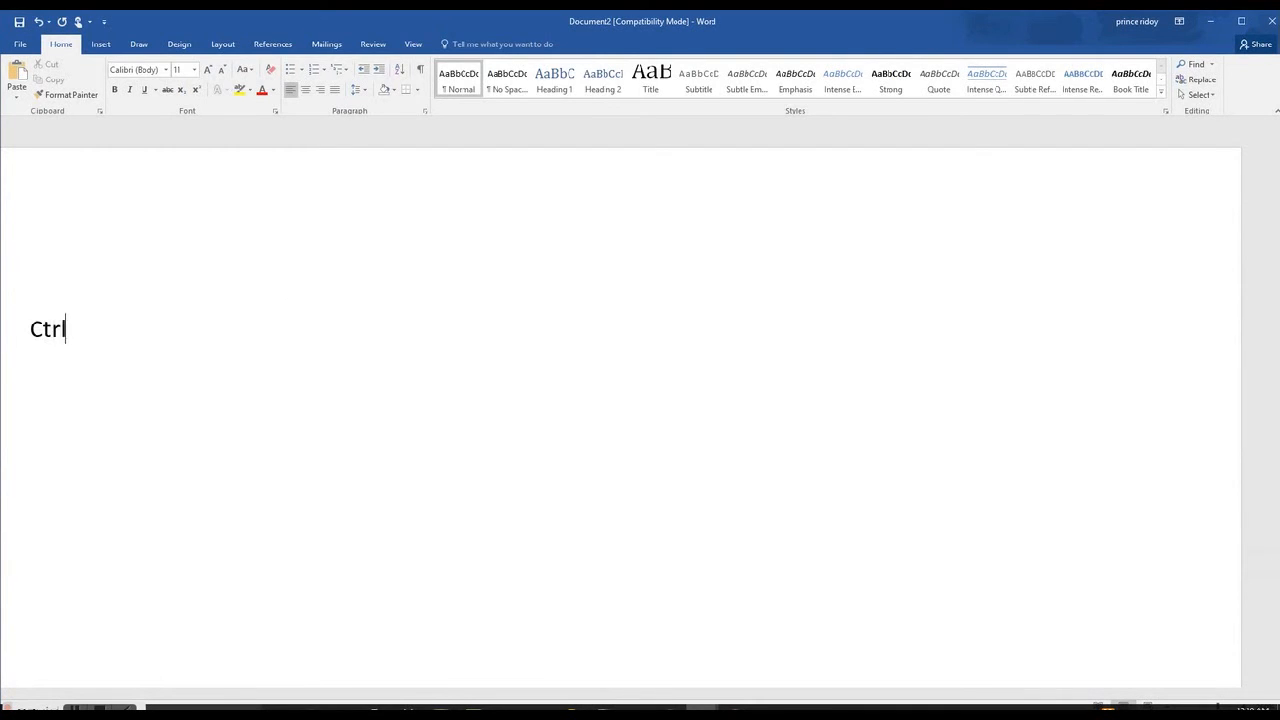
text(+ N)
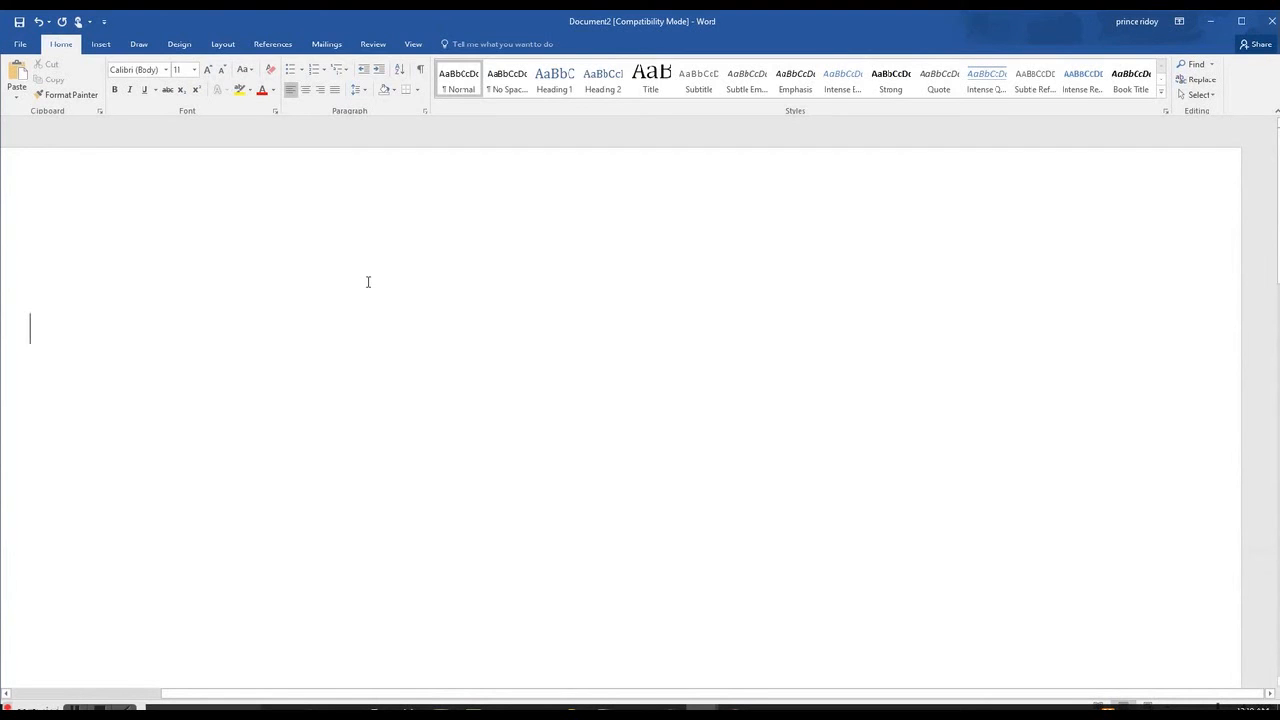
mouse_move(176, 300)
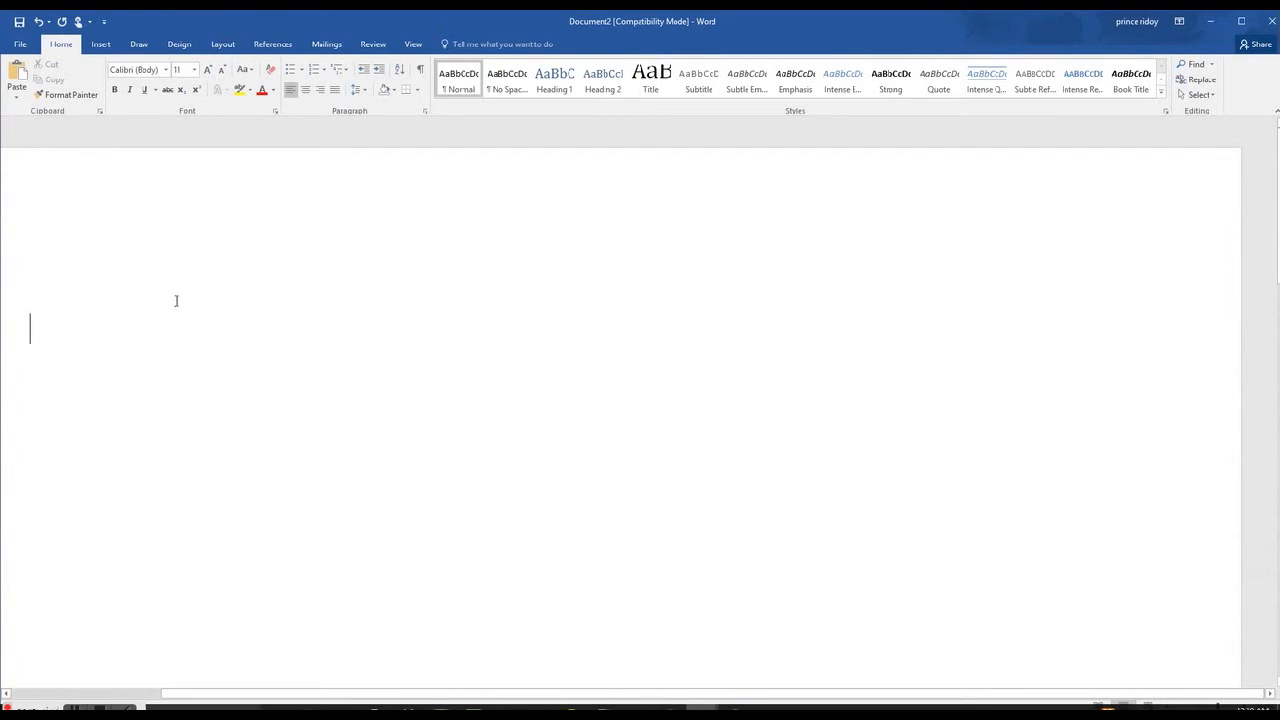
mouse_move(196, 236)
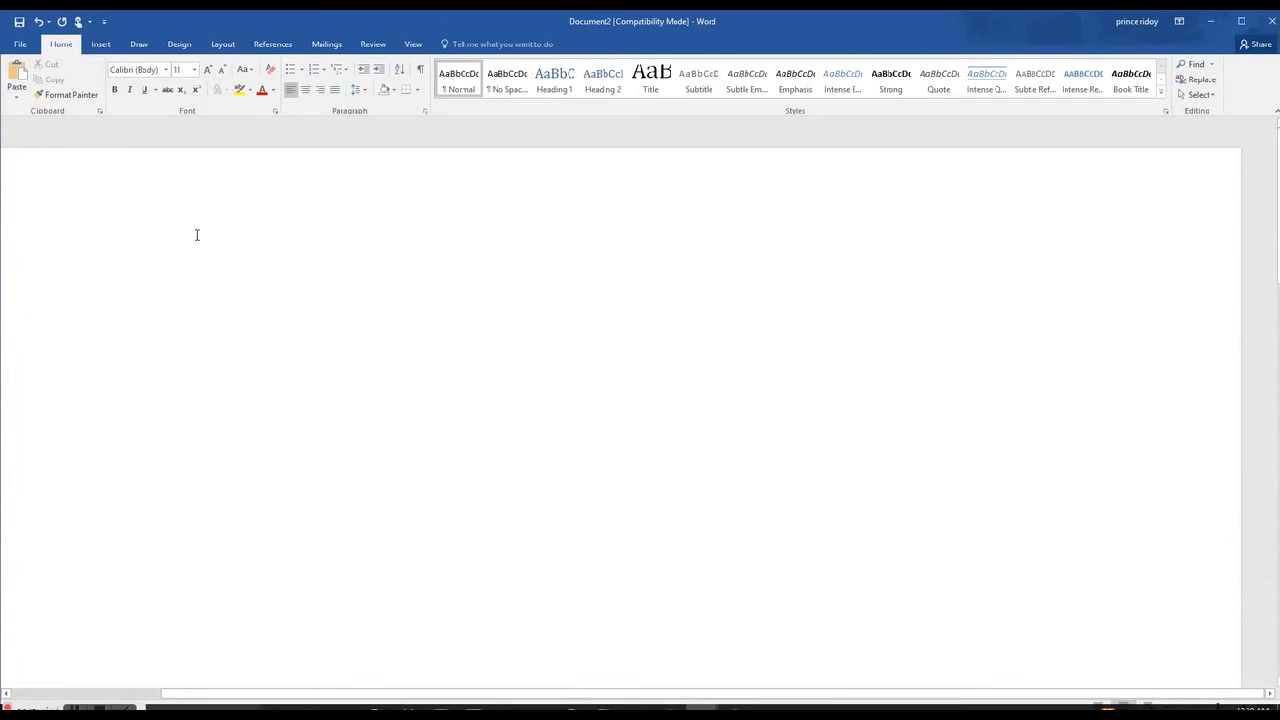
mouse_move(104, 78)
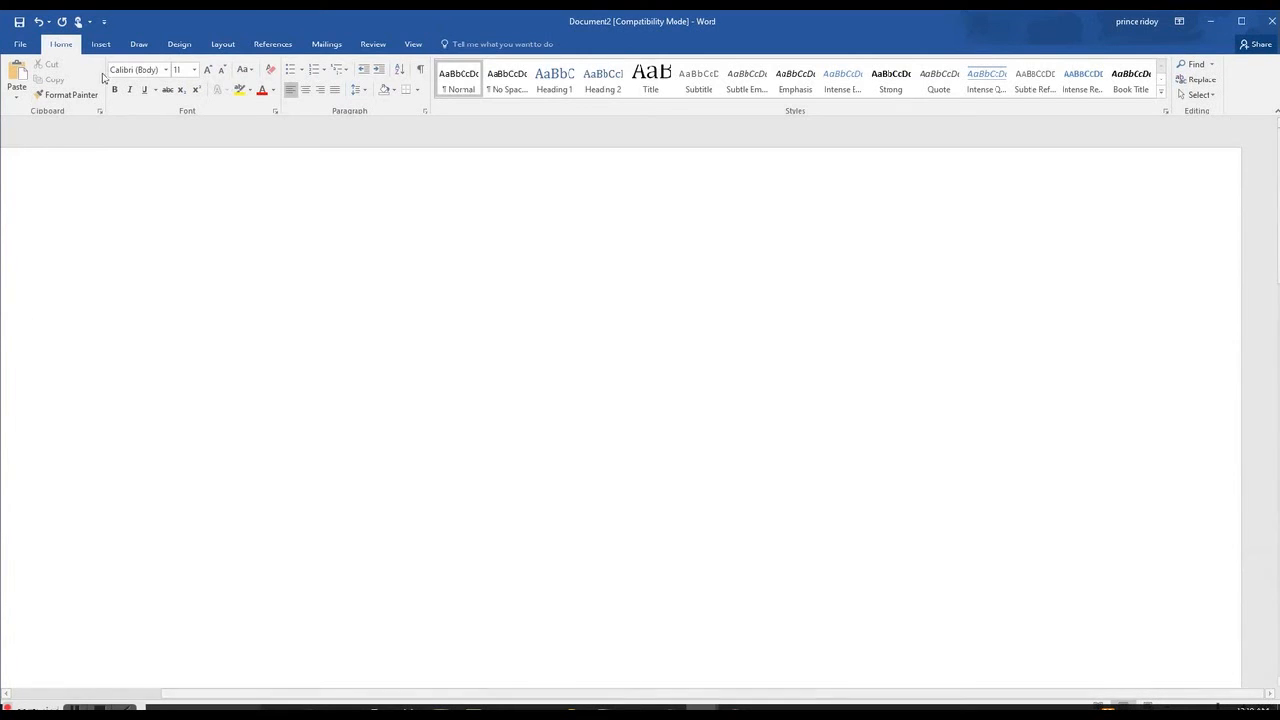
Insert a 3-column, 8-row table through the Insert Table dialog.
click(100, 44)
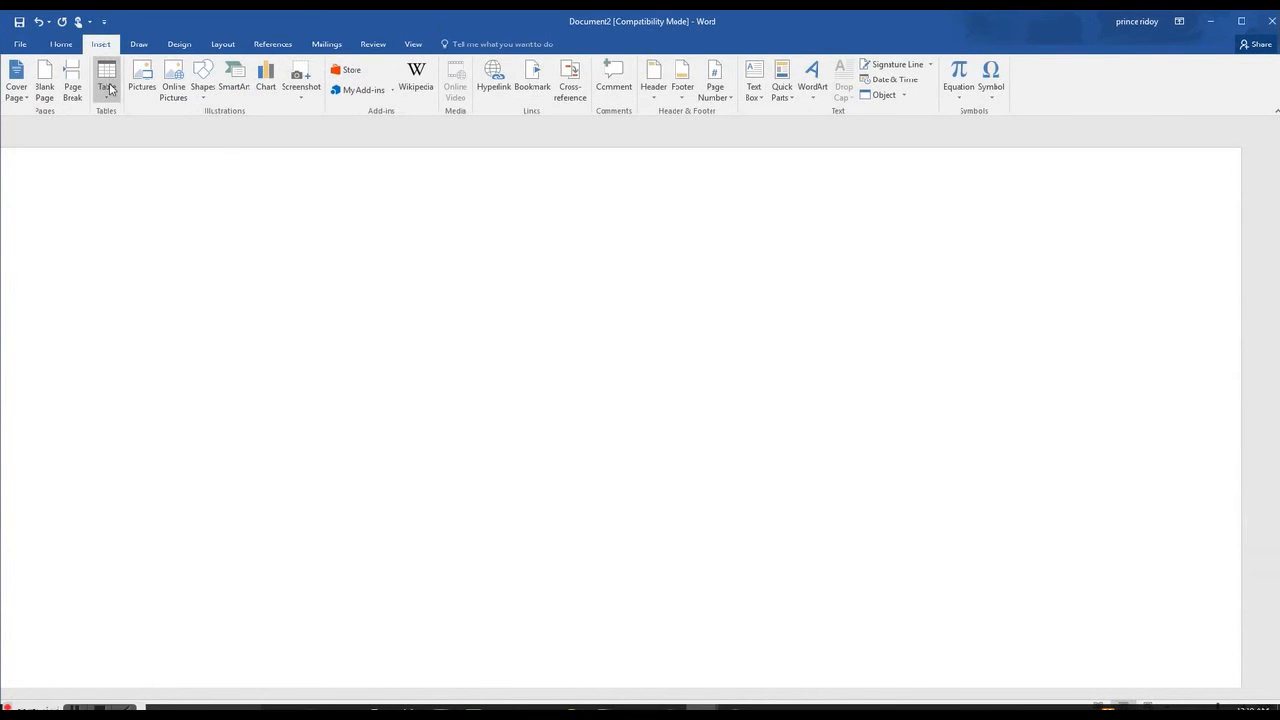
click(106, 80)
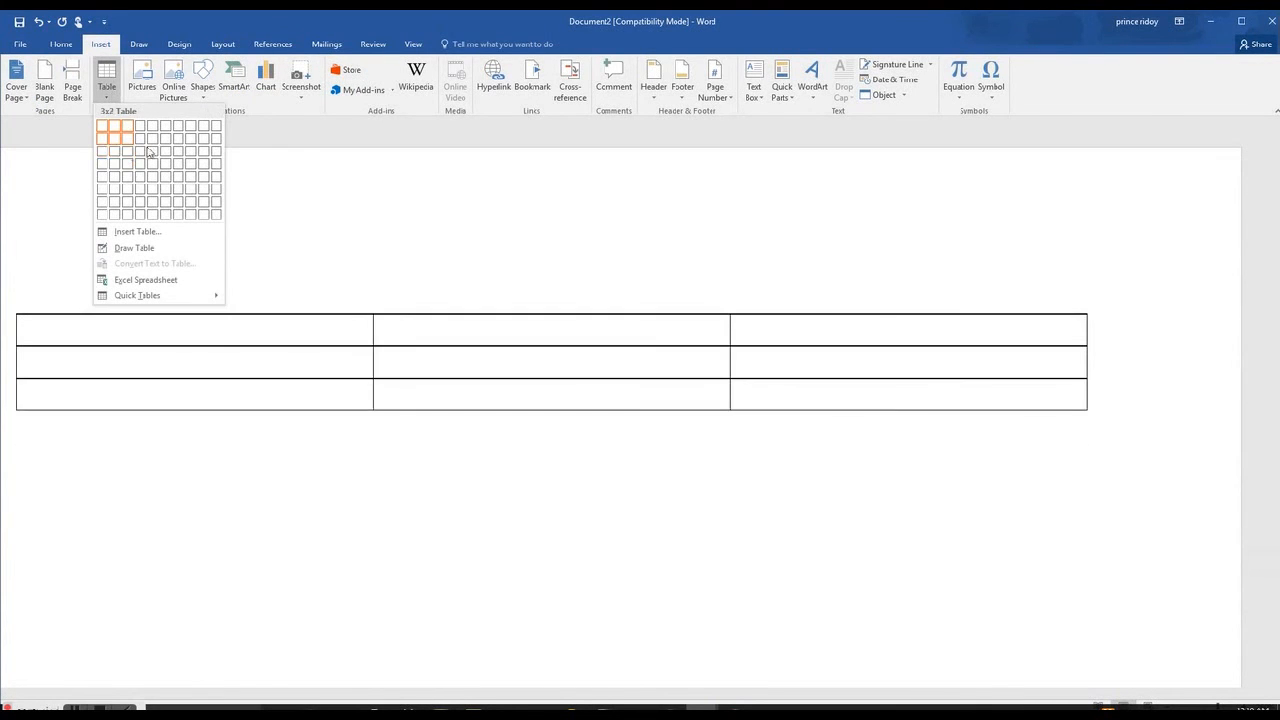
mouse_move(152, 176)
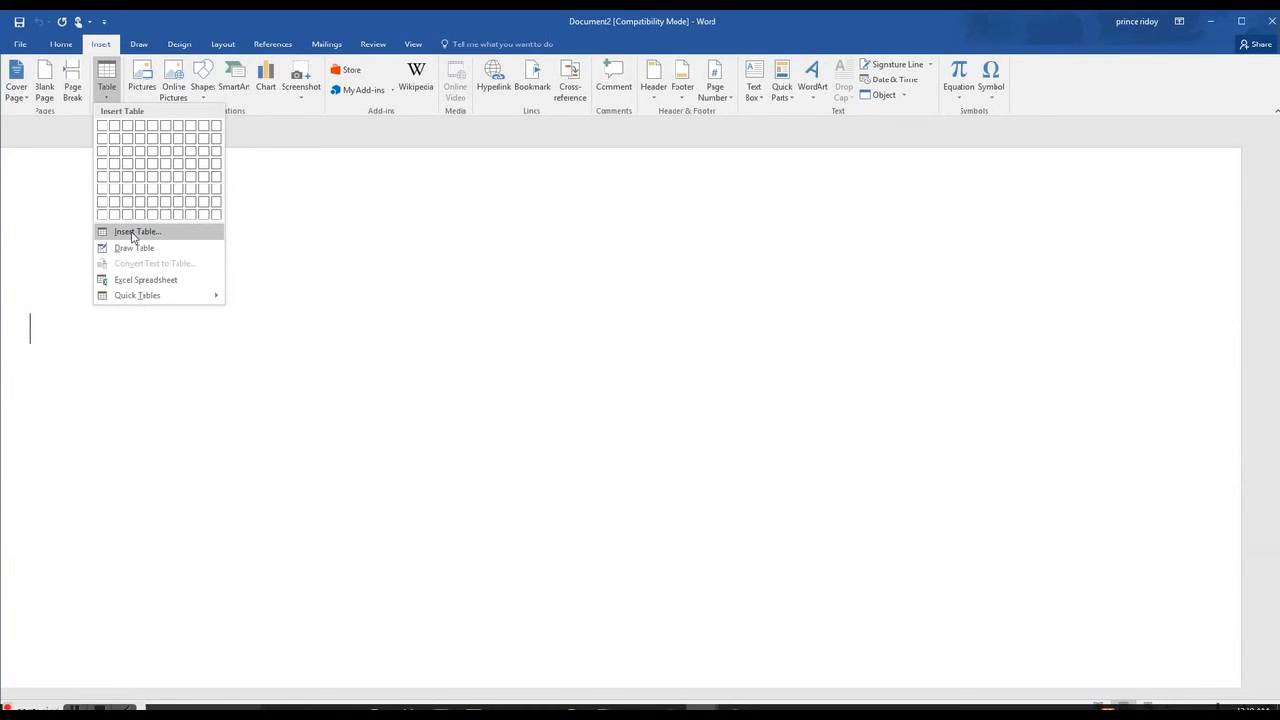
click(136, 232)
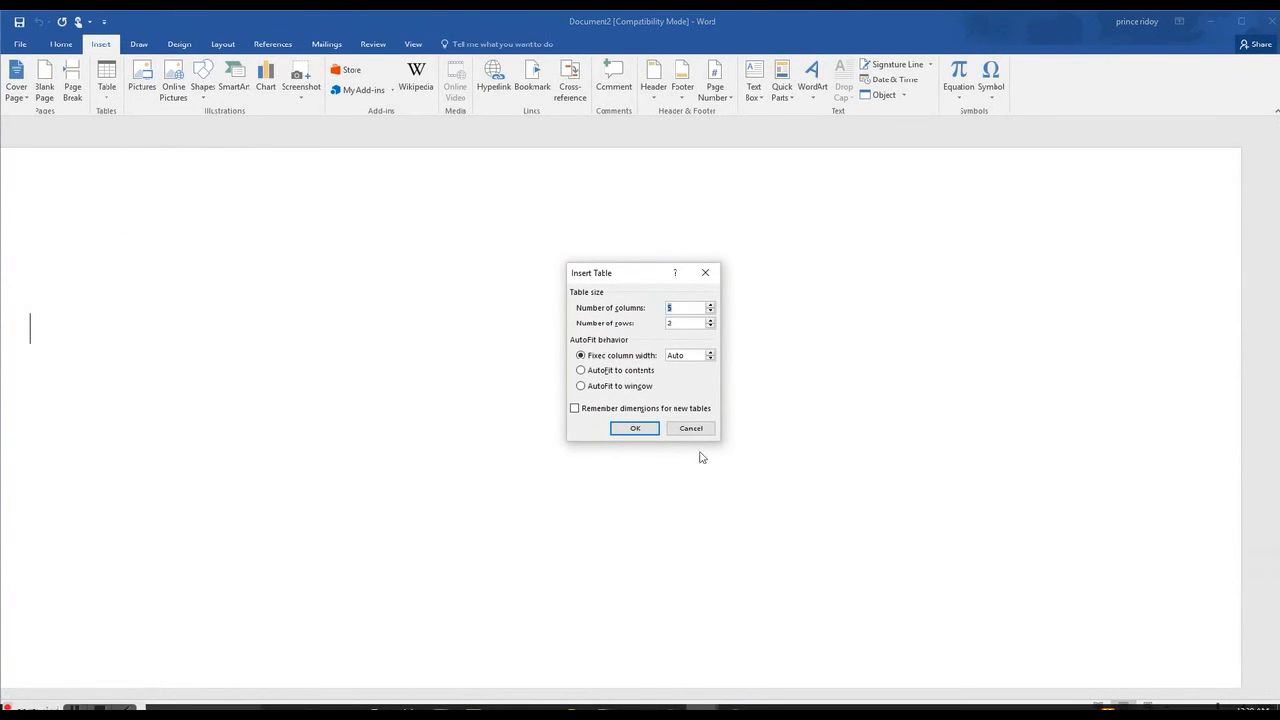
mouse_move(602, 328)
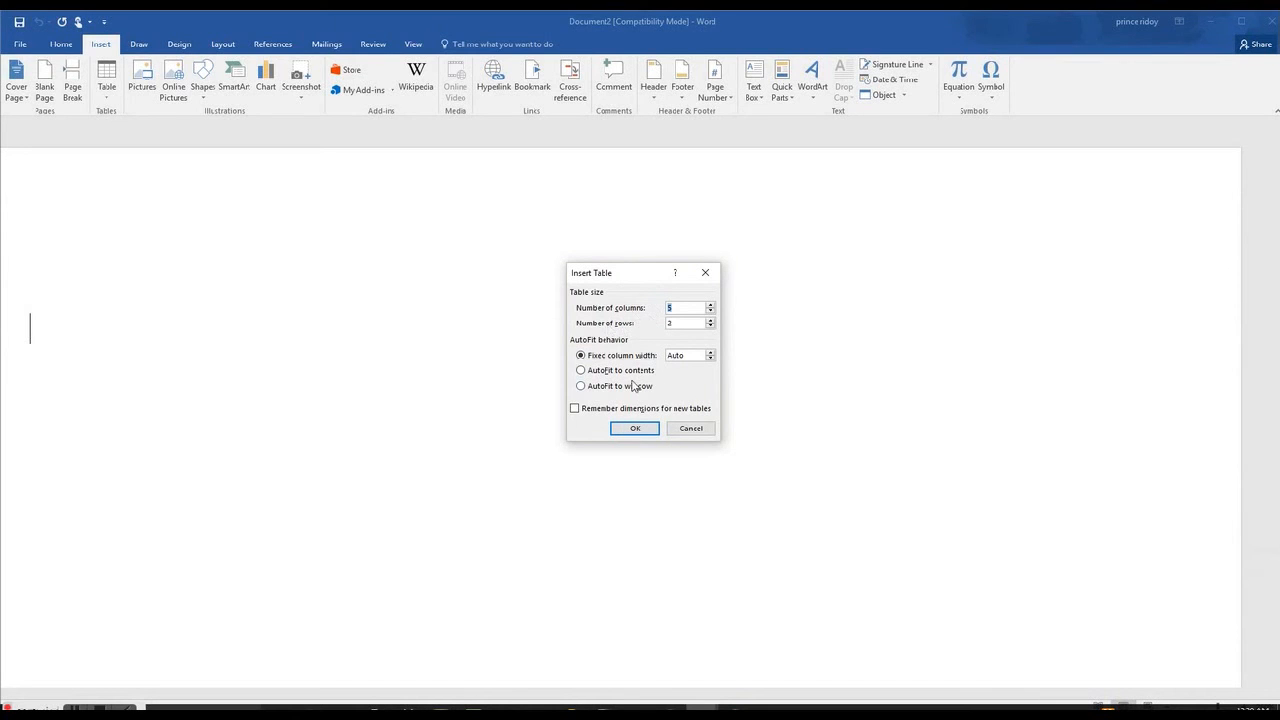
mouse_move(608, 322)
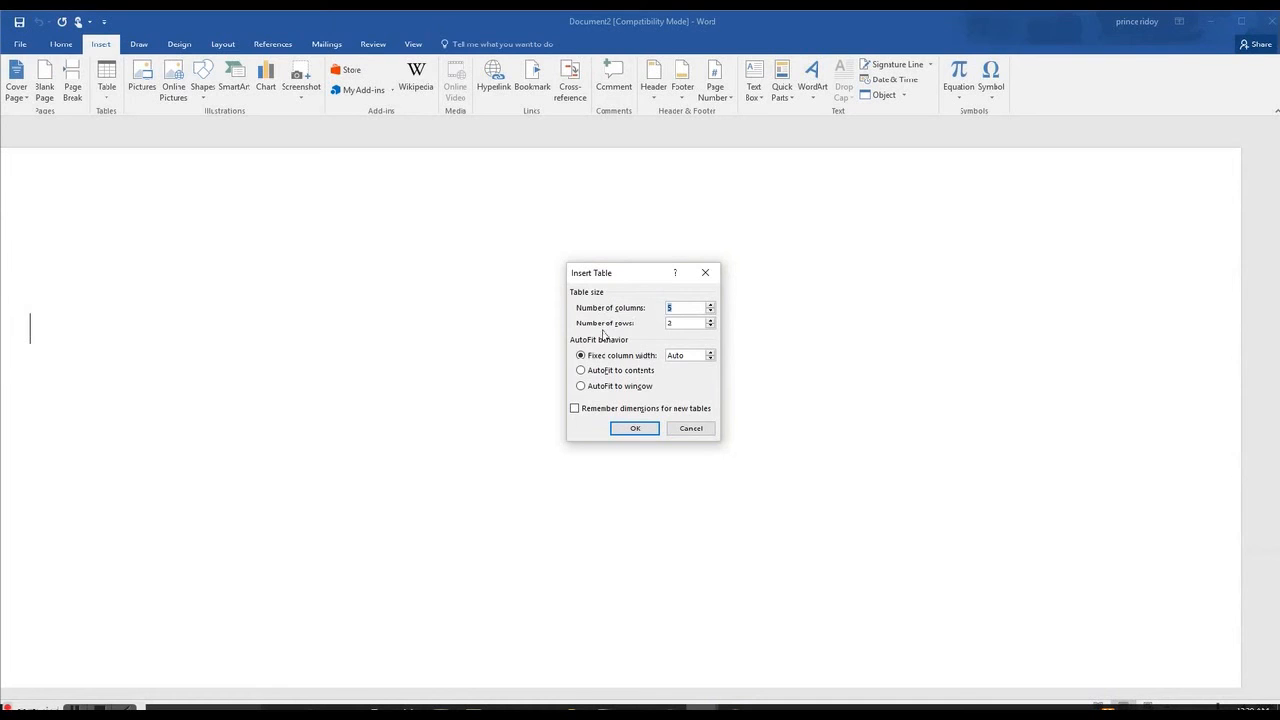
mouse_move(668, 344)
text(8)
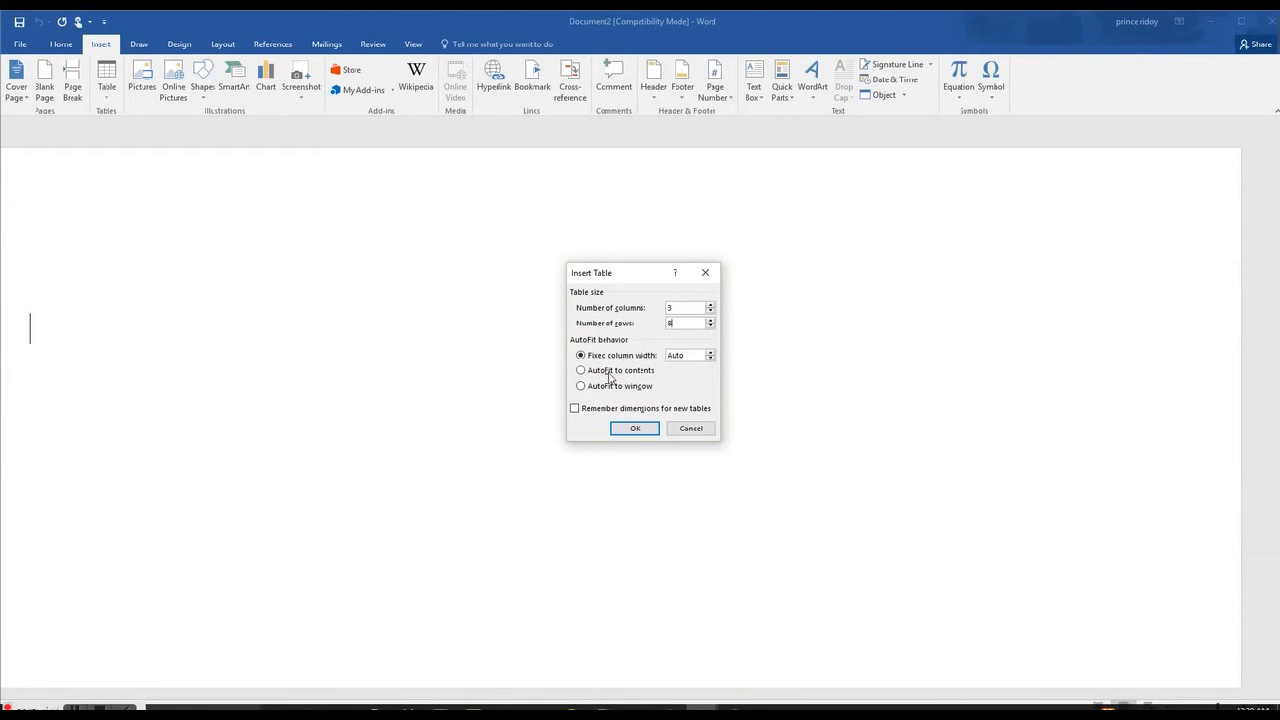
mouse_move(636, 428)
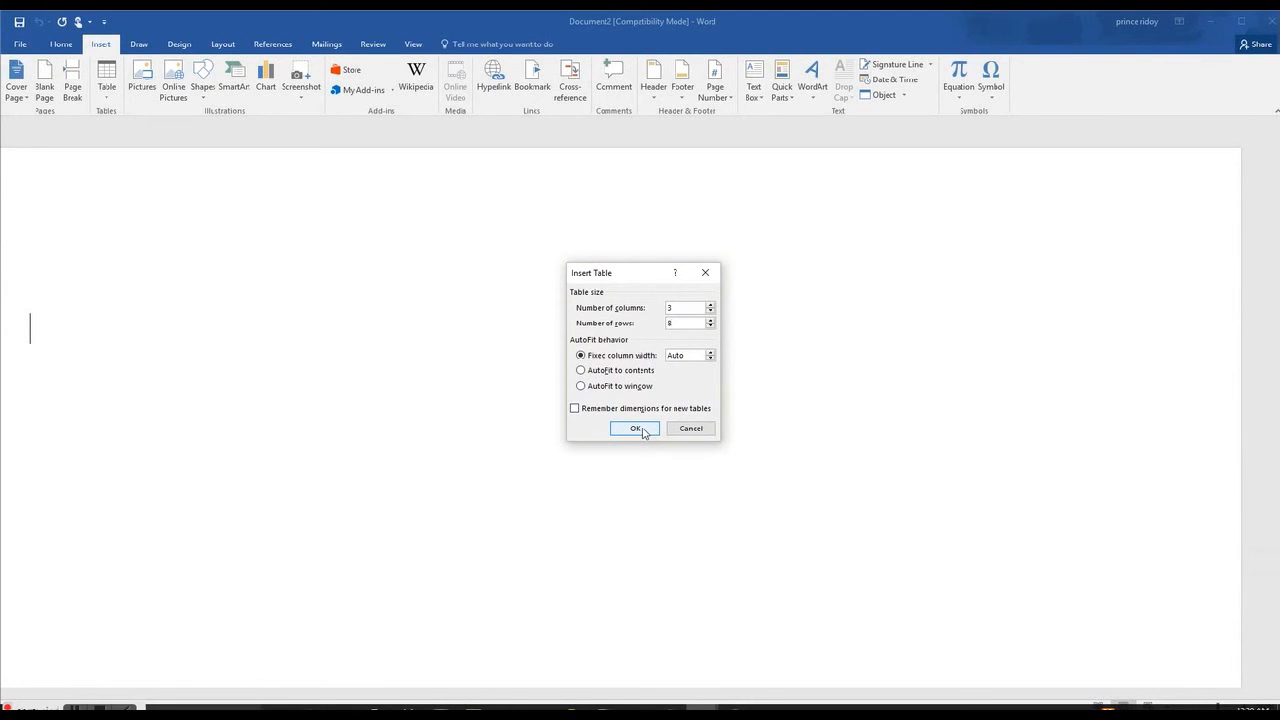
click(634, 428)
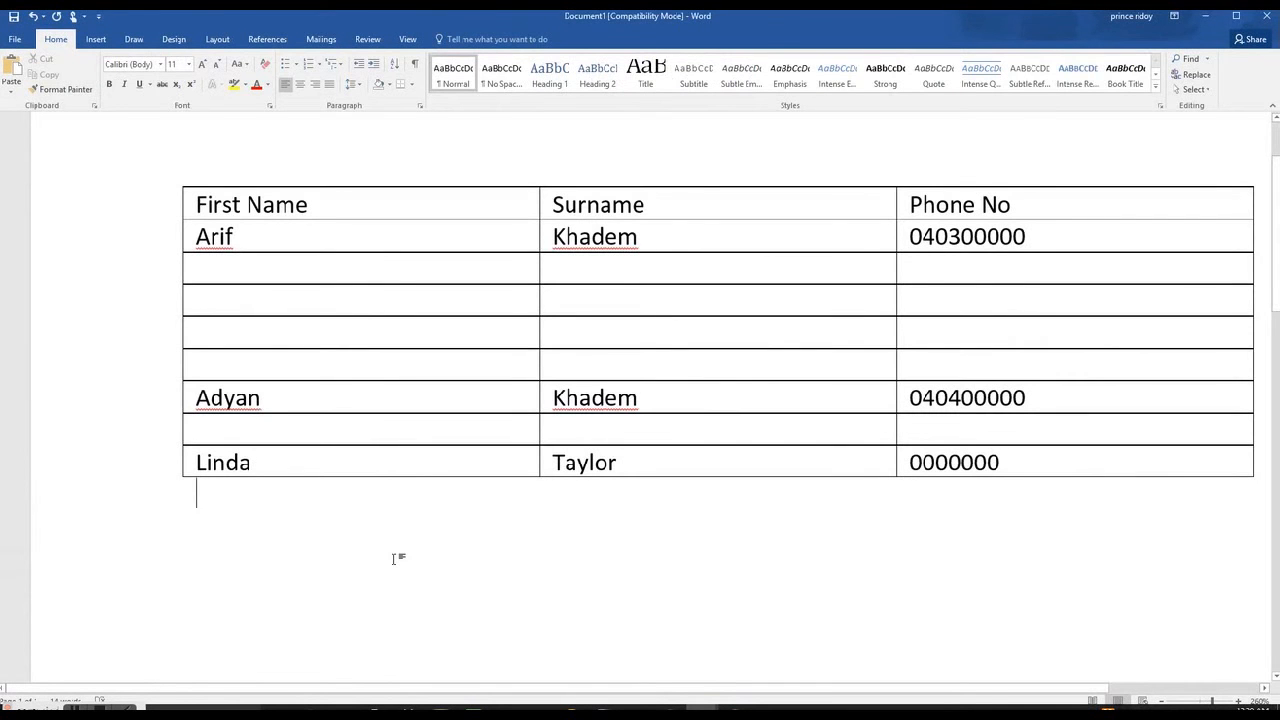
mouse_move(320, 556)
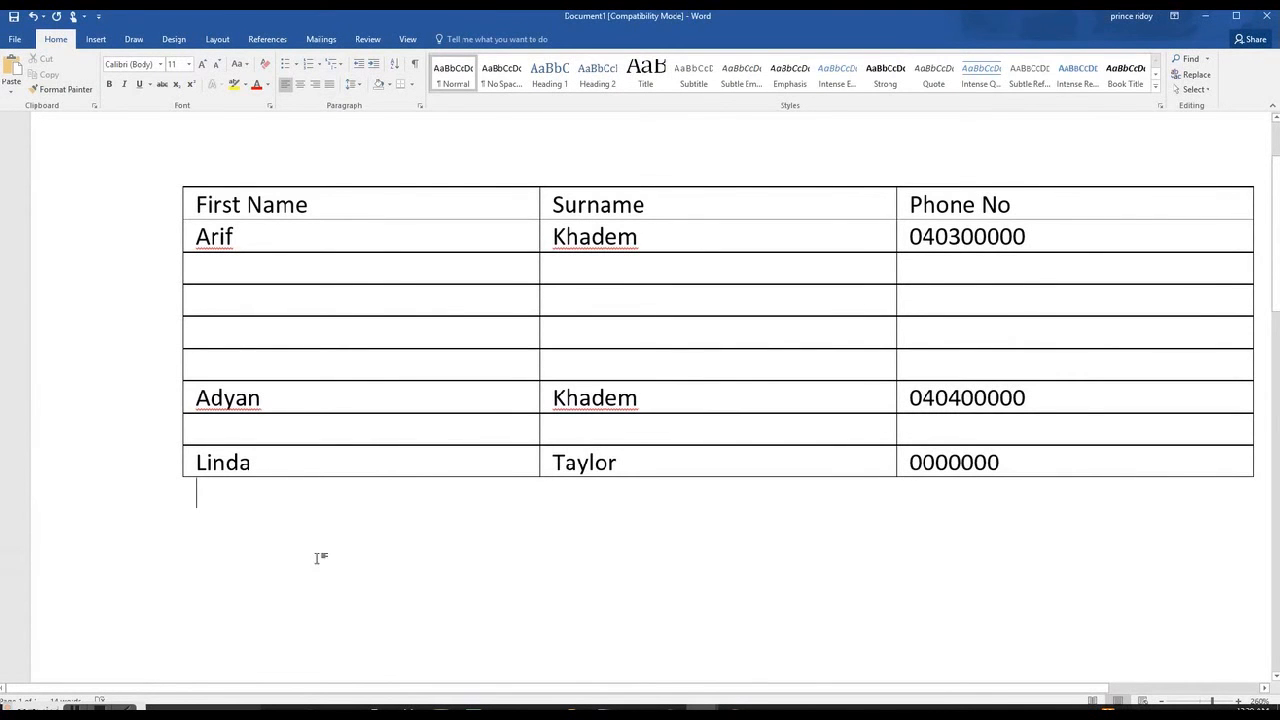
mouse_move(124, 476)
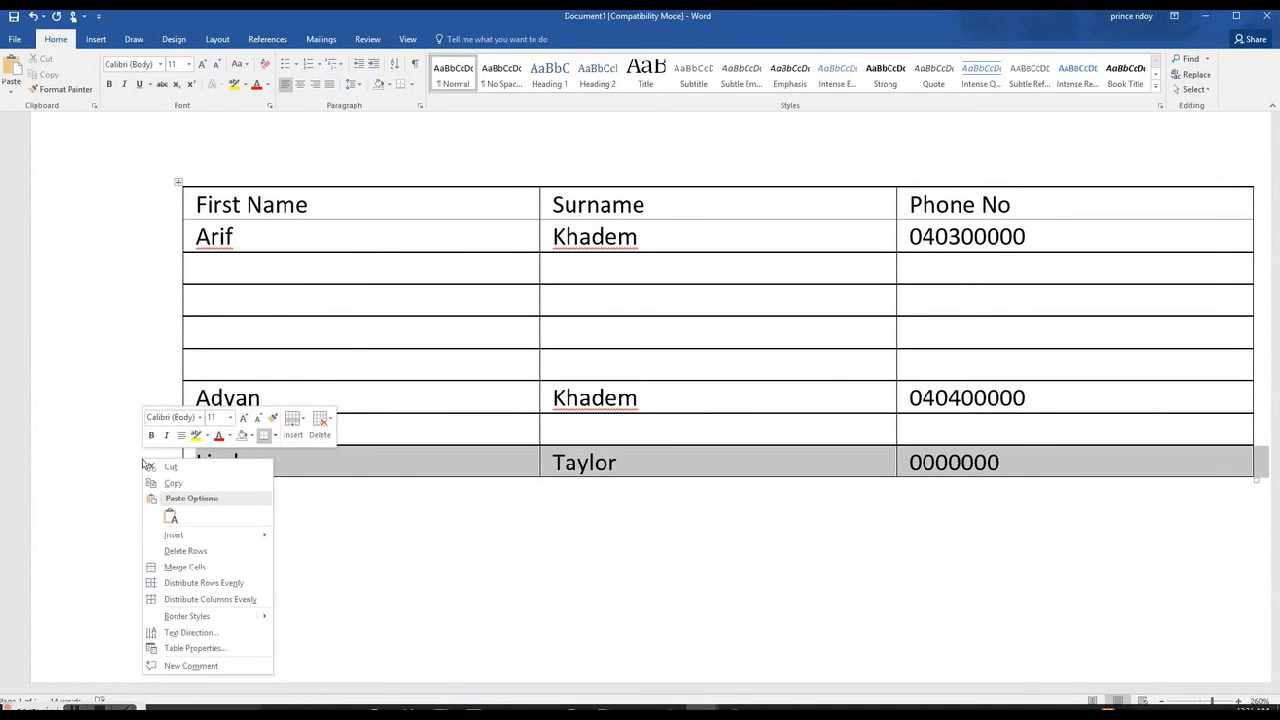
mouse_move(84, 524)
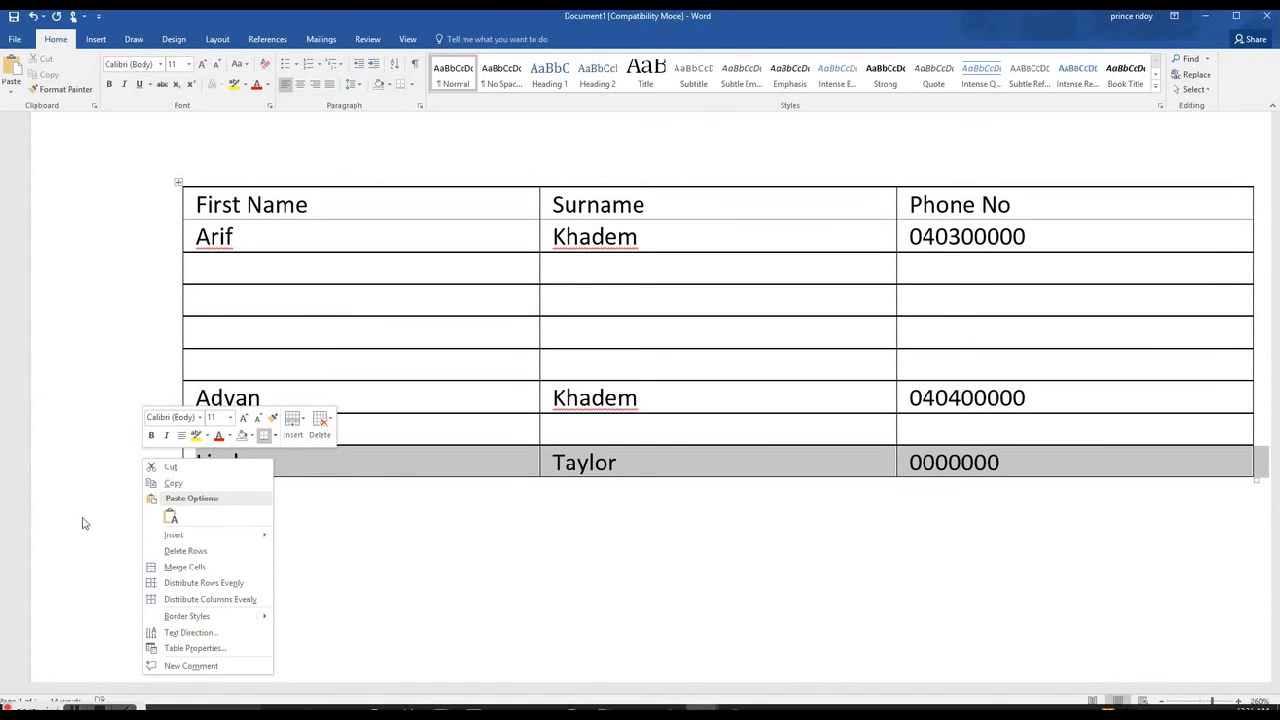
mouse_move(184, 552)
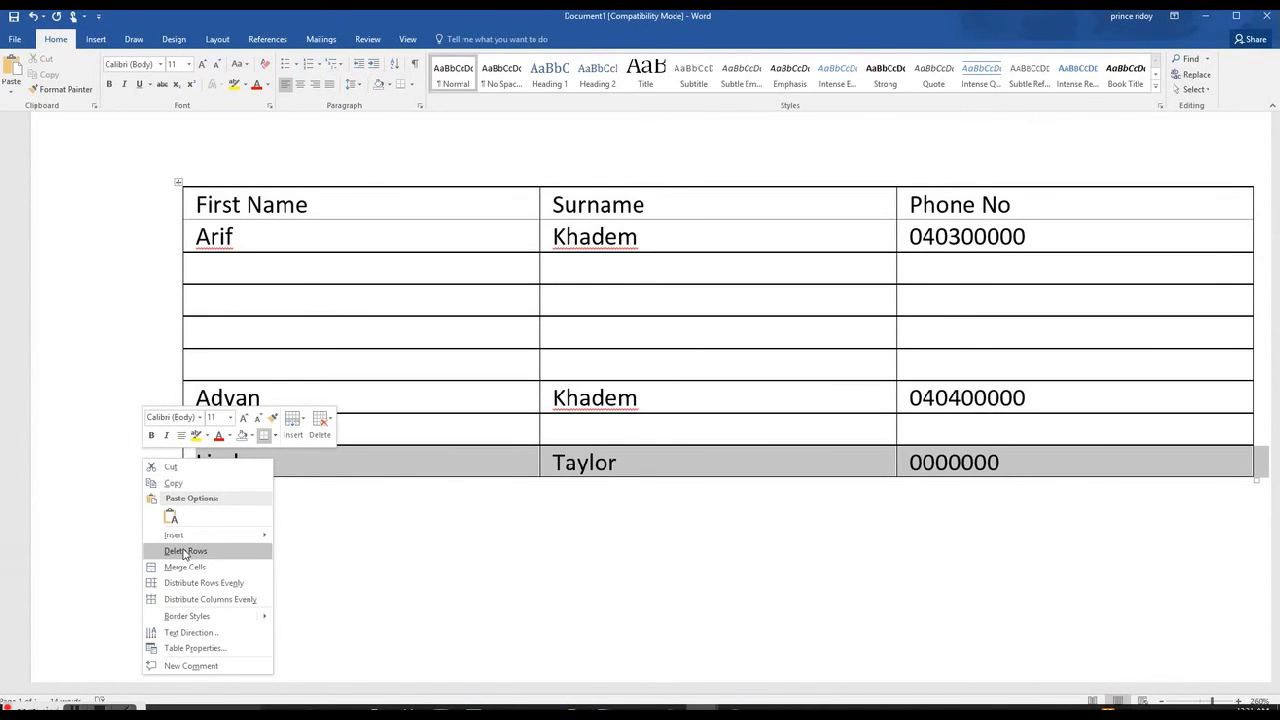
click(184, 552)
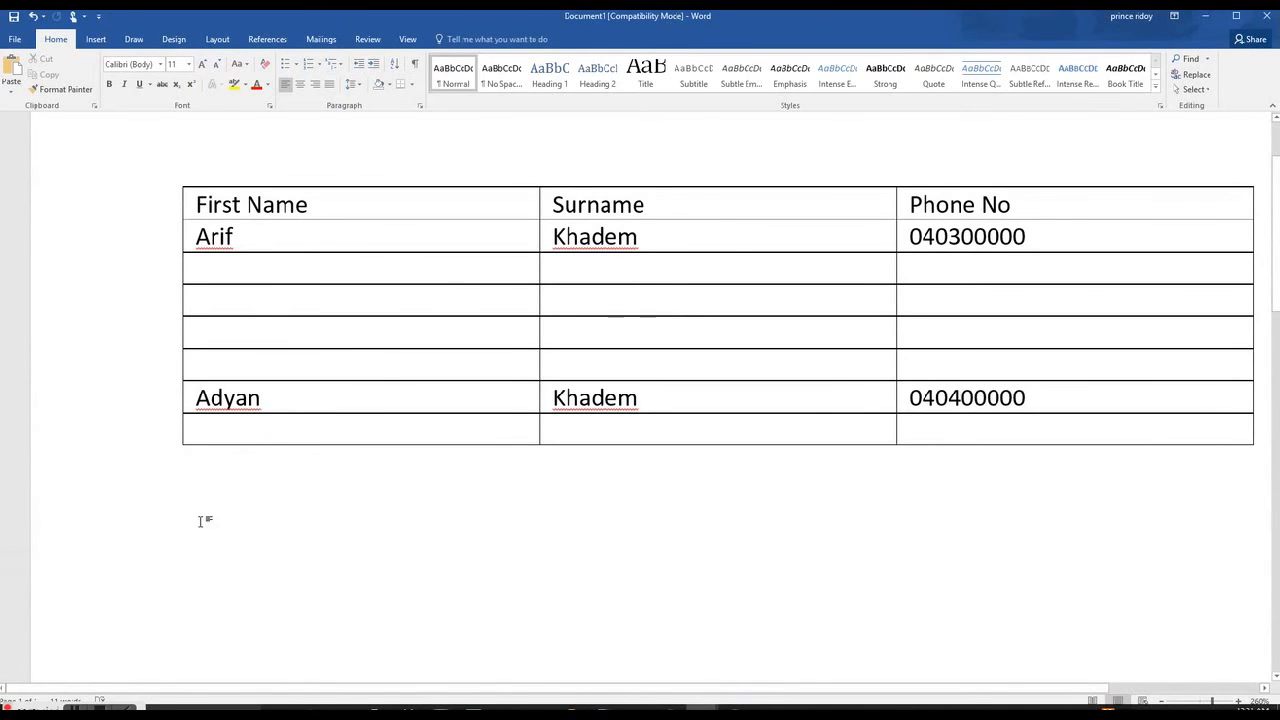
mouse_move(148, 398)
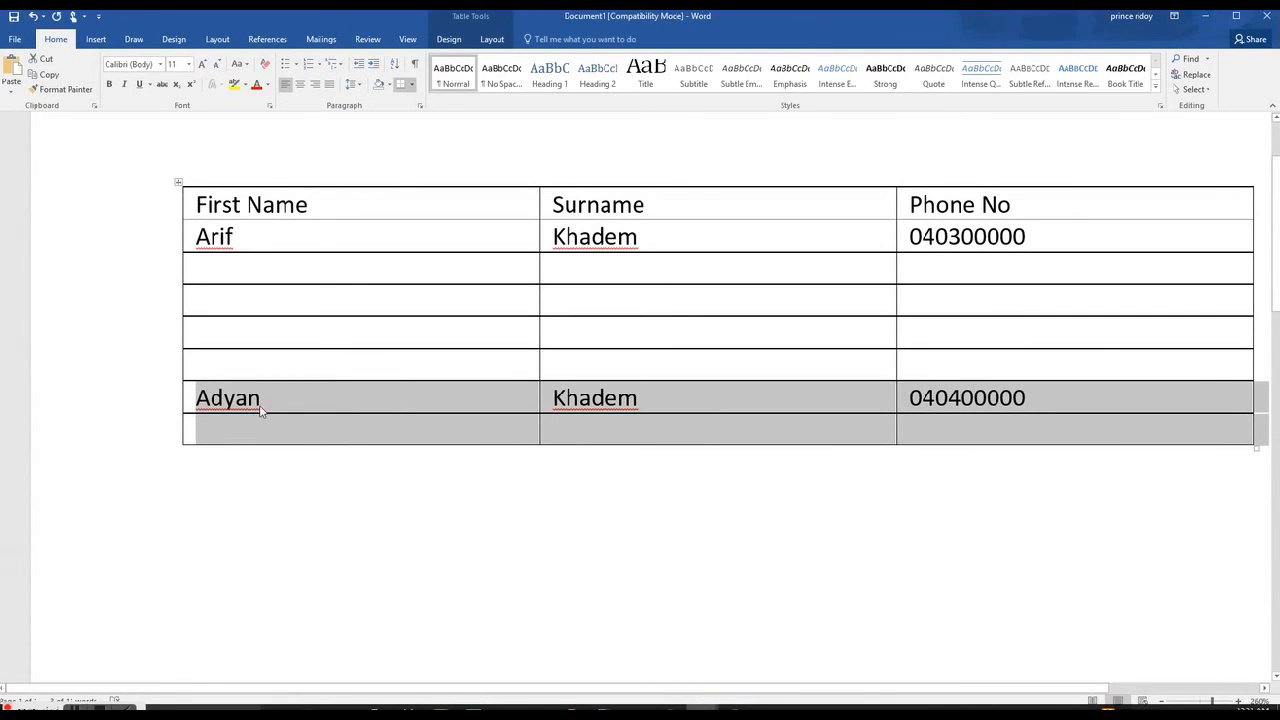
mouse_move(276, 432)
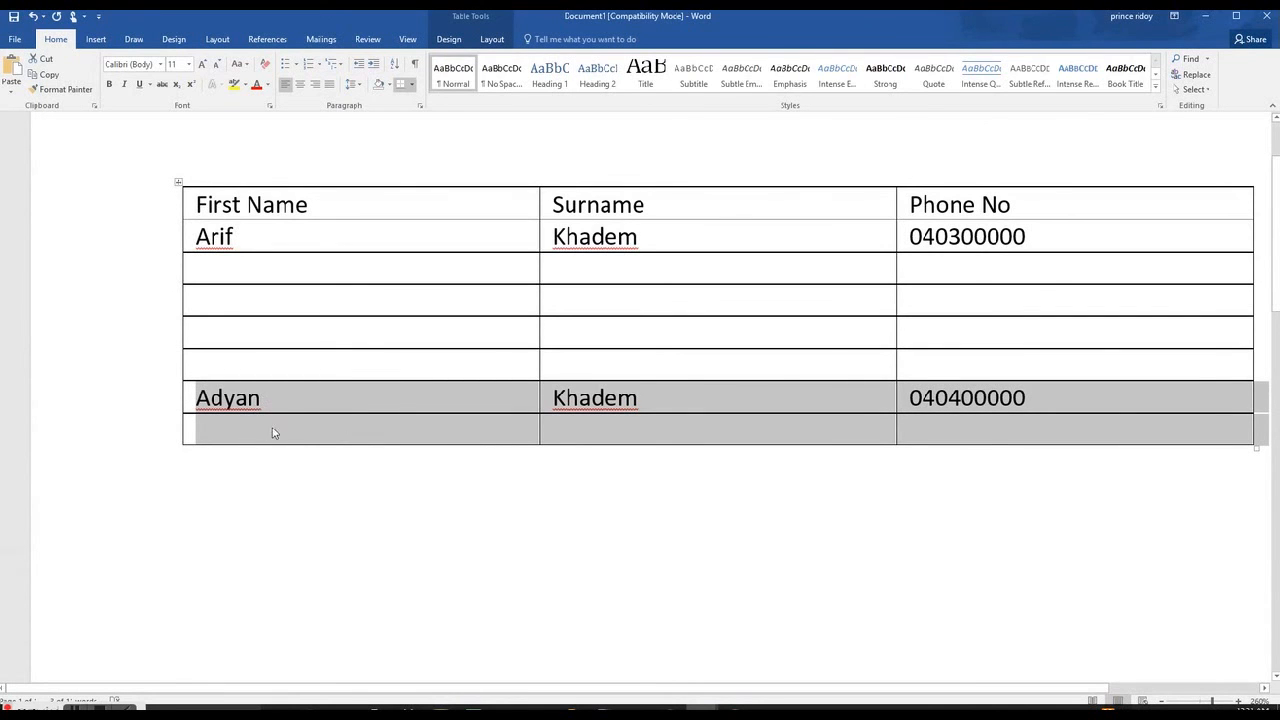
right_click(276, 430)
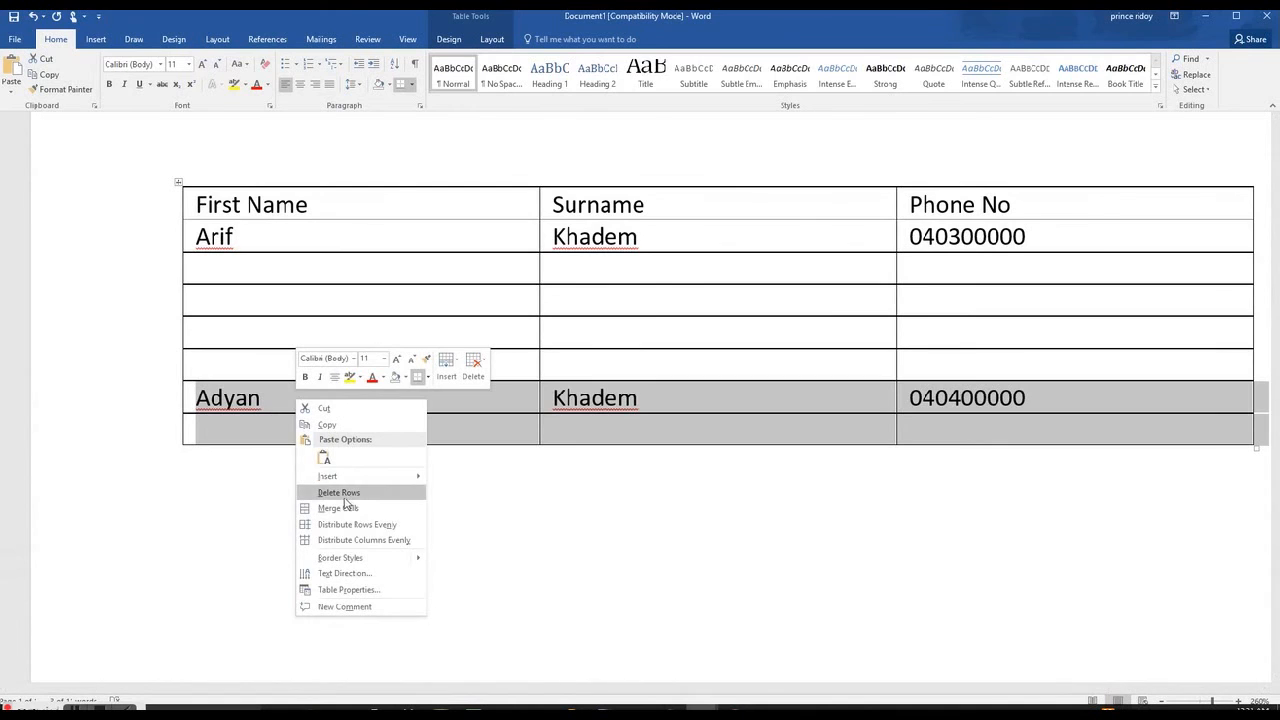
click(338, 492)
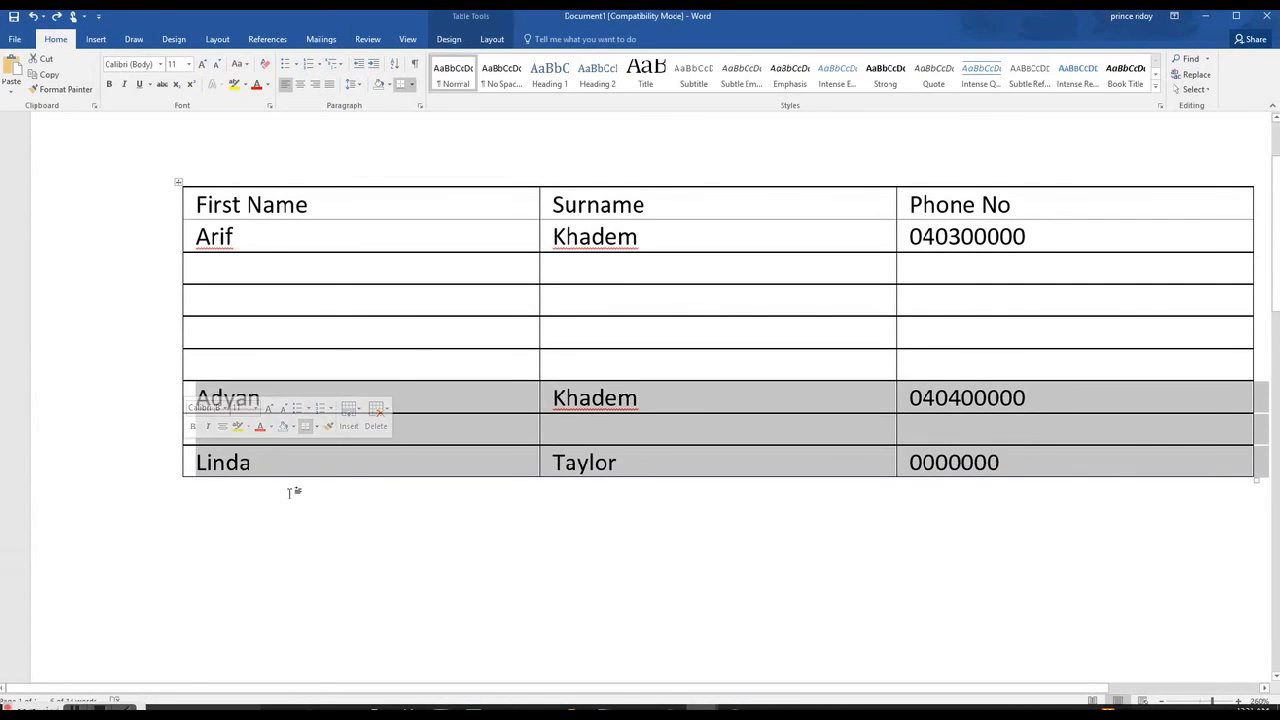
right_click(280, 428)
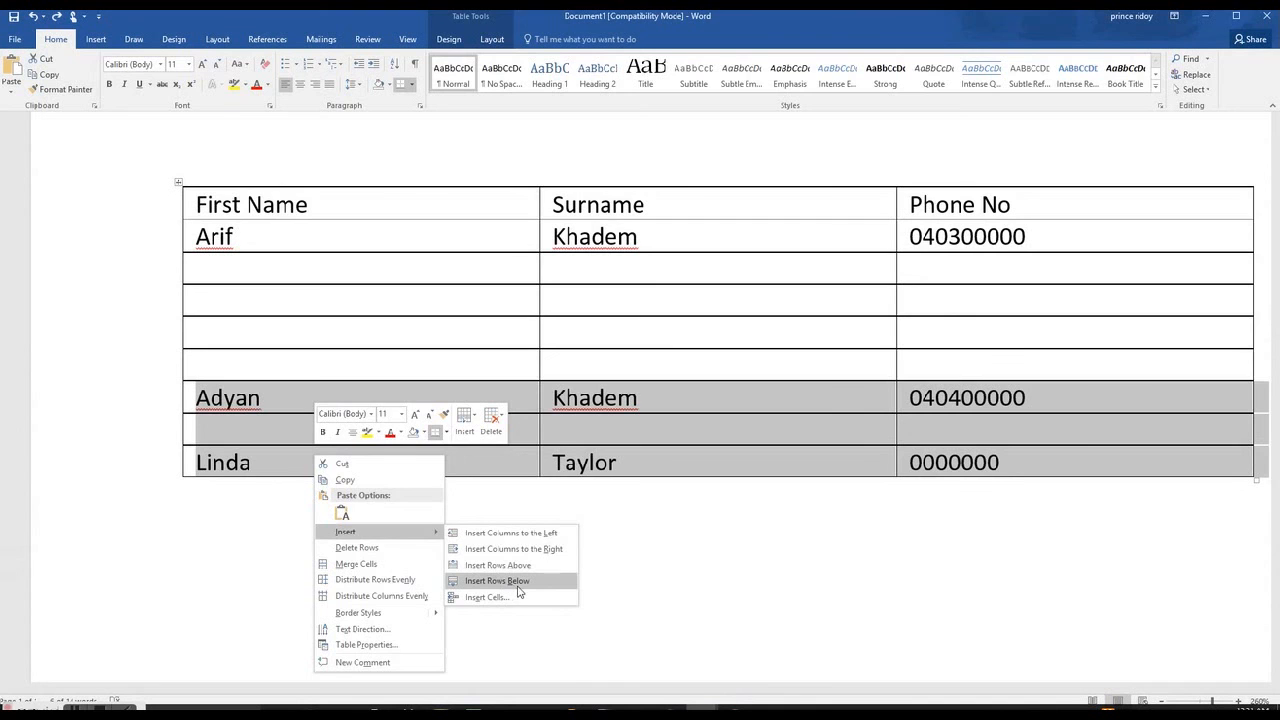
click(496, 580)
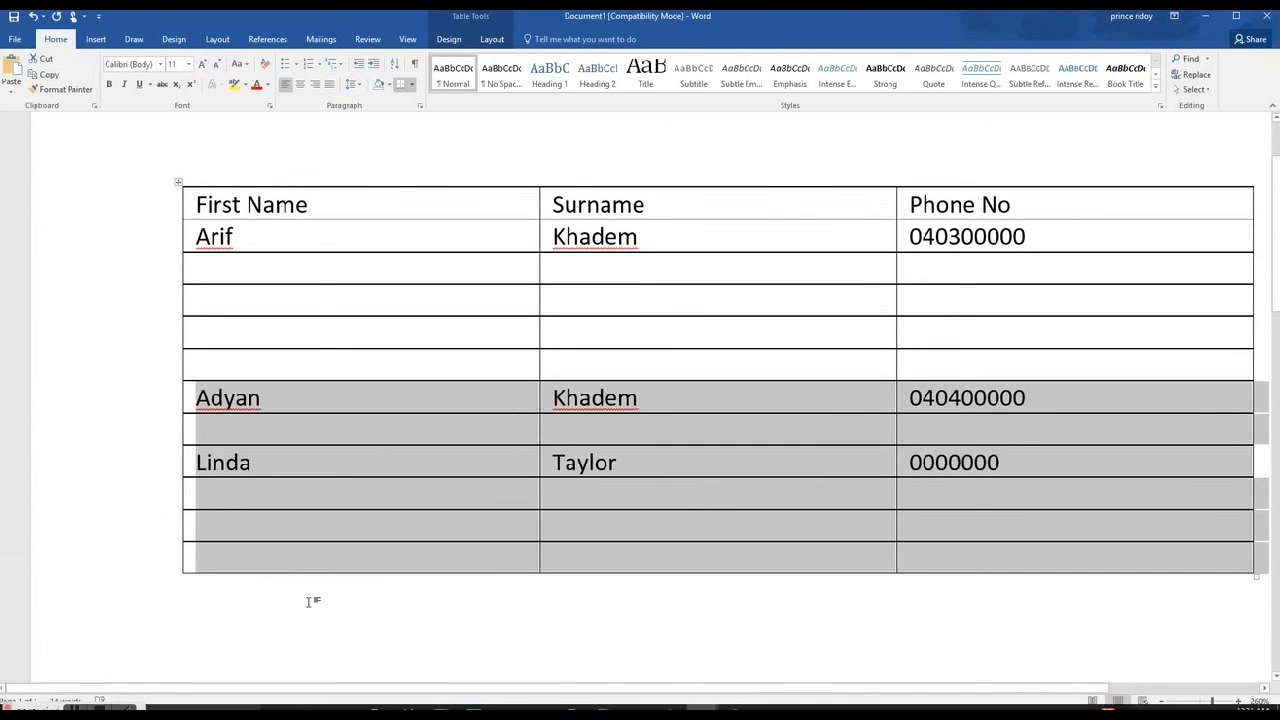
click(96, 38)
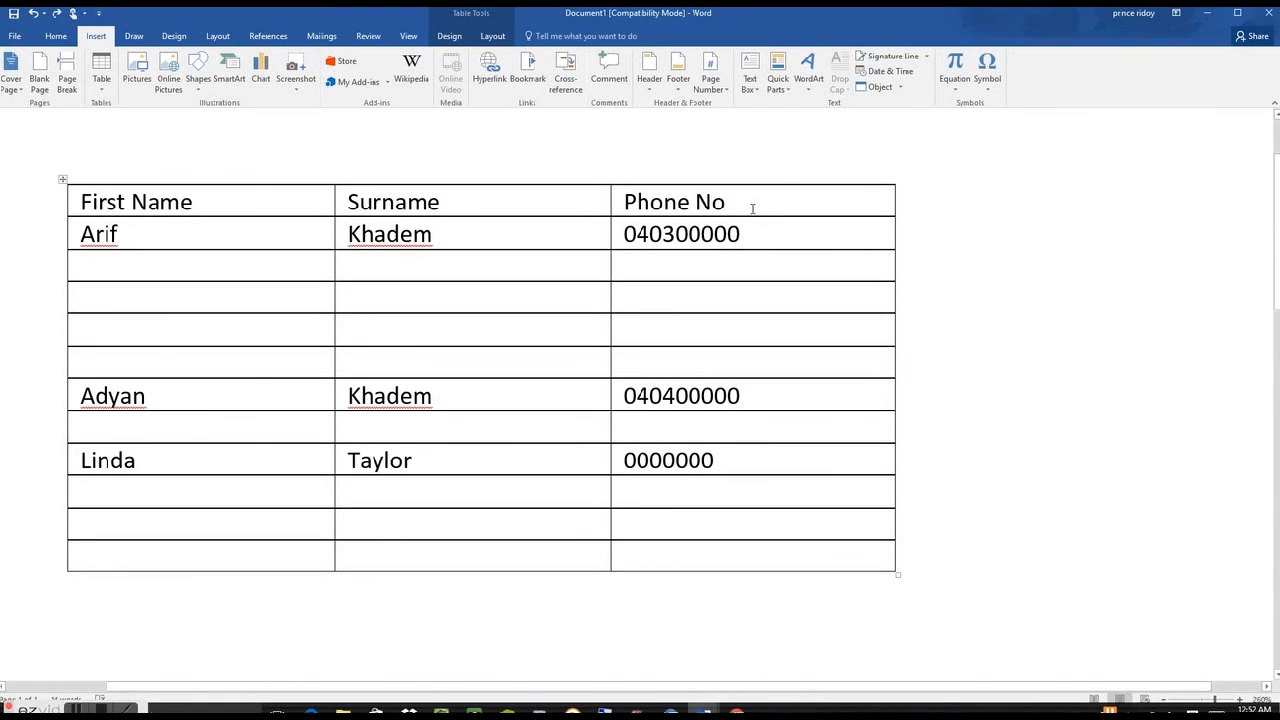
Insert an empty column to the right of Phone No.
click(724, 200)
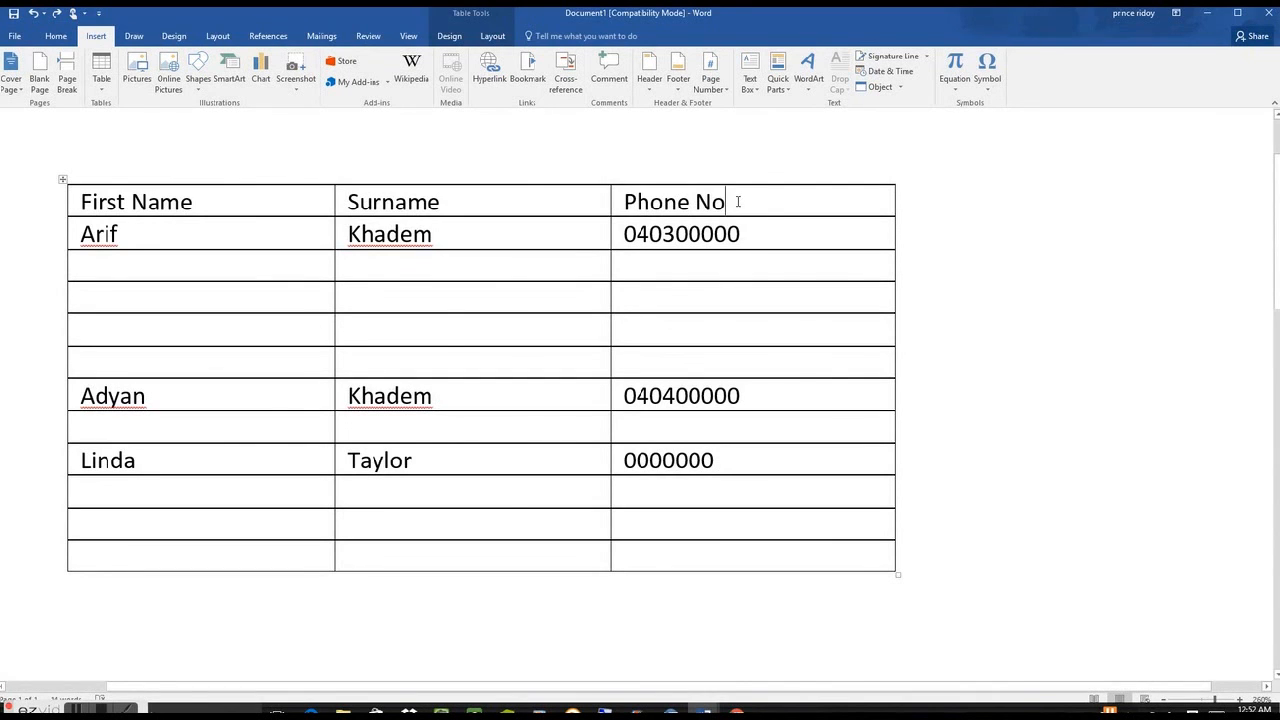
right_click(736, 202)
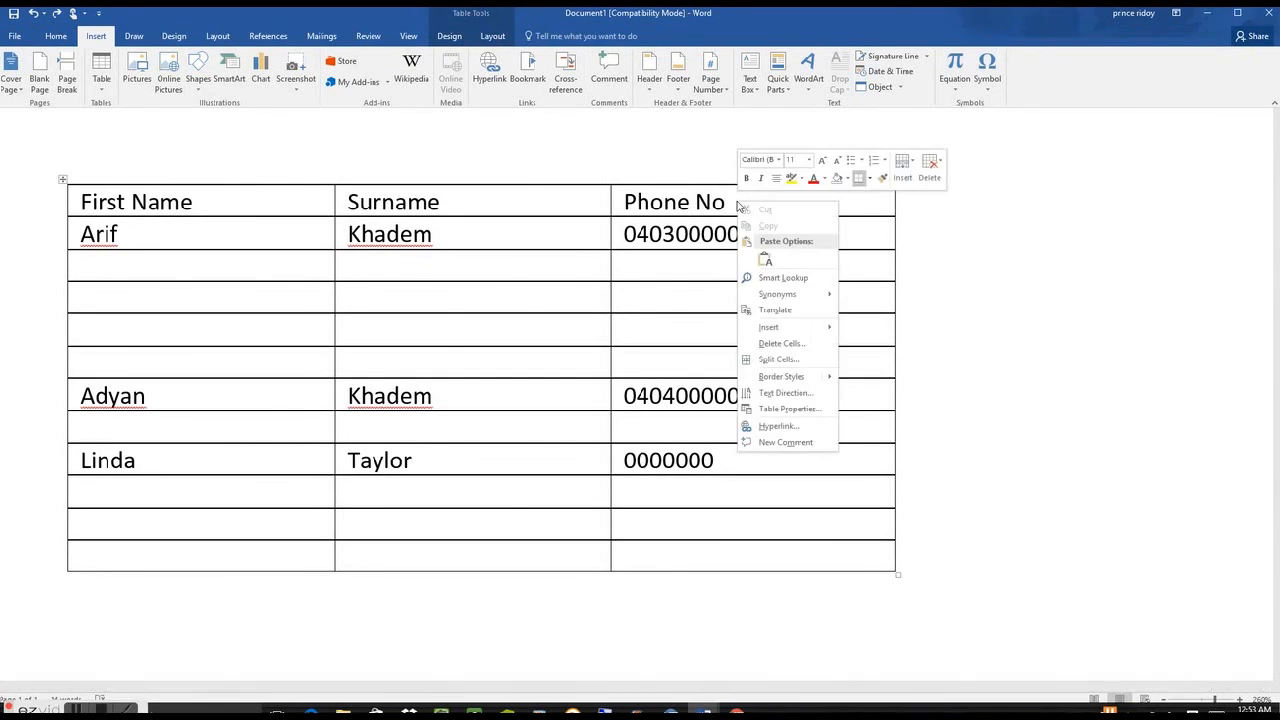
mouse_move(768, 328)
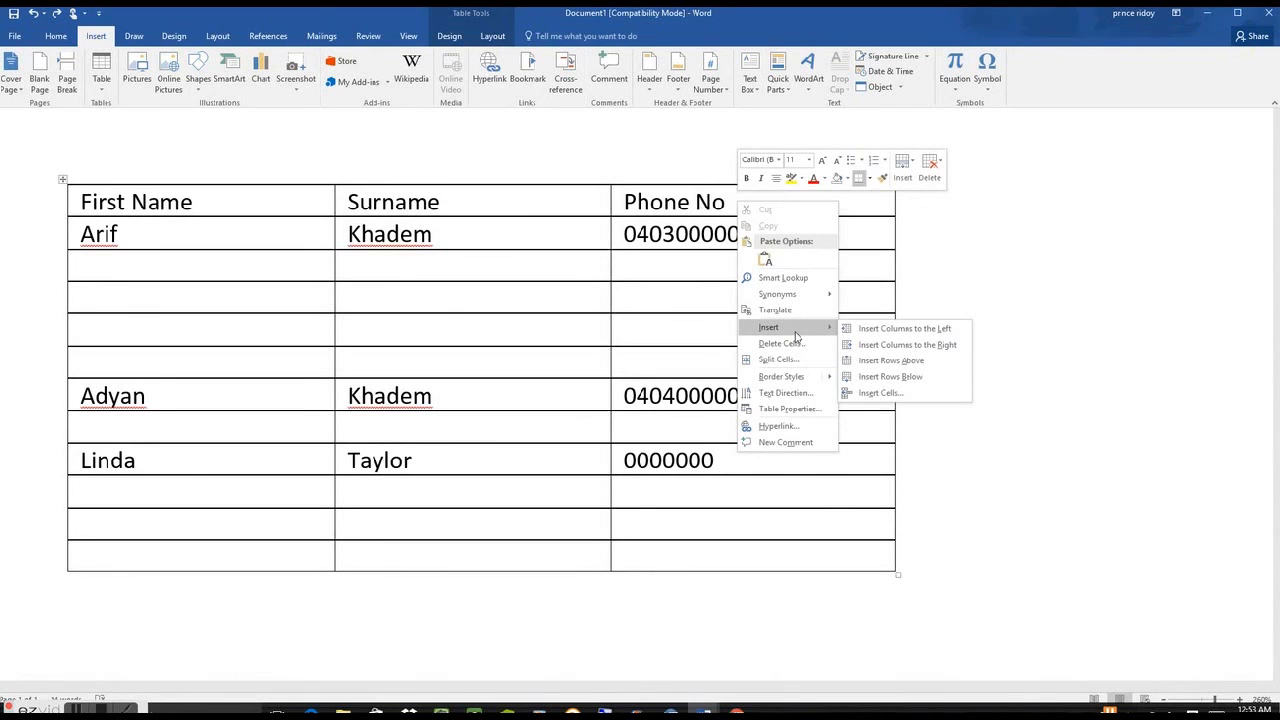
mouse_move(904, 344)
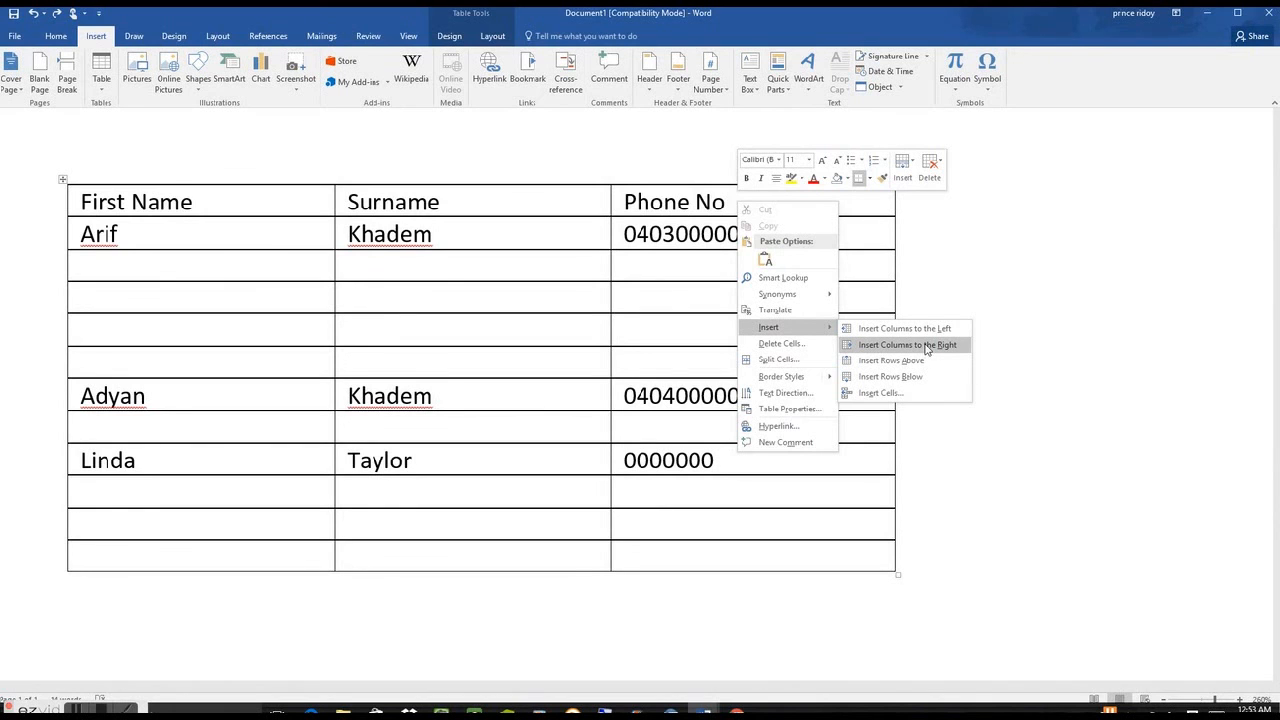
click(906, 344)
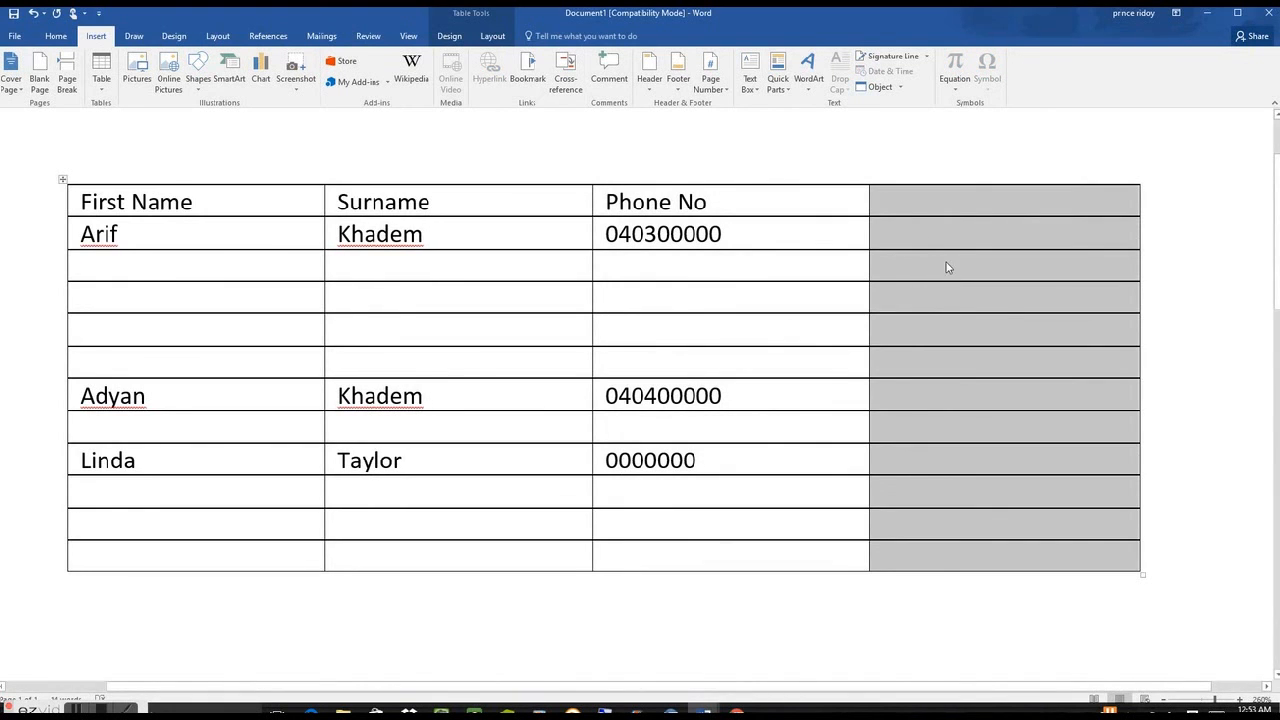
Insert an empty column to the left of Phone No, between Surname and Phone No.
click(720, 200)
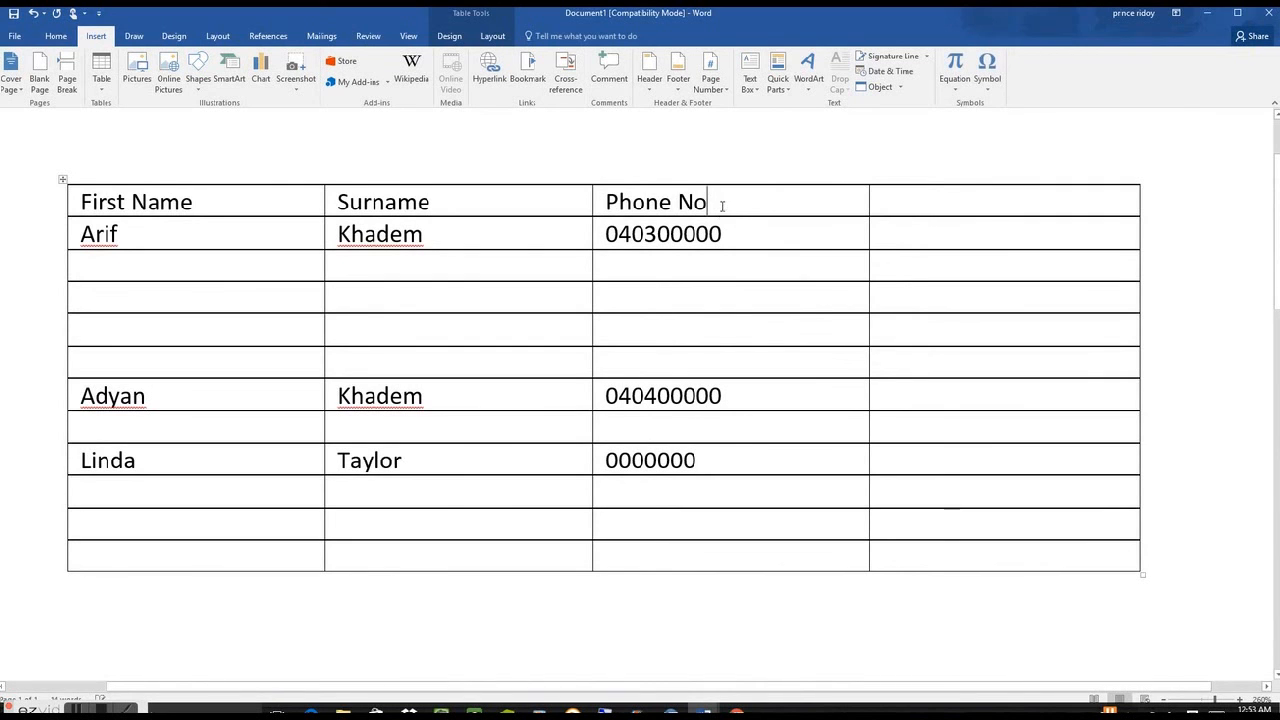
right_click(720, 200)
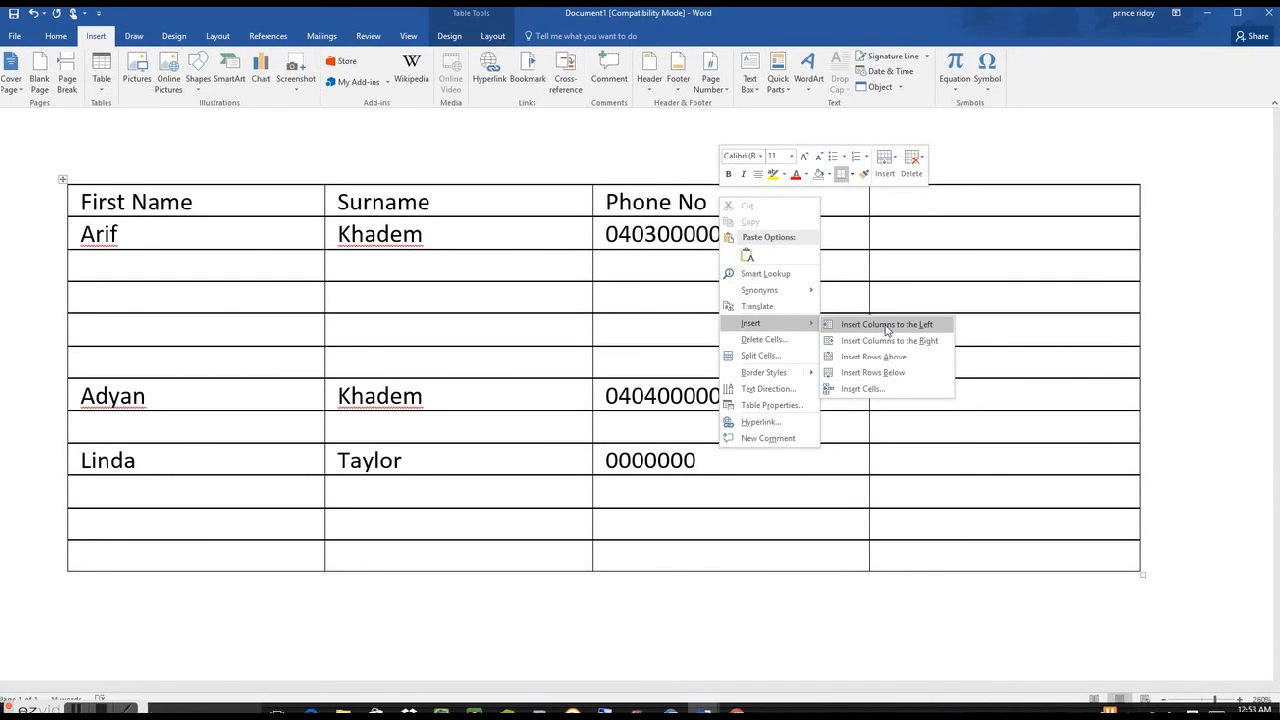
click(886, 324)
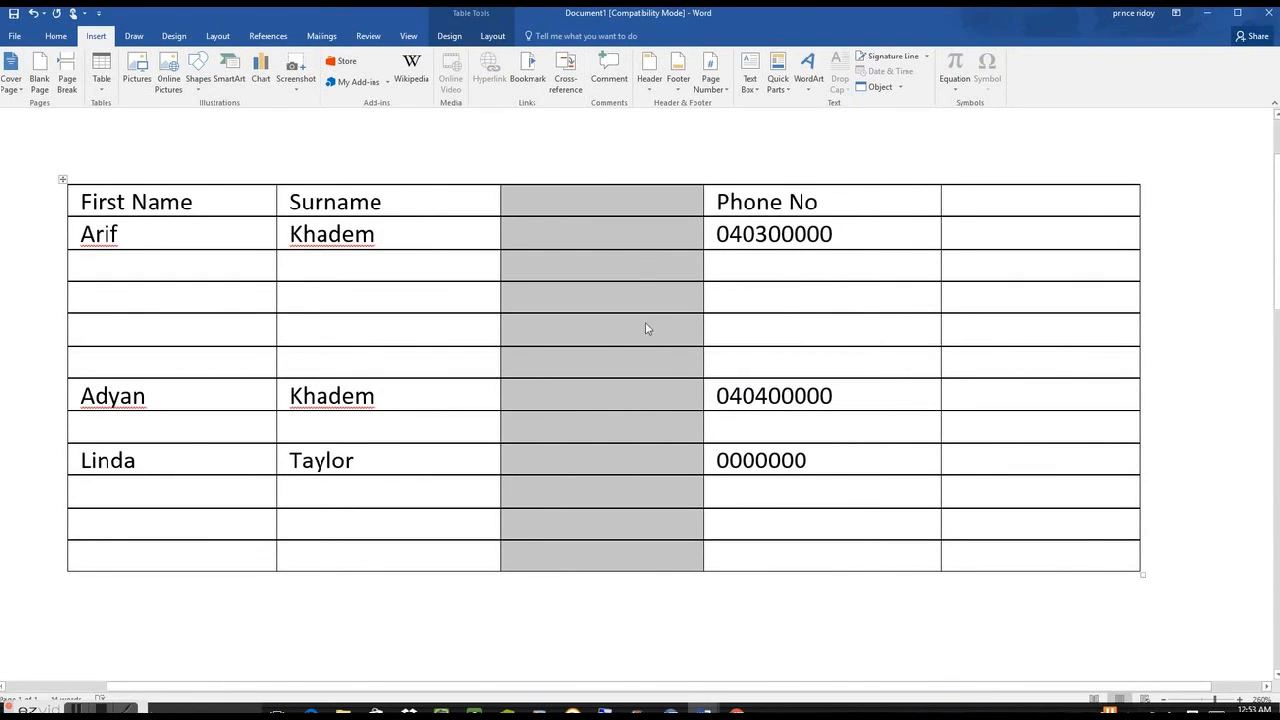
mouse_move(708, 340)
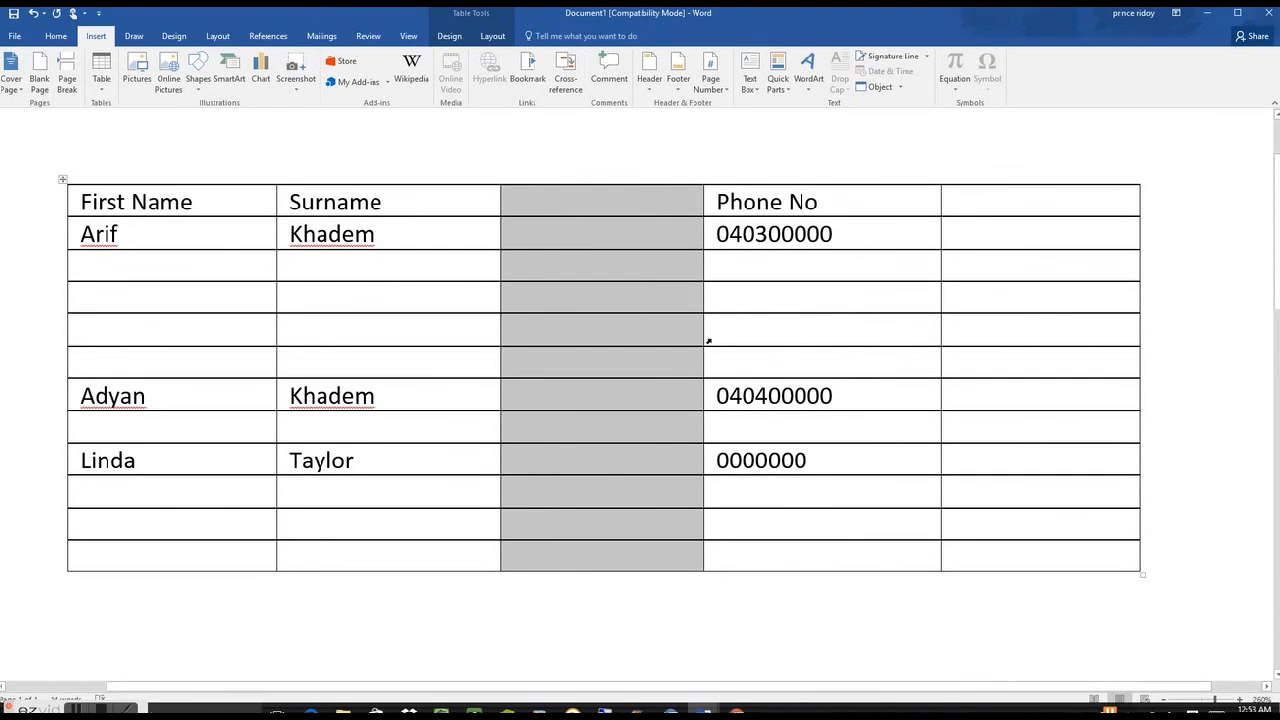
mouse_move(636, 326)
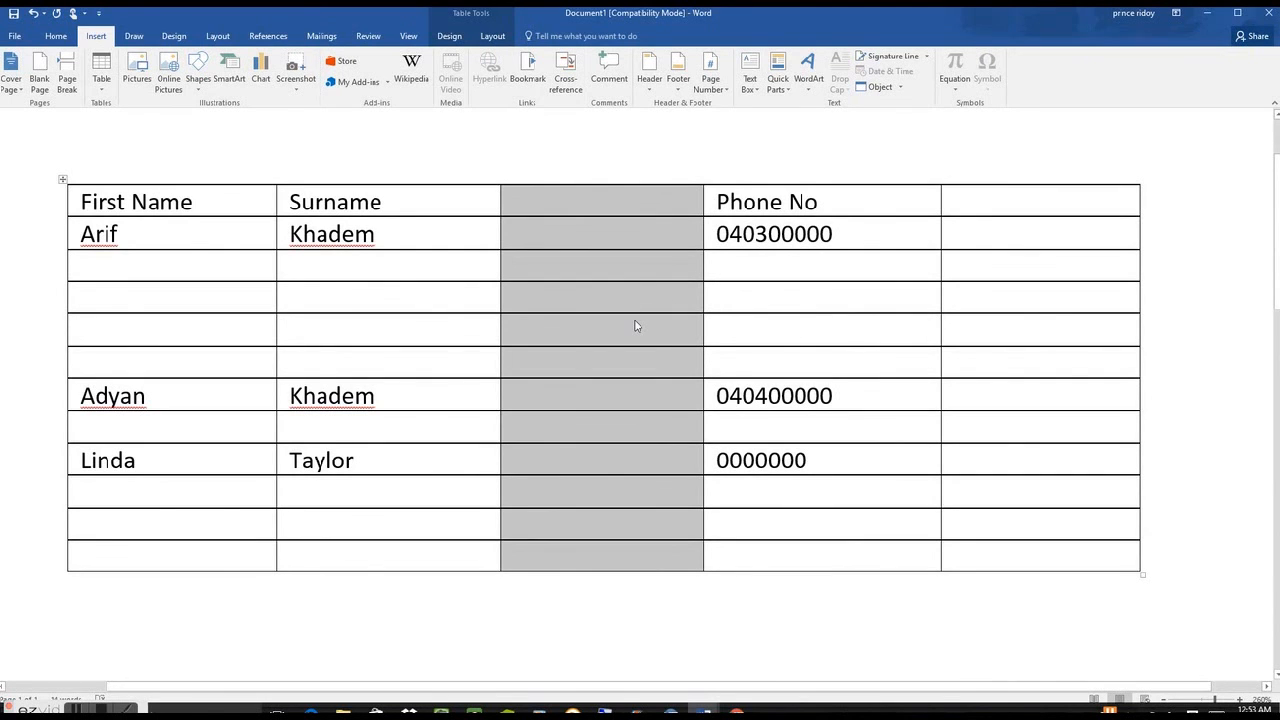
mouse_move(632, 312)
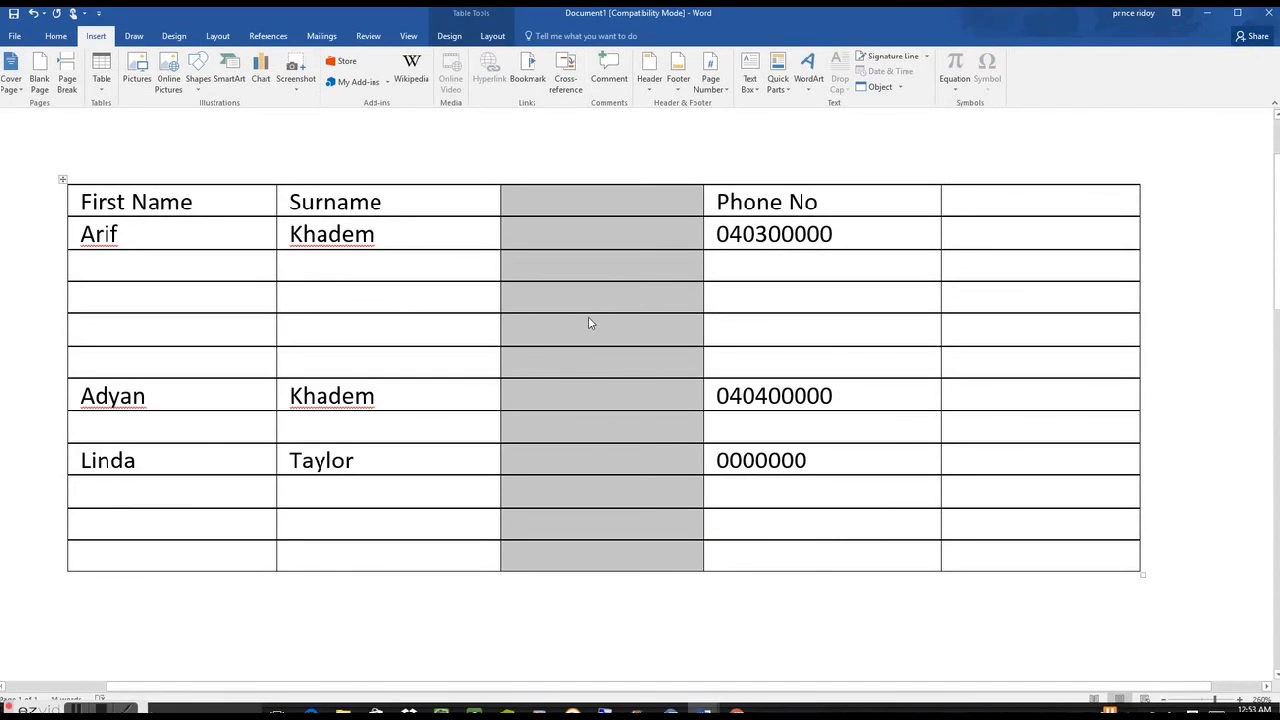
mouse_move(572, 302)
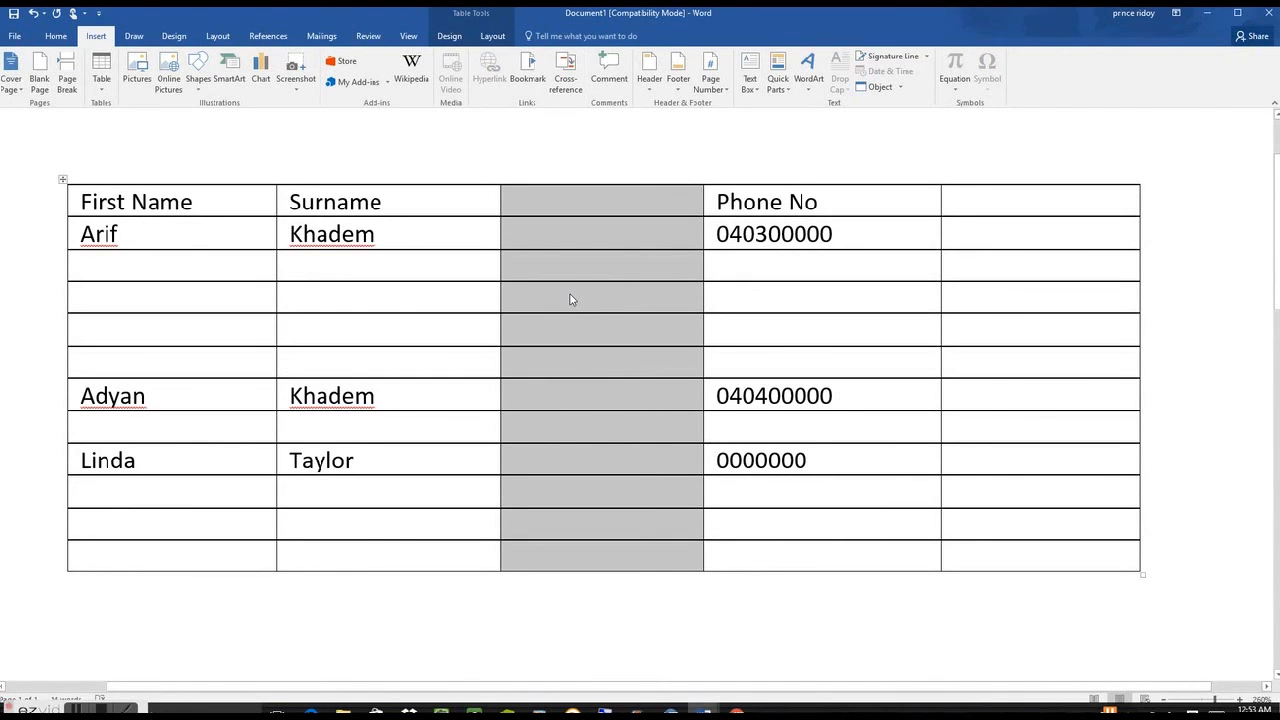
Delete the empty column between Surname and Phone No.
right_click(600, 296)
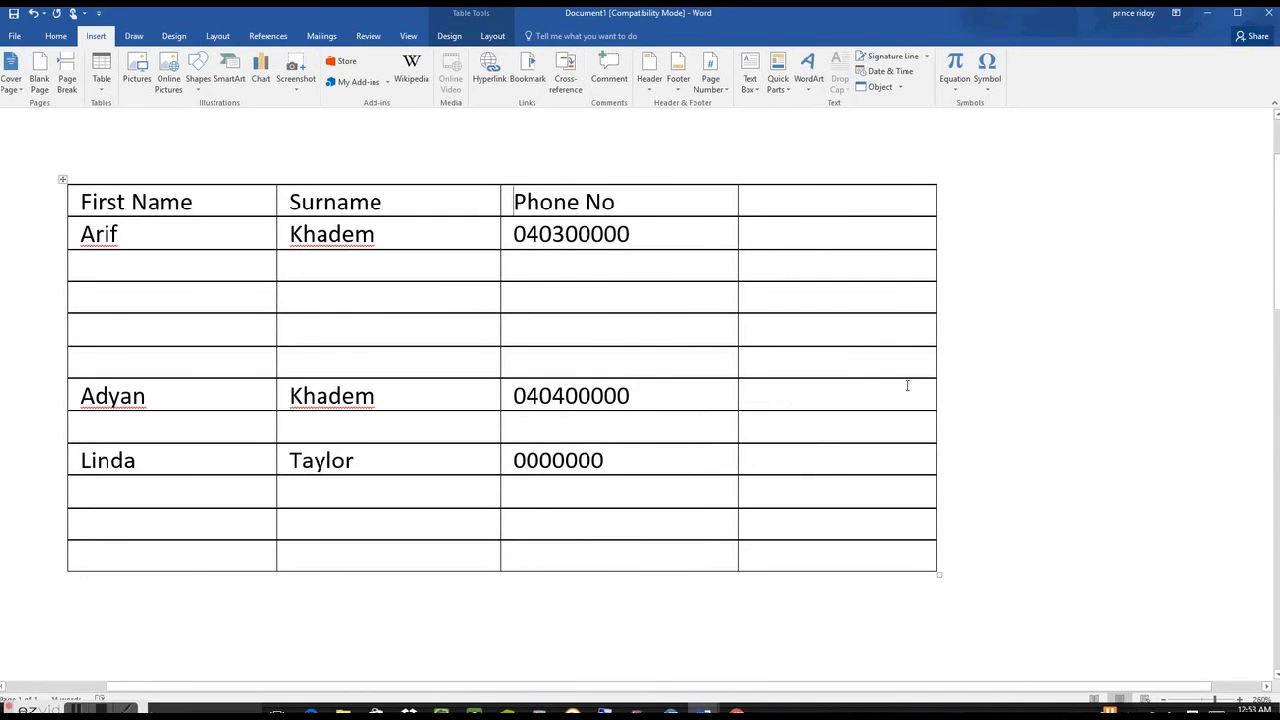
mouse_move(896, 382)
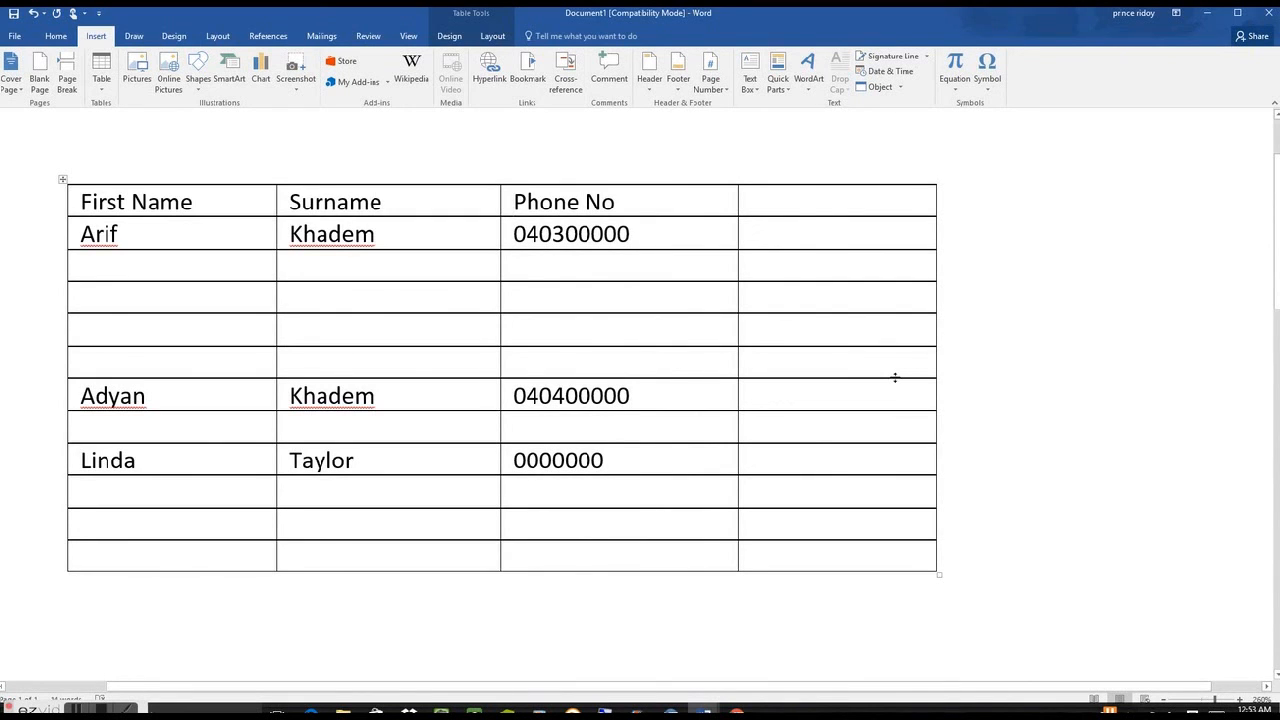